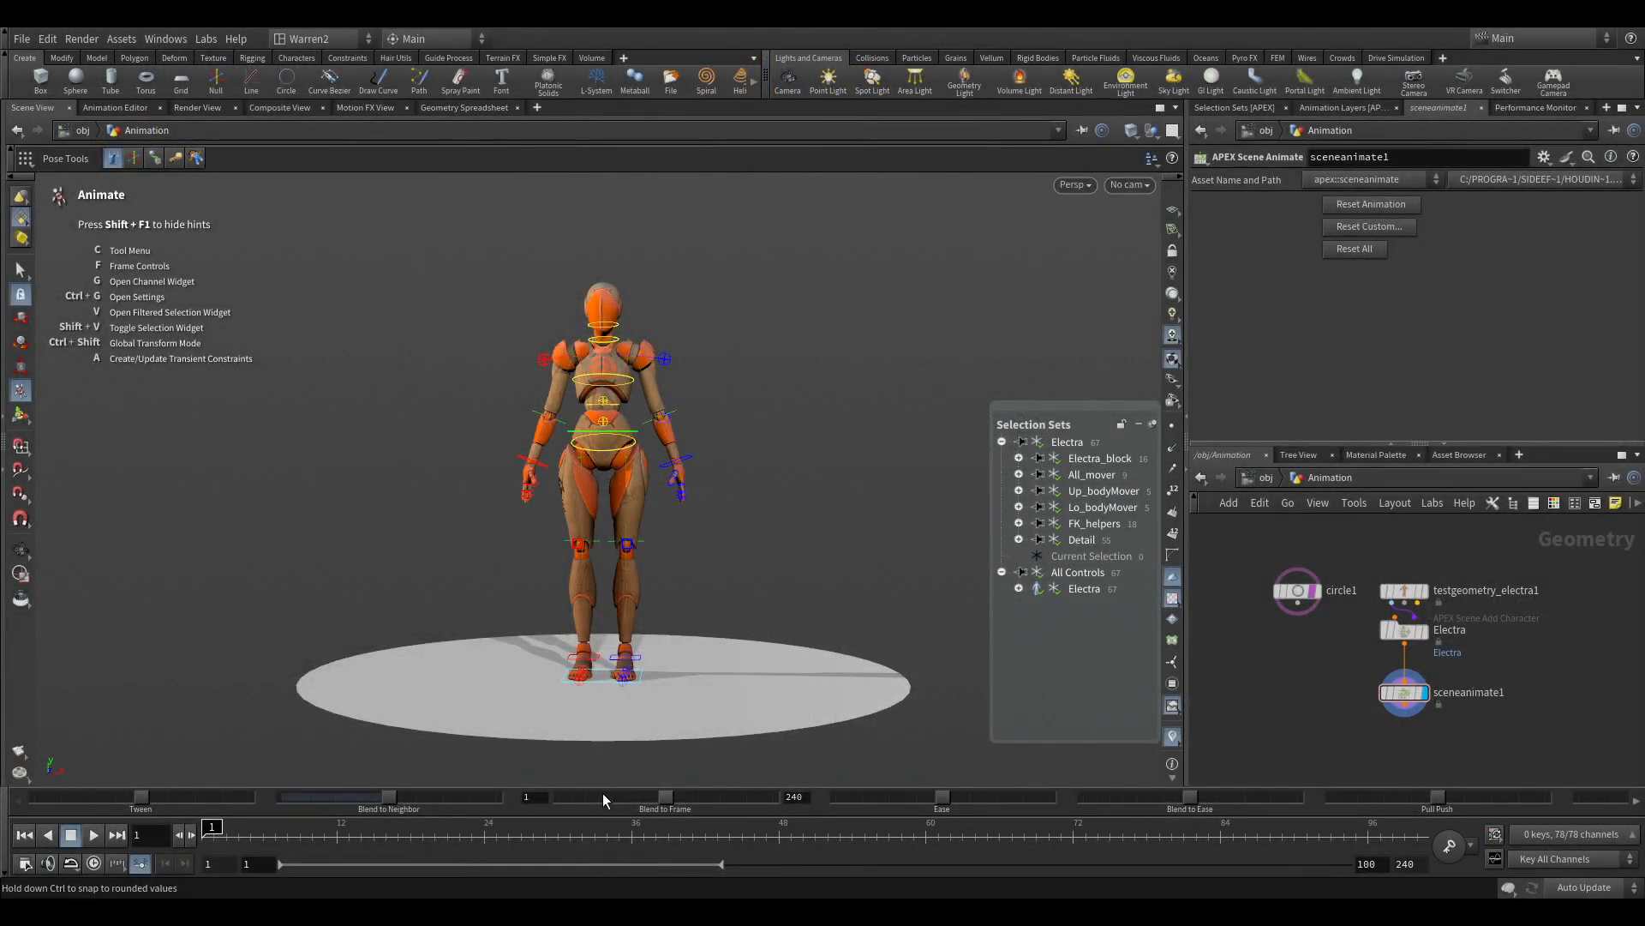
pyautogui.moveTo(805, 589)
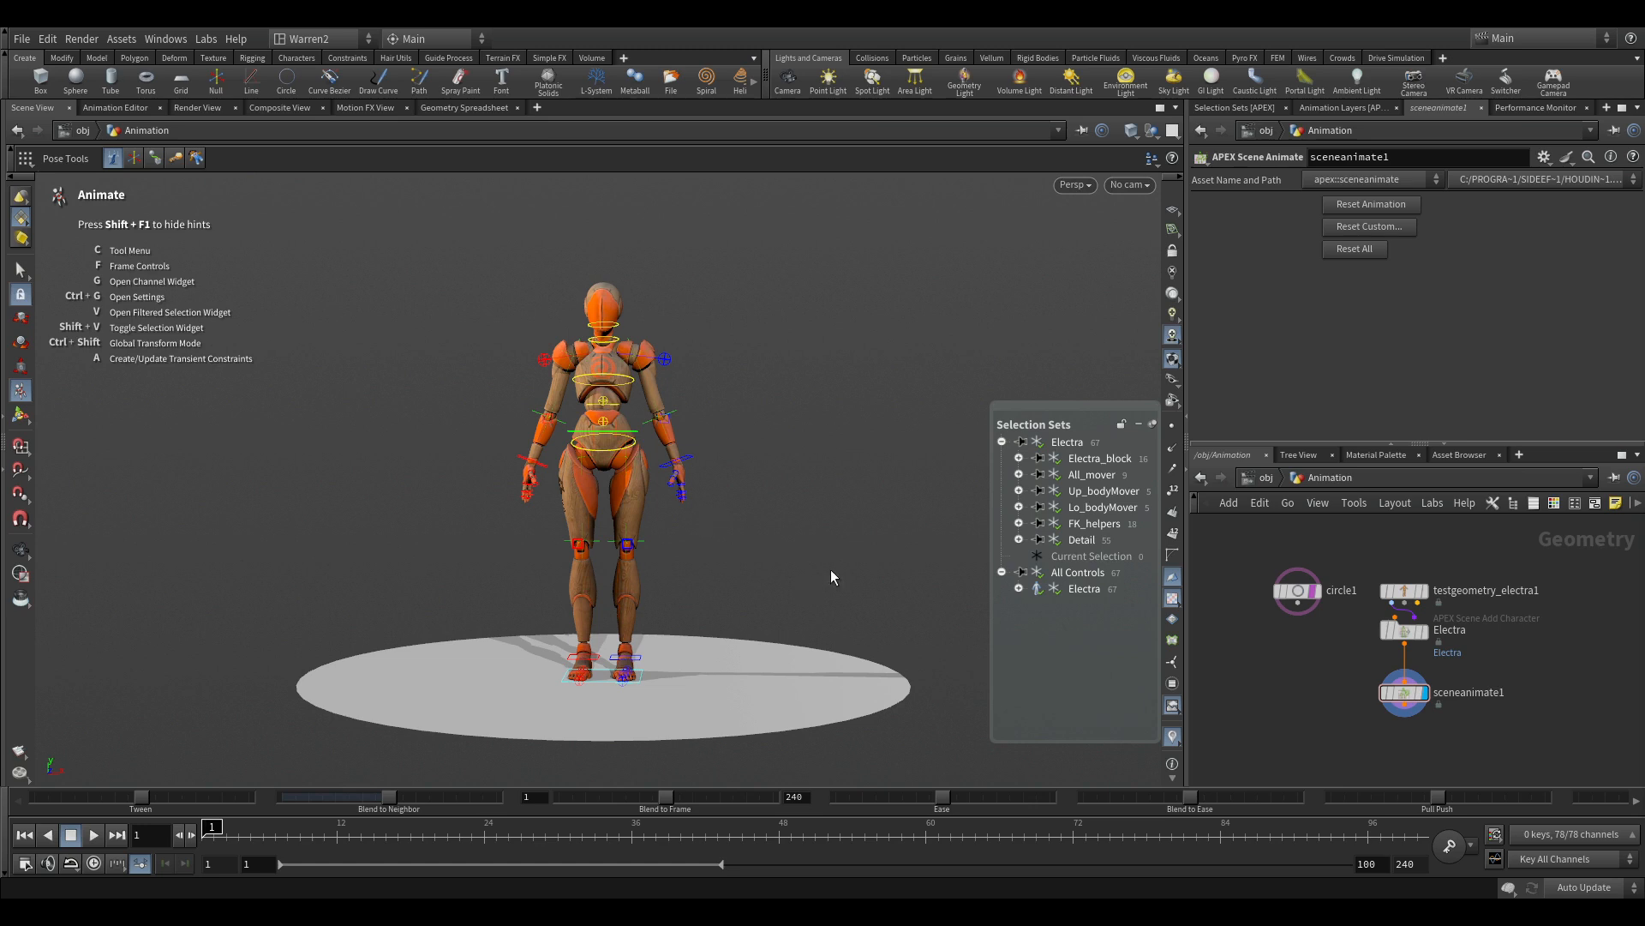
pyautogui.moveTo(1544, 687)
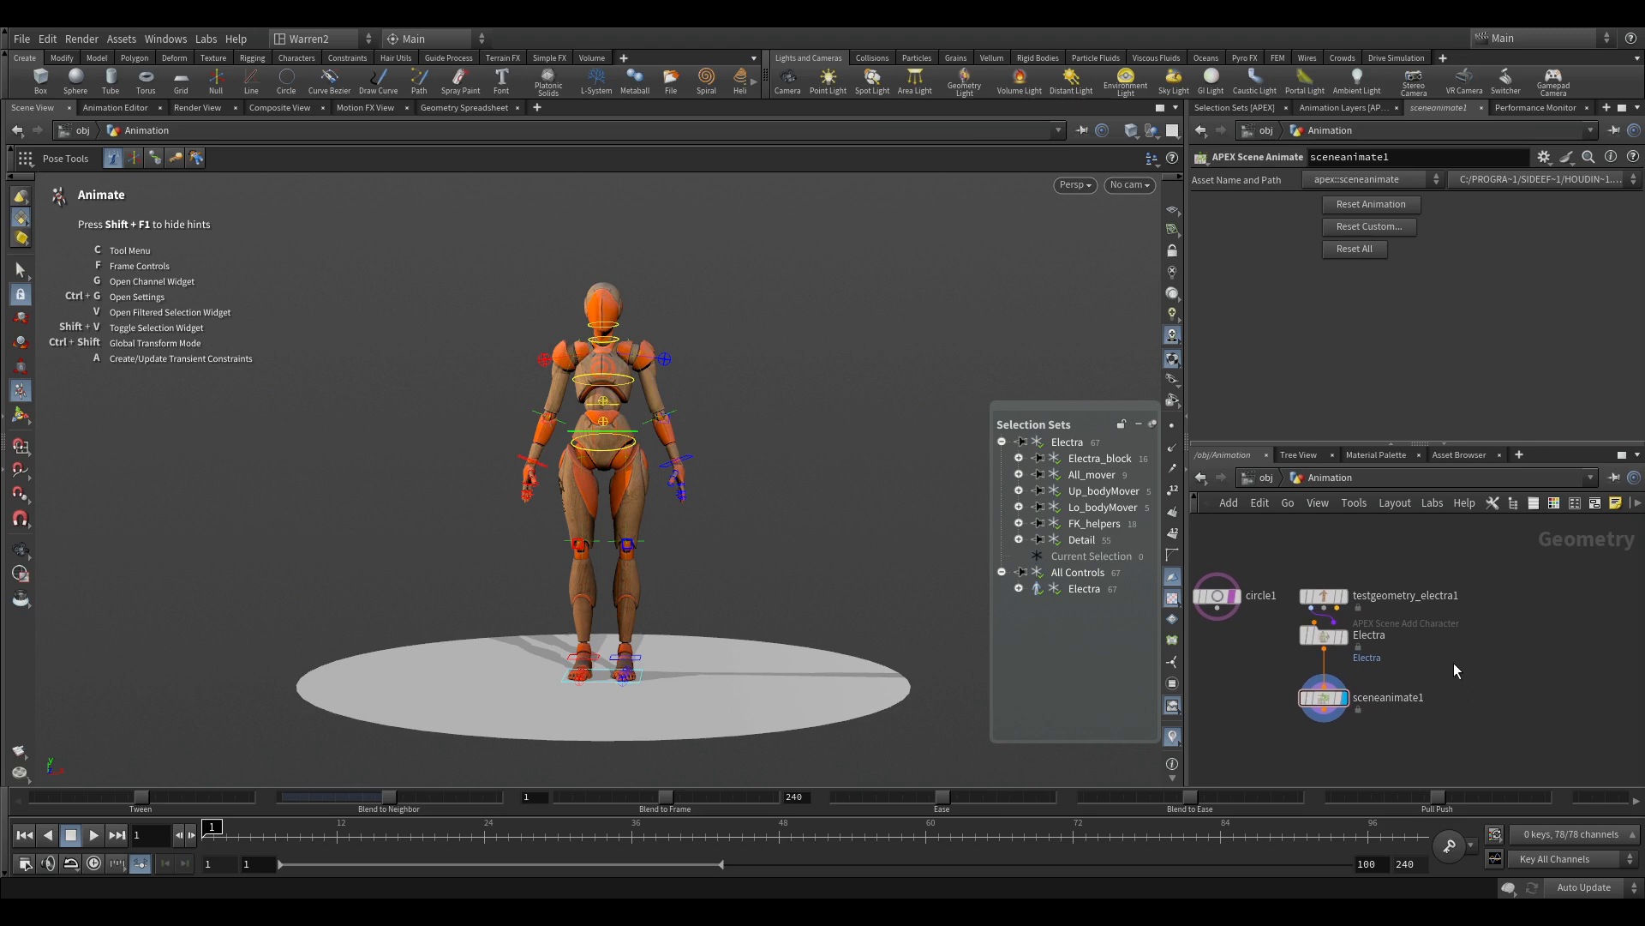
# Step: Add a File node loading dining_table.obj and display the table in the viewport
pyautogui.press('tab')
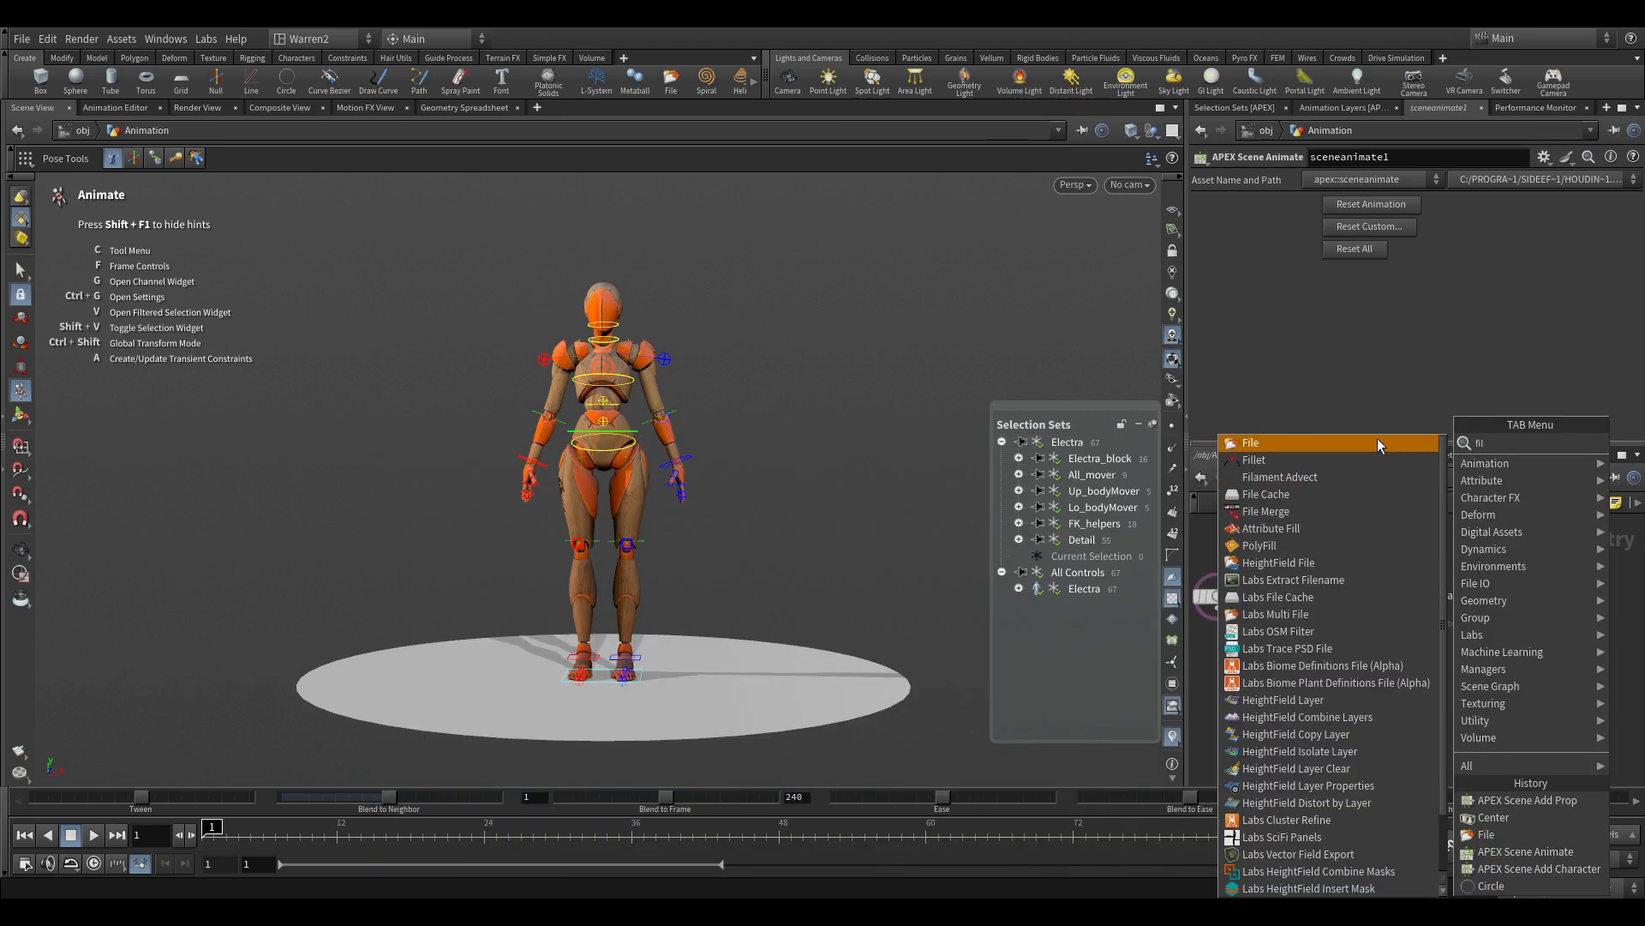
pyautogui.click(1251, 442)
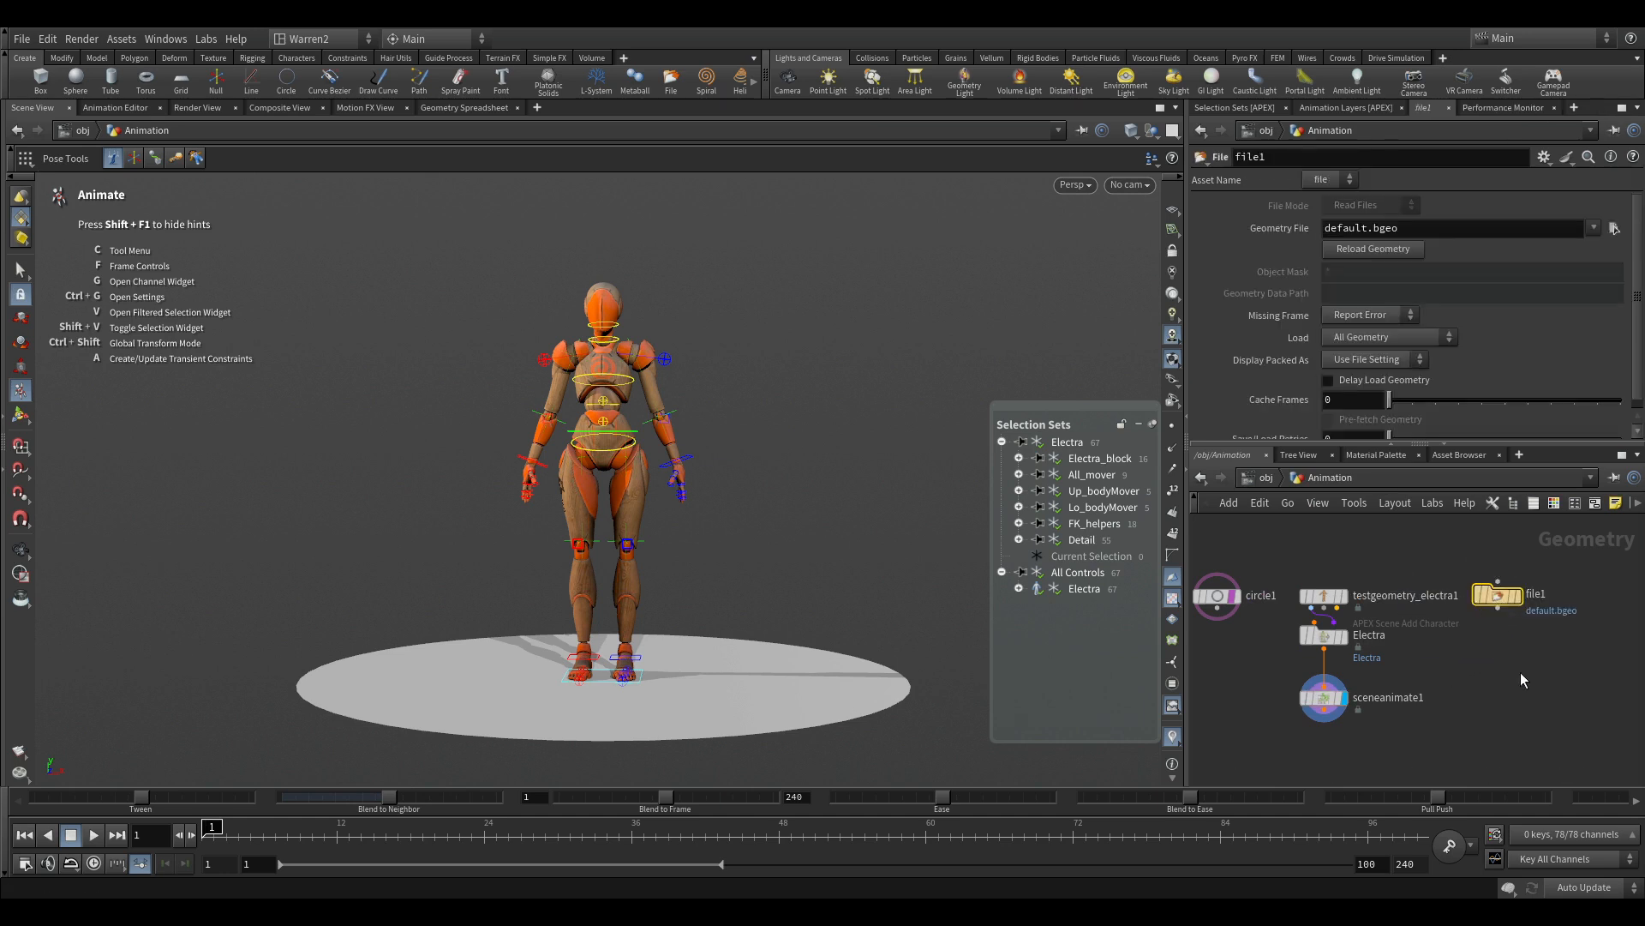
pyautogui.click(1614, 228)
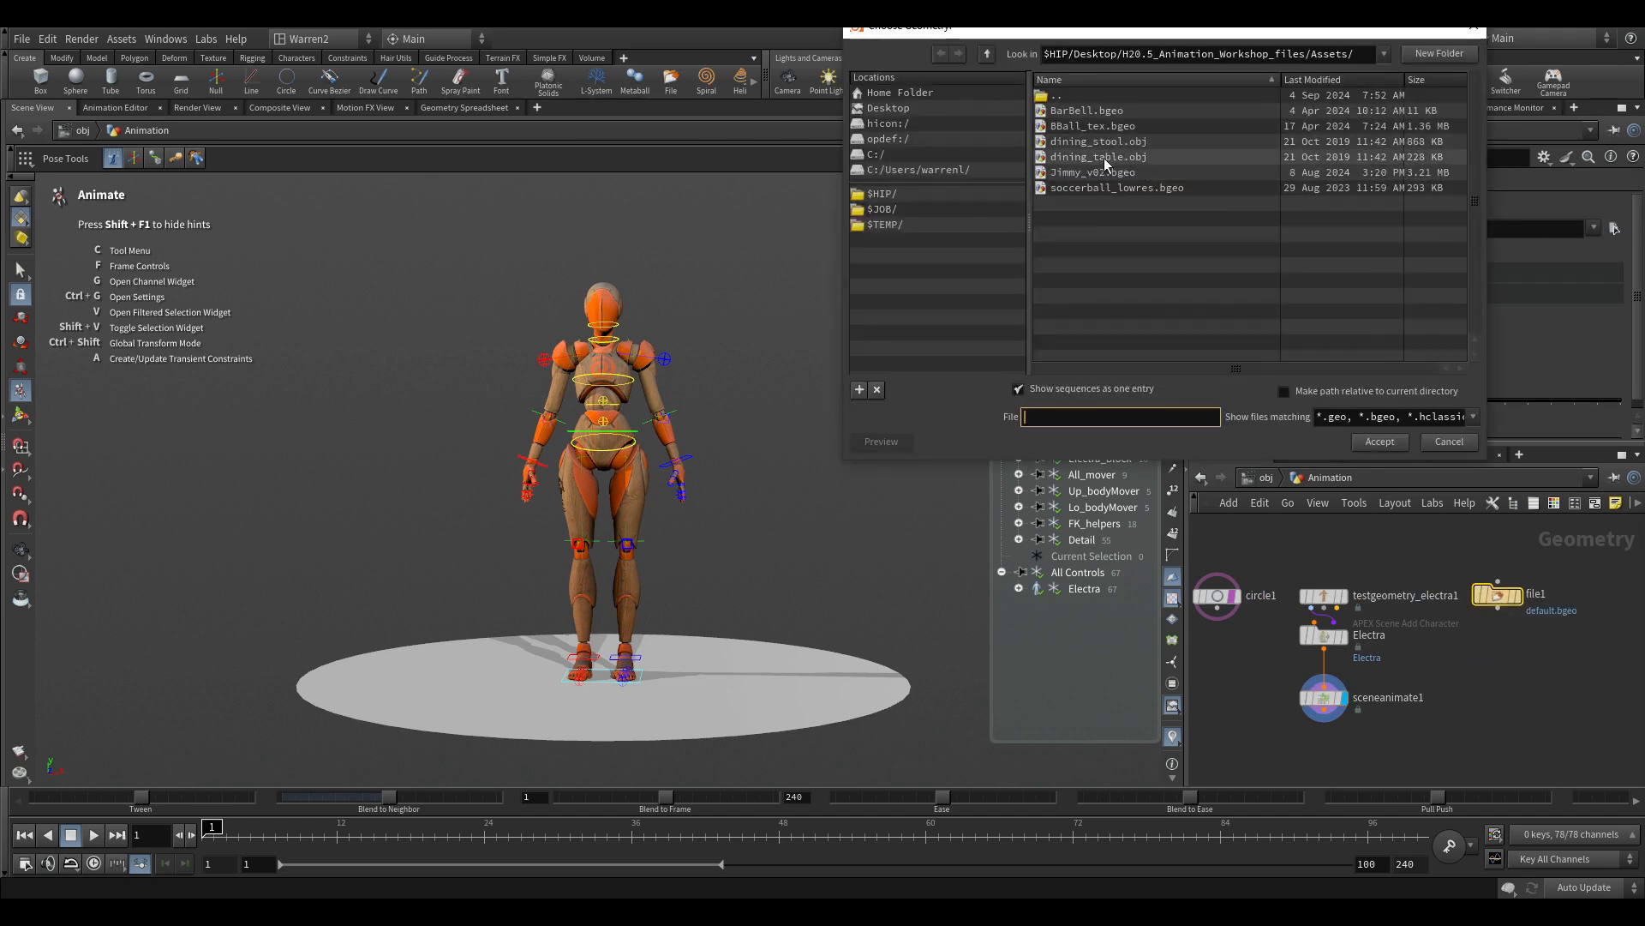
pyautogui.click(1098, 156)
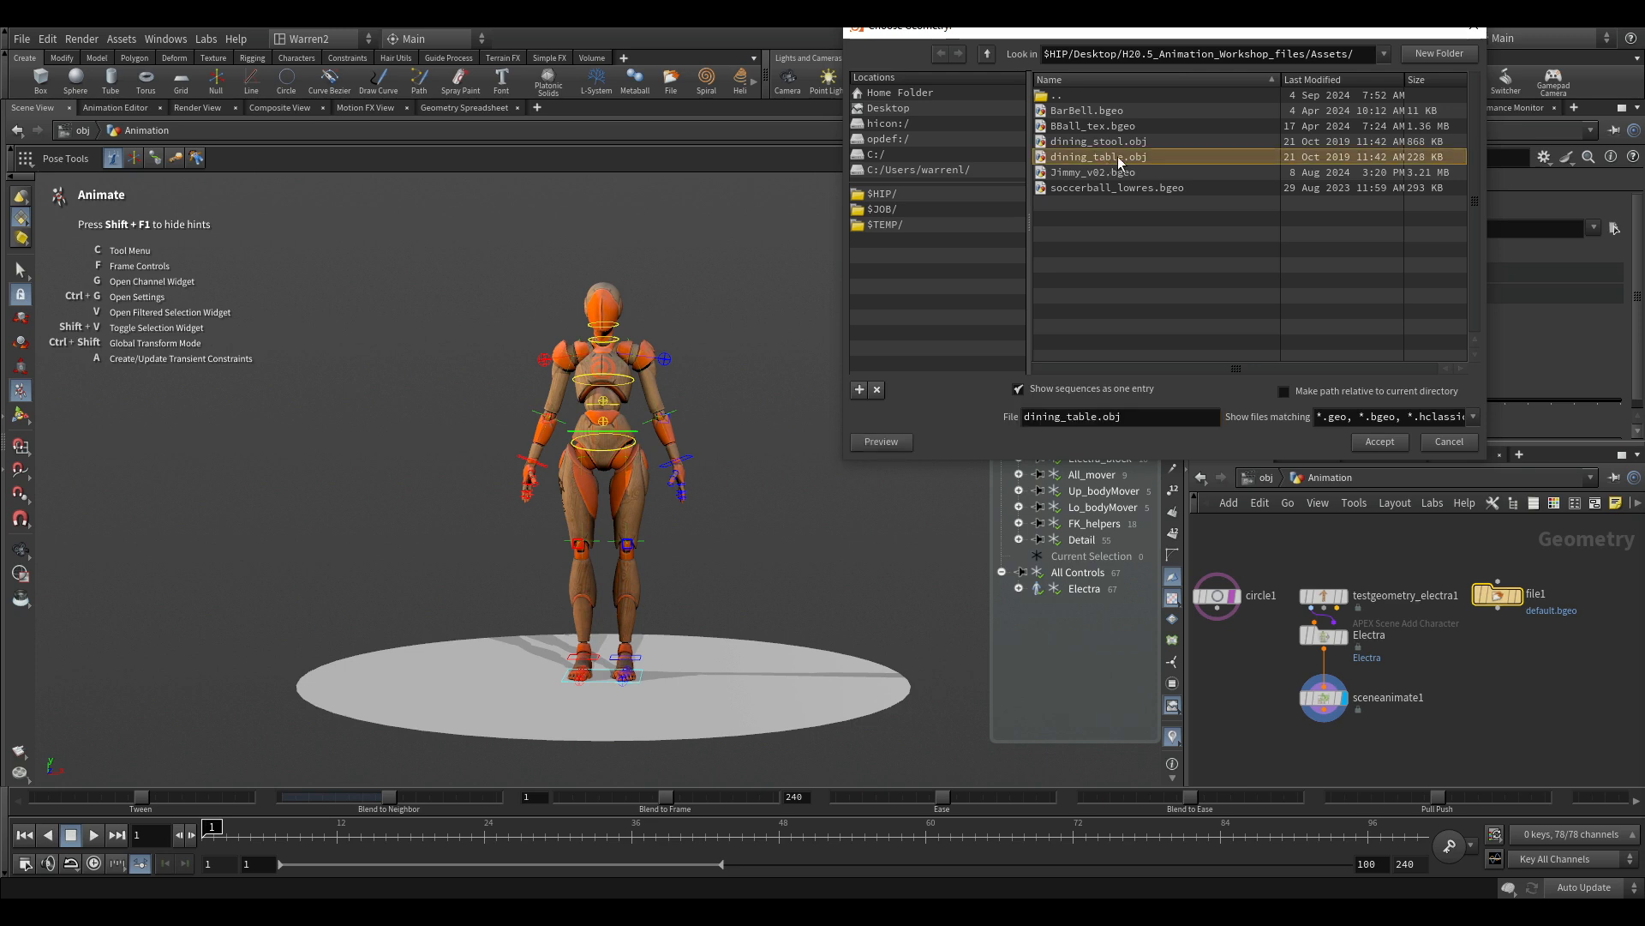
pyautogui.click(1378, 440)
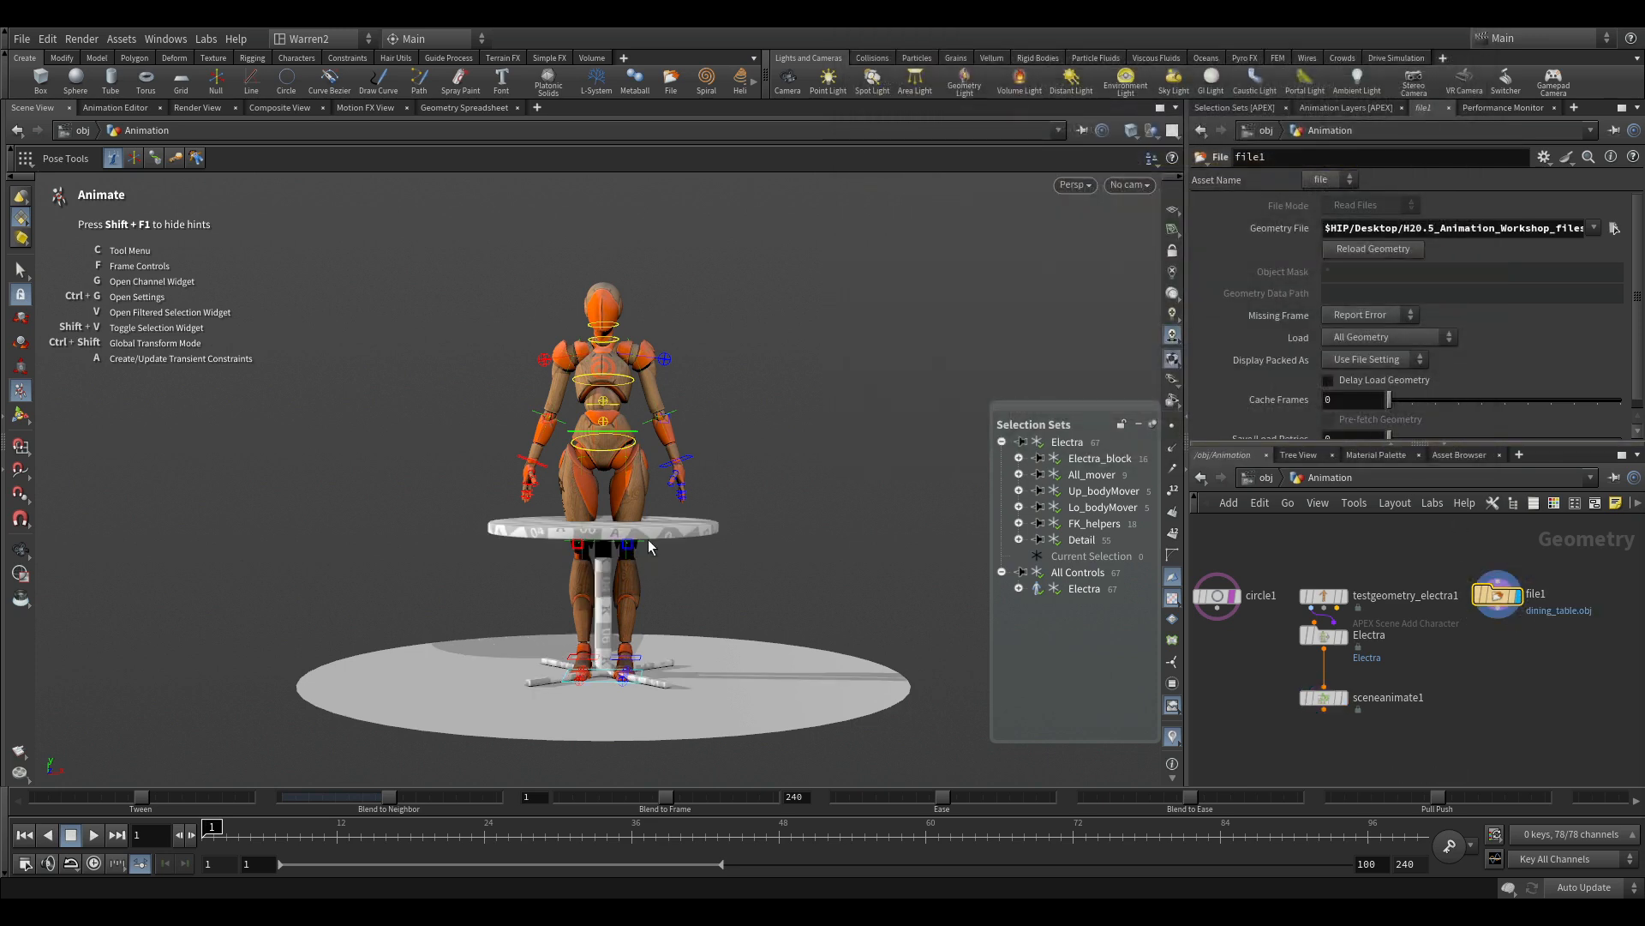
pyautogui.moveTo(734, 537)
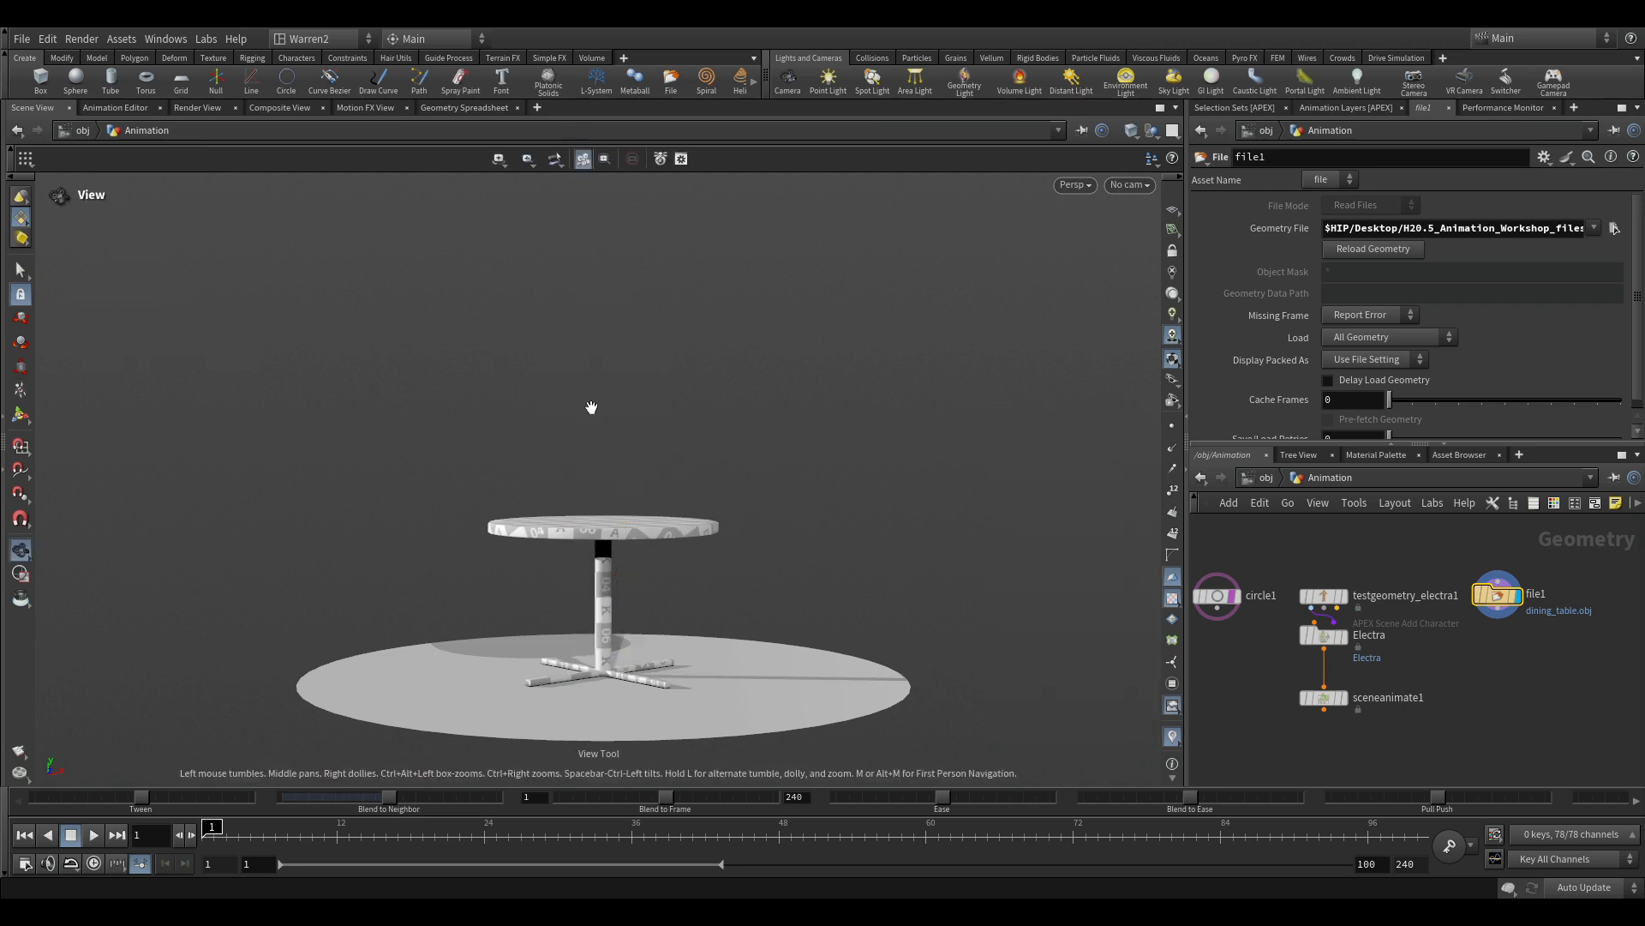
pyautogui.moveTo(416, 532)
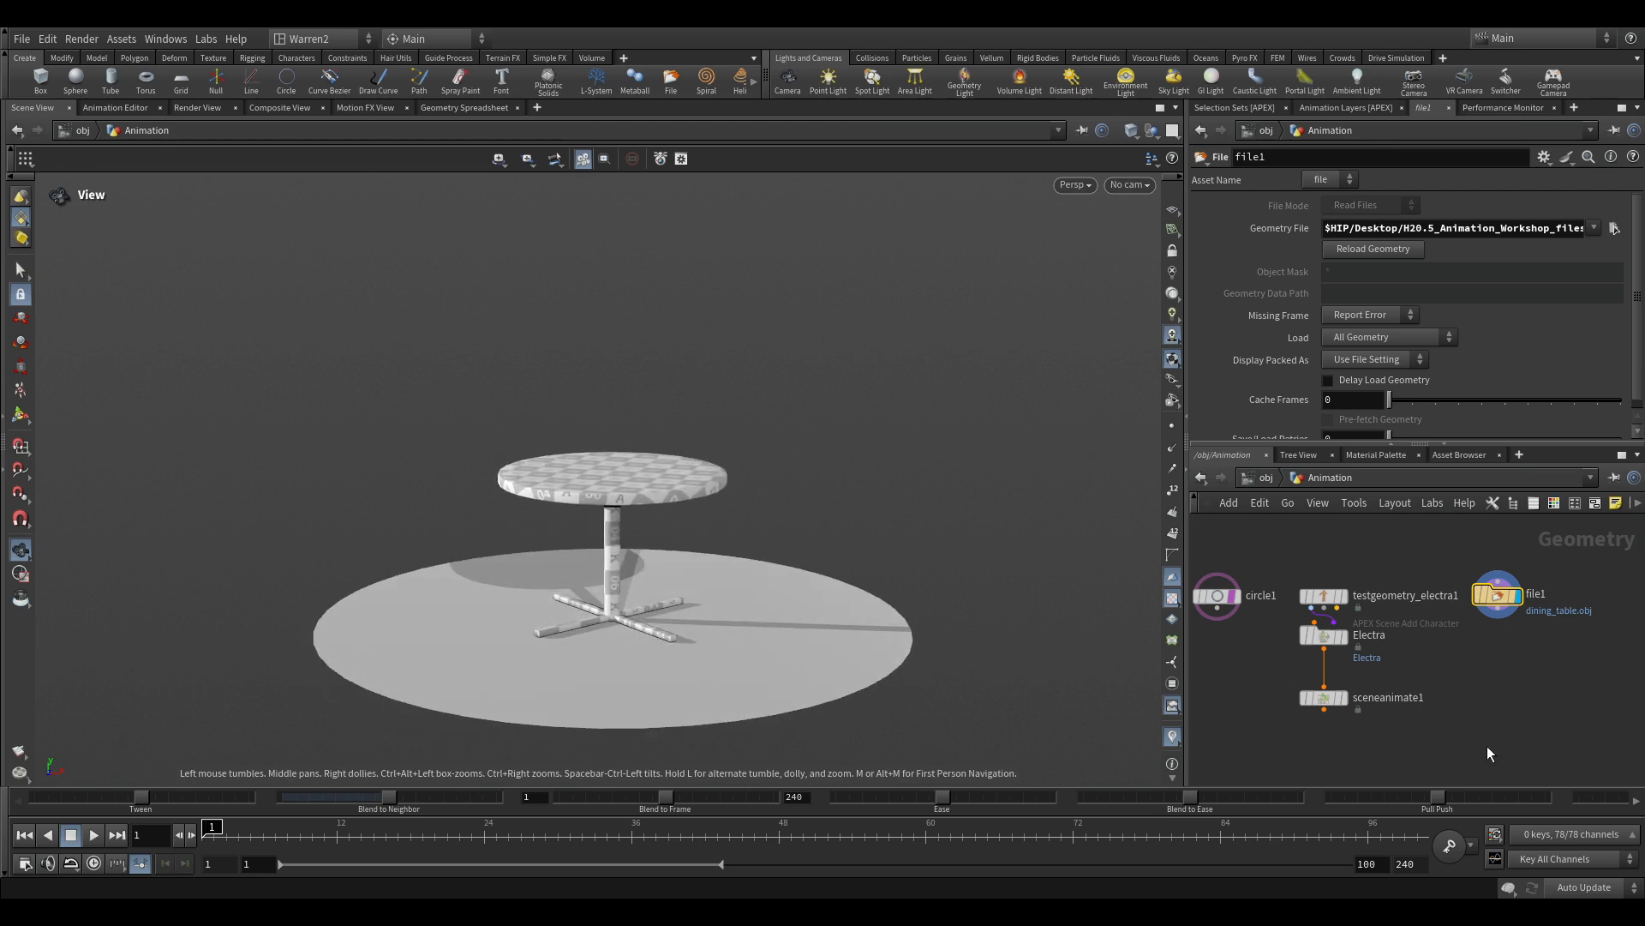
# Step: Place an APEX Scene Add Prop node, sceneaddprop1, below the file1 node
pyautogui.press('Tab')
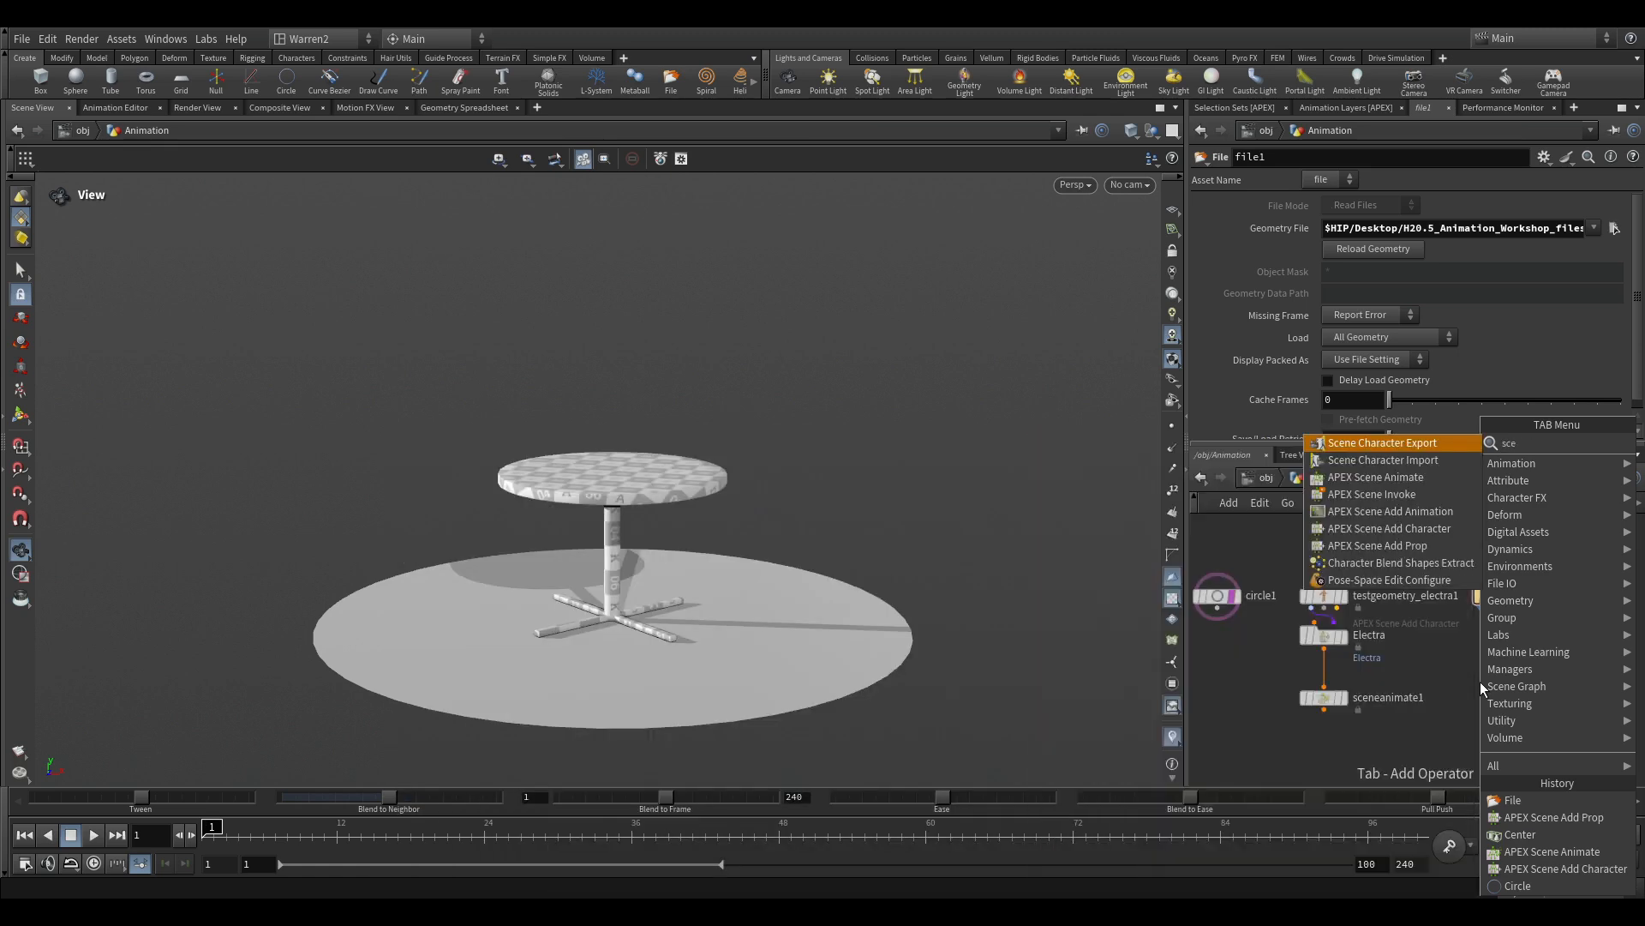
pyautogui.moveTo(1404, 528)
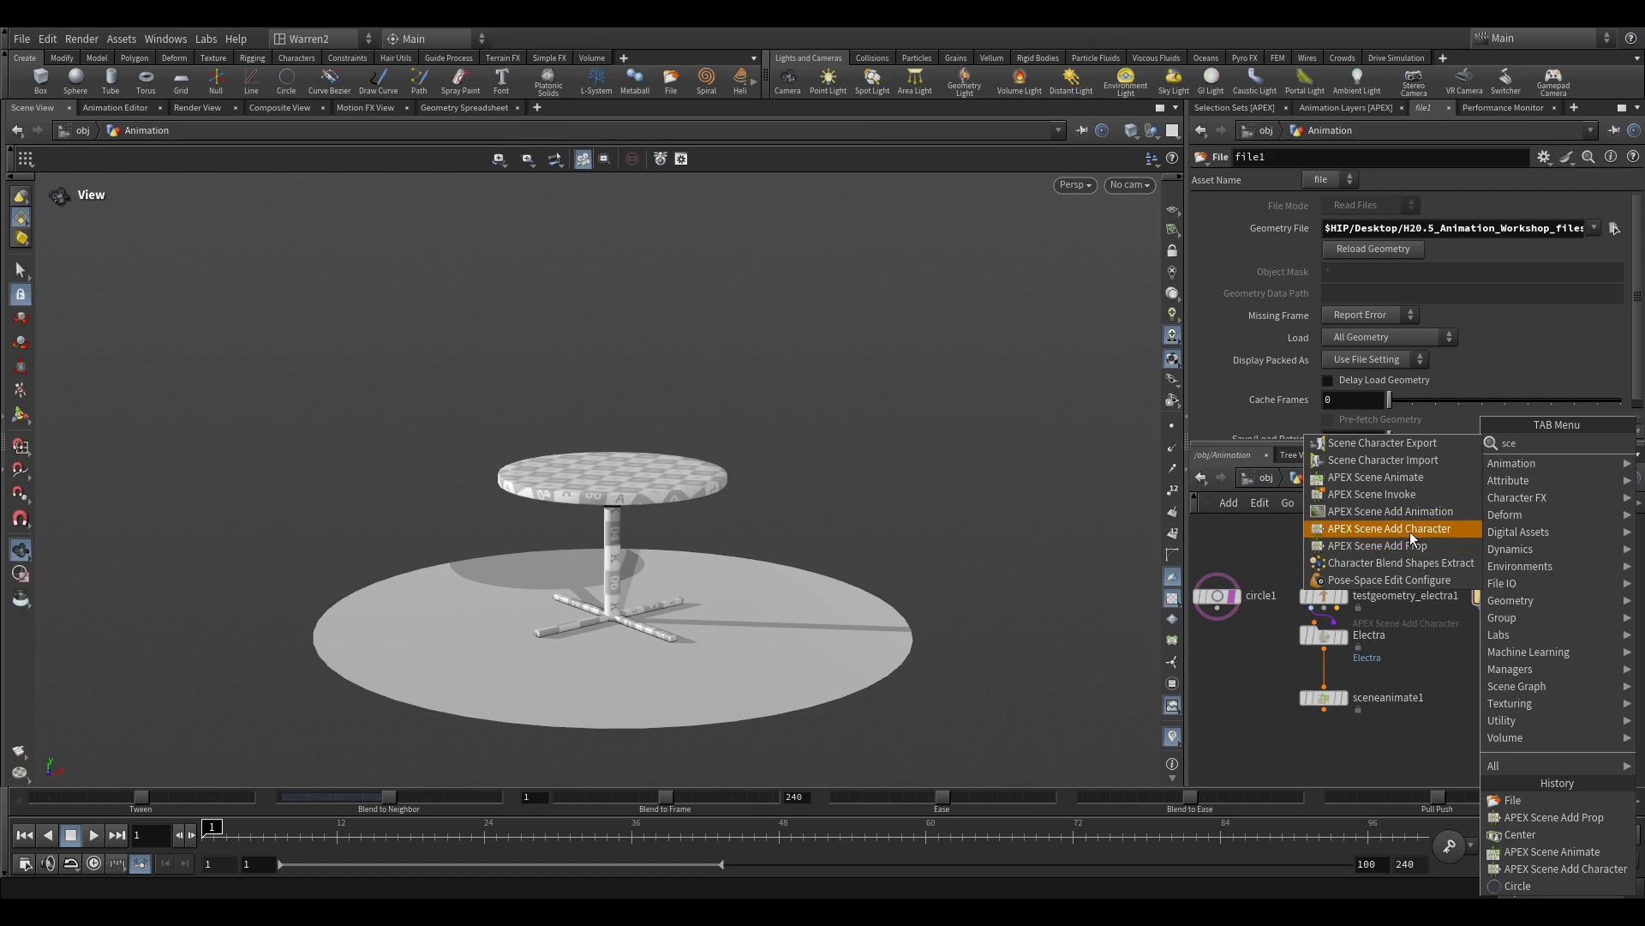
pyautogui.moveTo(1378, 545)
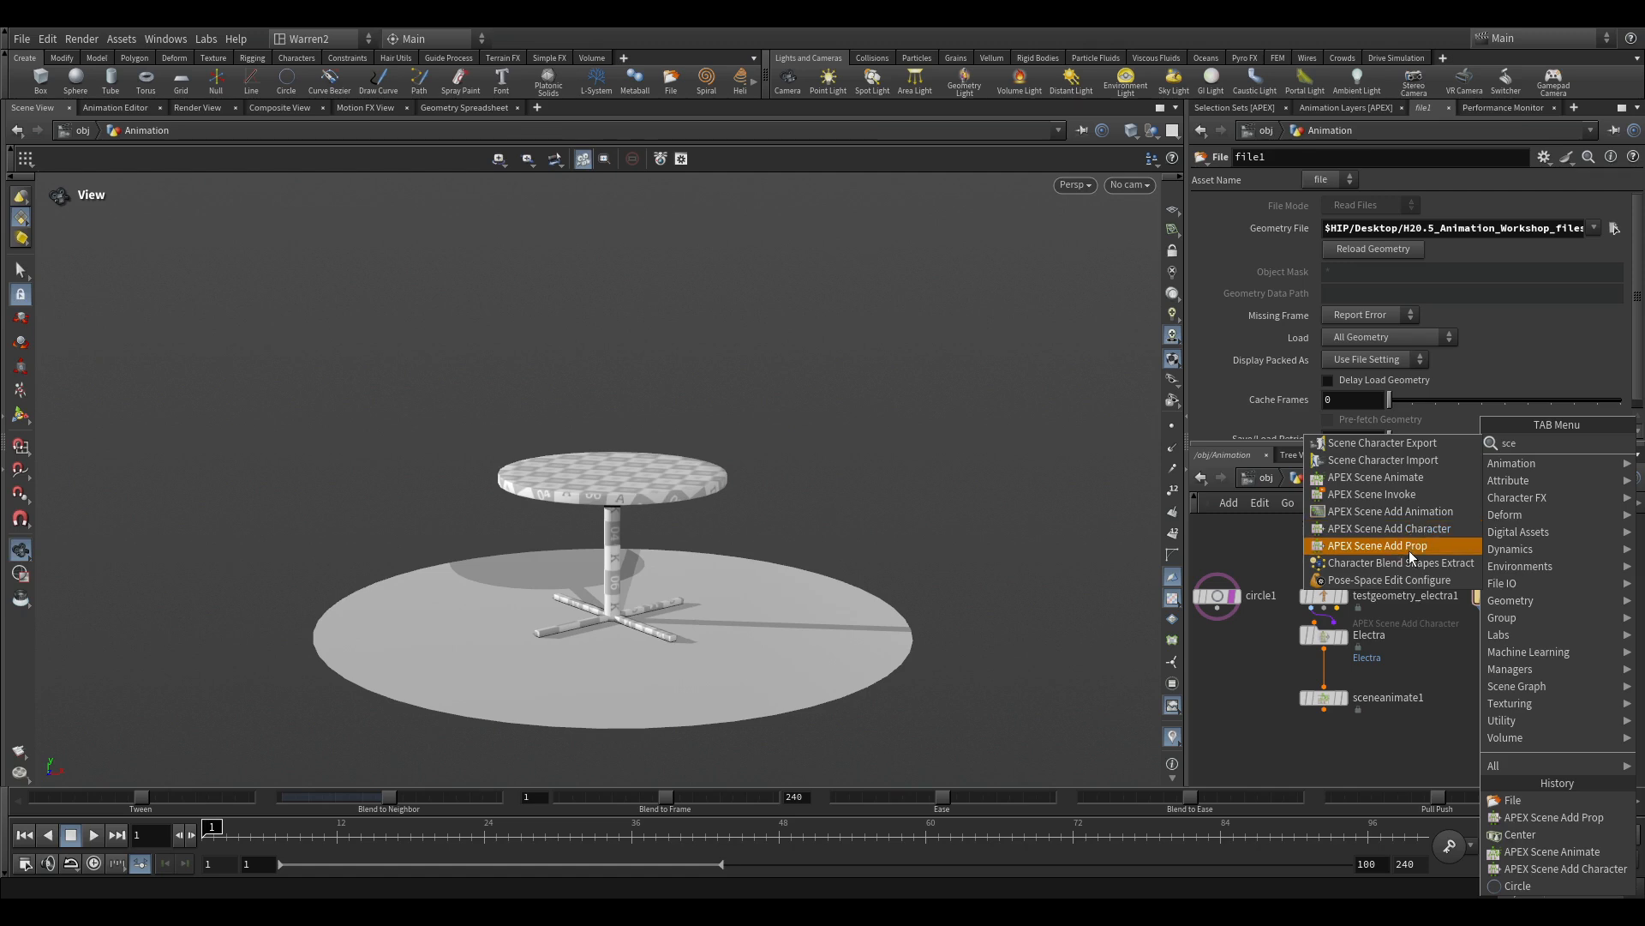
pyautogui.click(1375, 545)
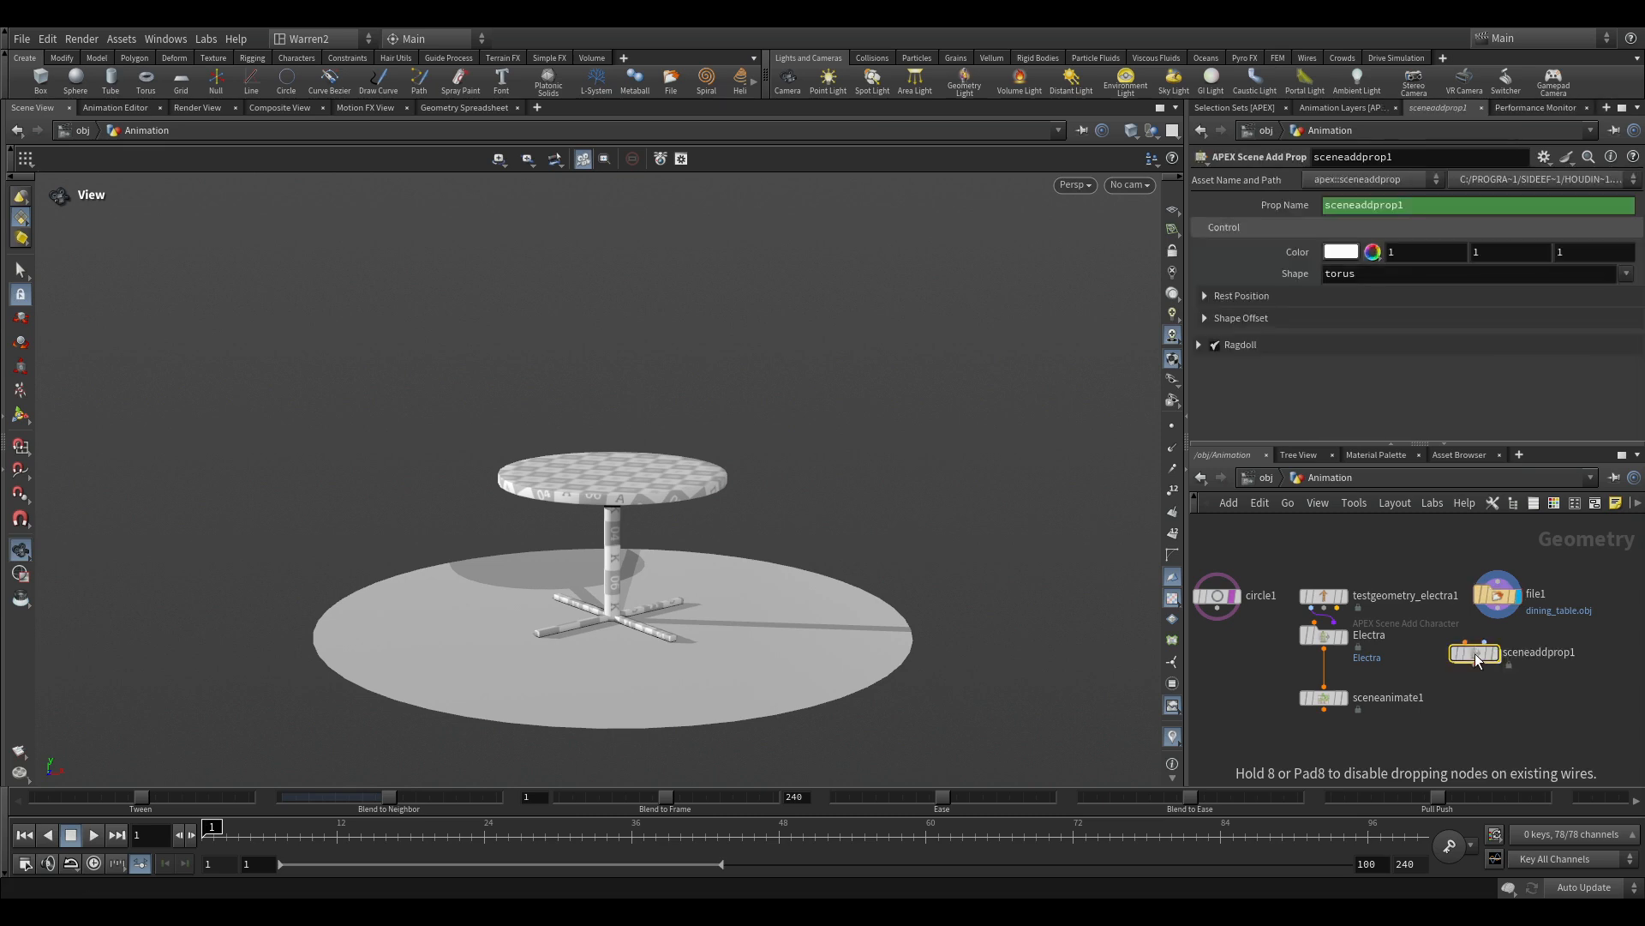
pyautogui.moveTo(786, 554)
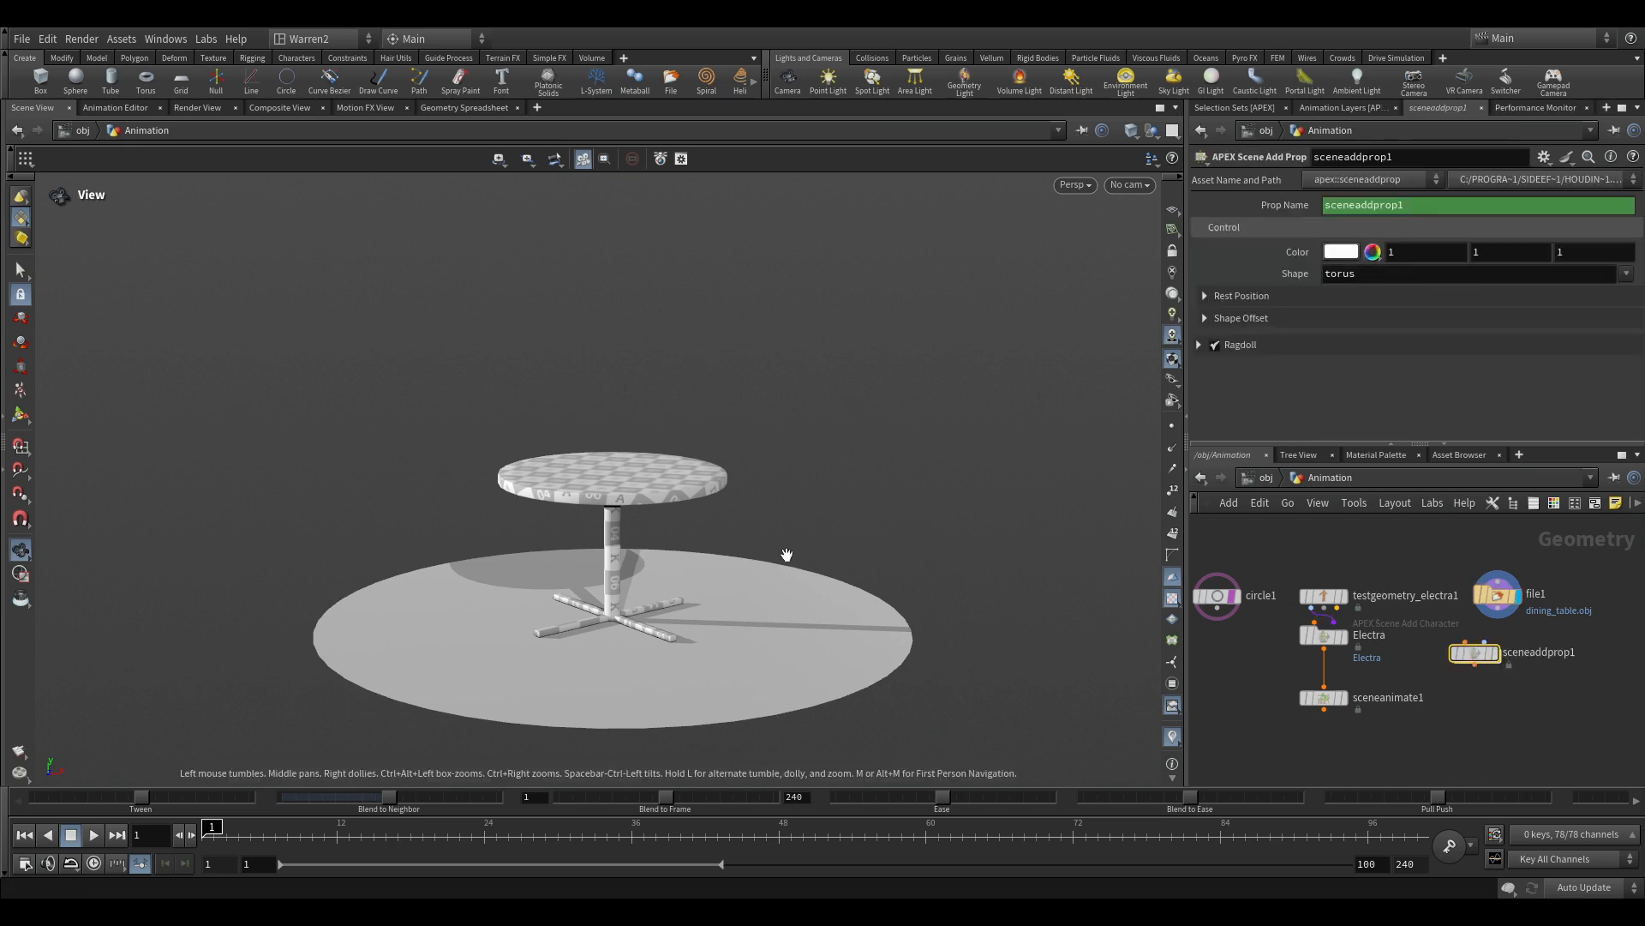
pyautogui.moveTo(716, 655)
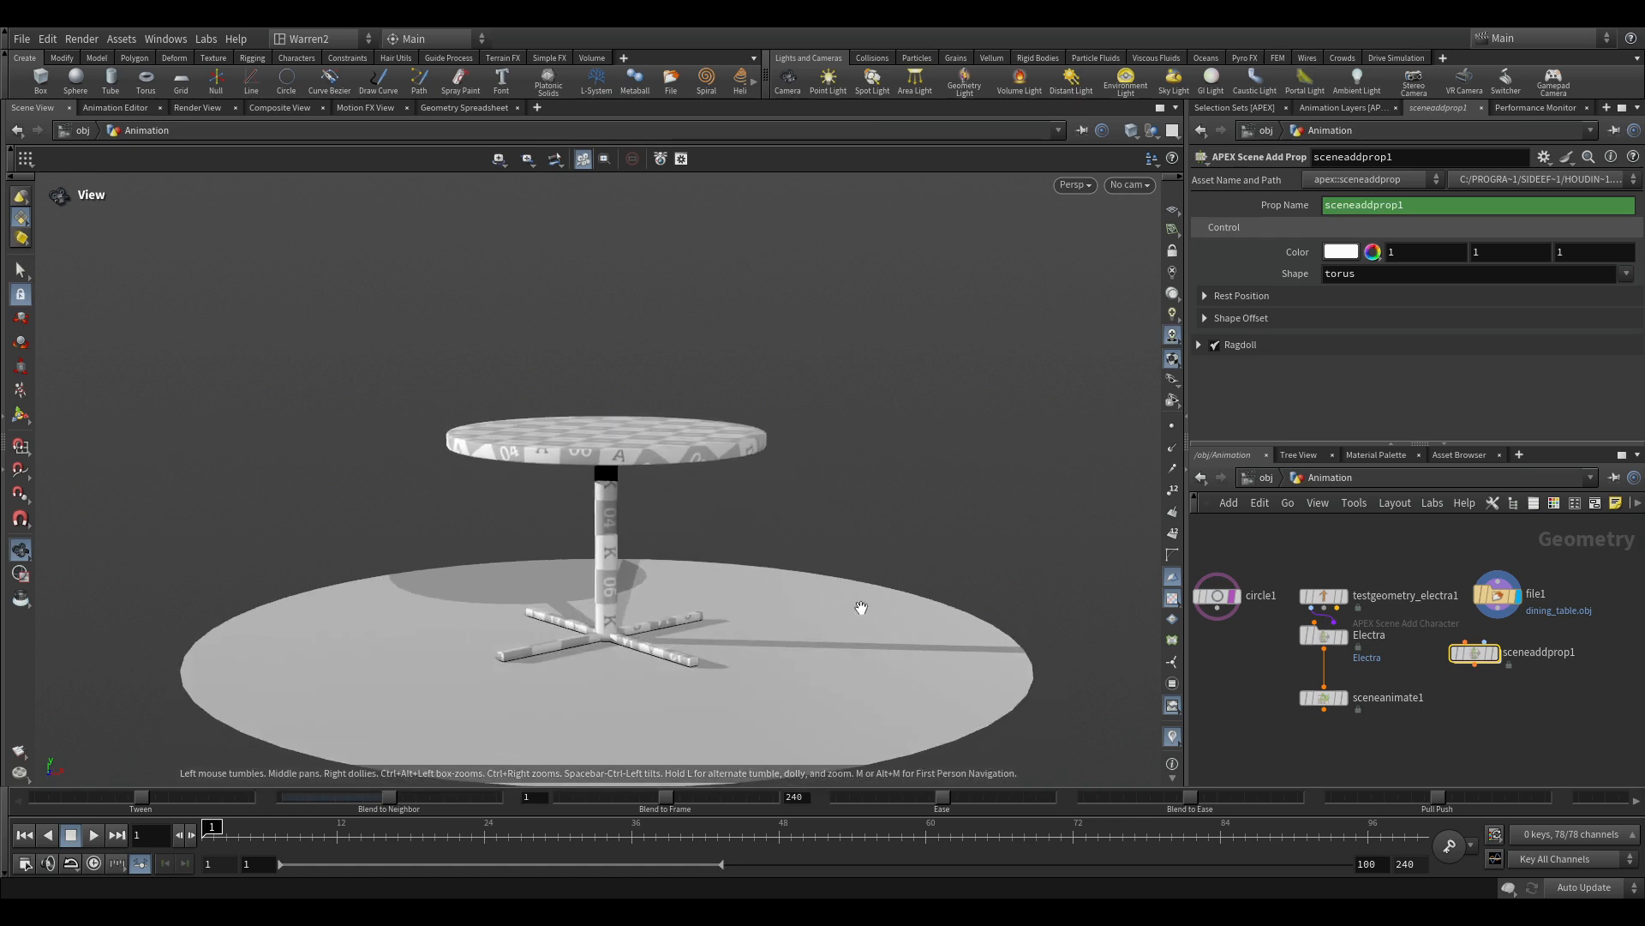
pyautogui.moveTo(1490, 641)
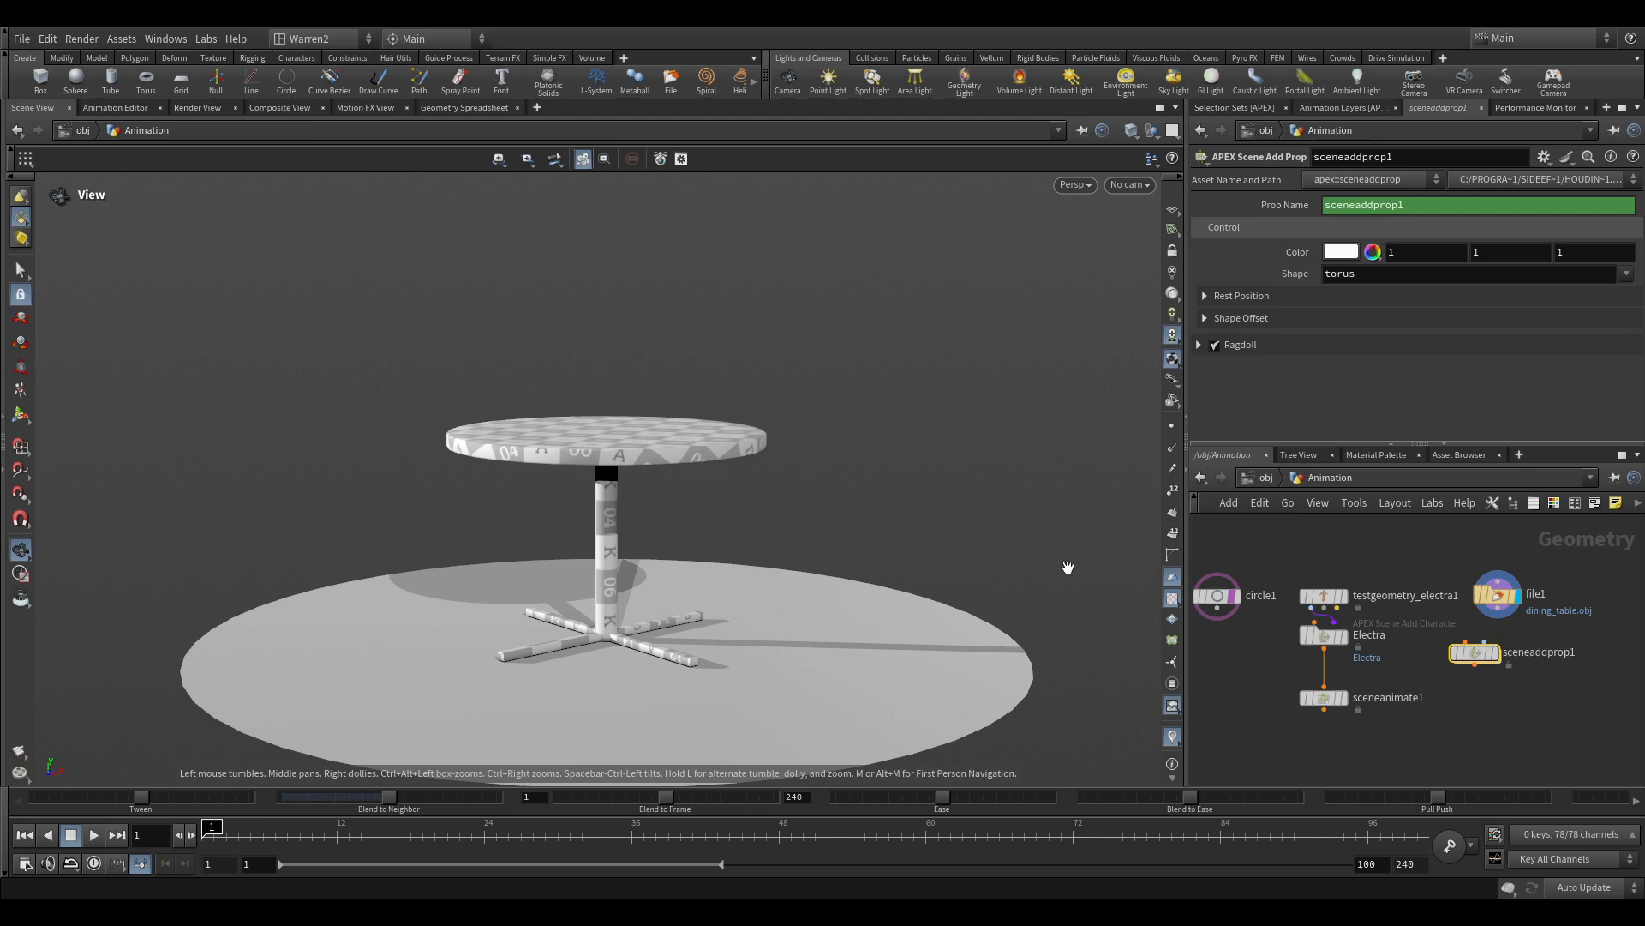
pyautogui.moveTo(1027, 603)
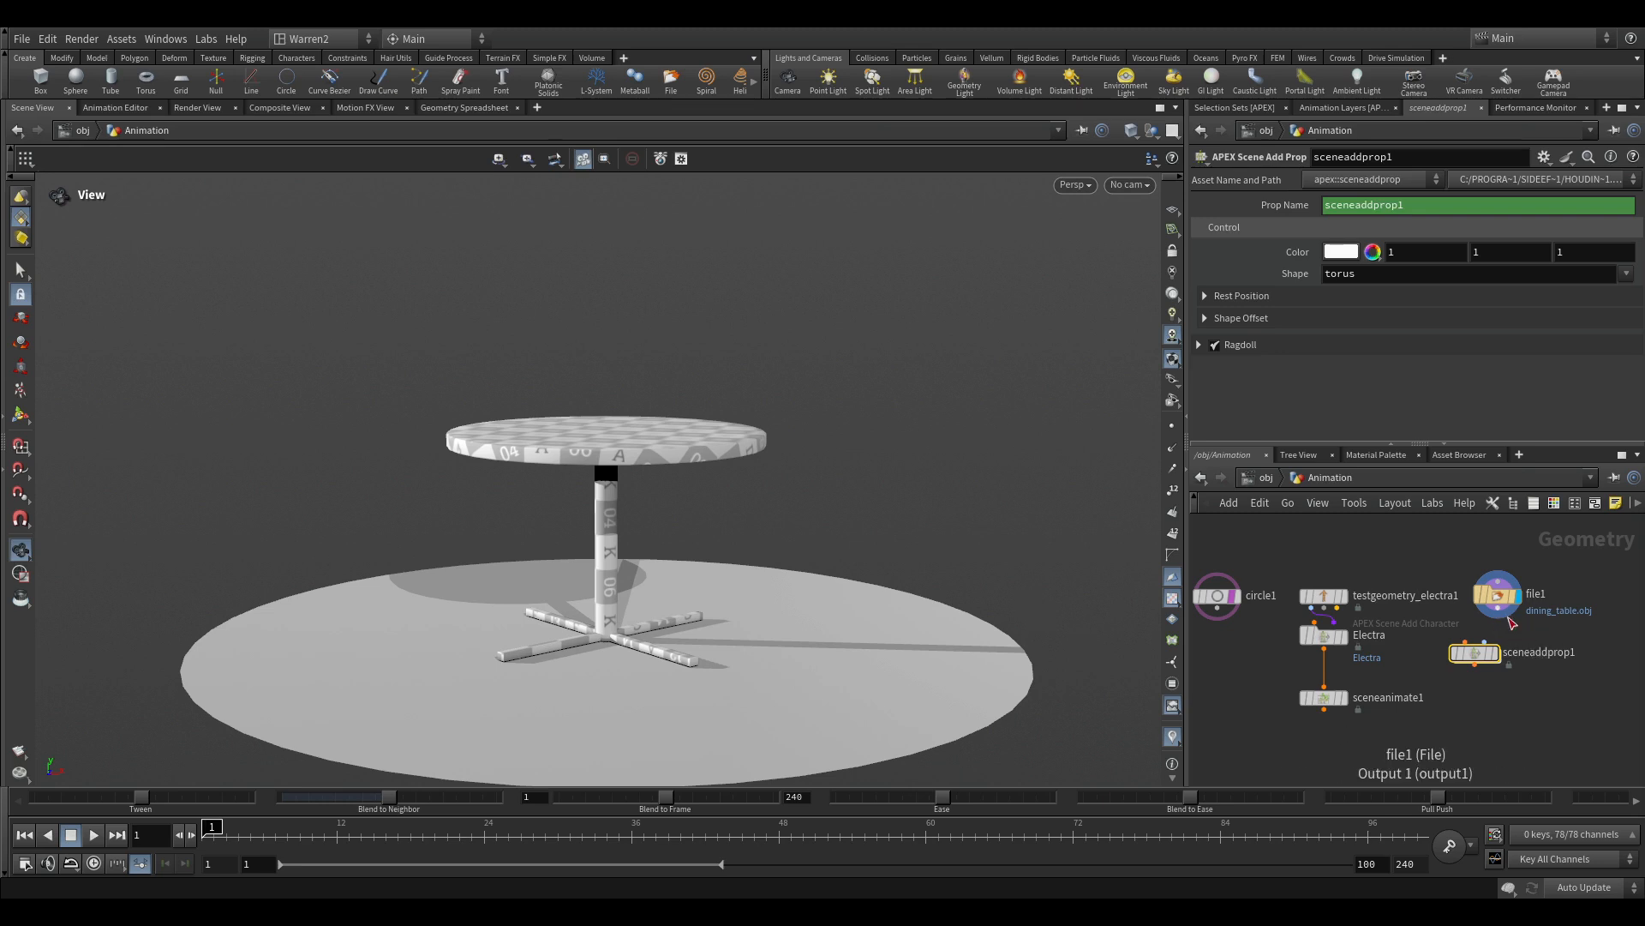
pyautogui.moveTo(1490, 637)
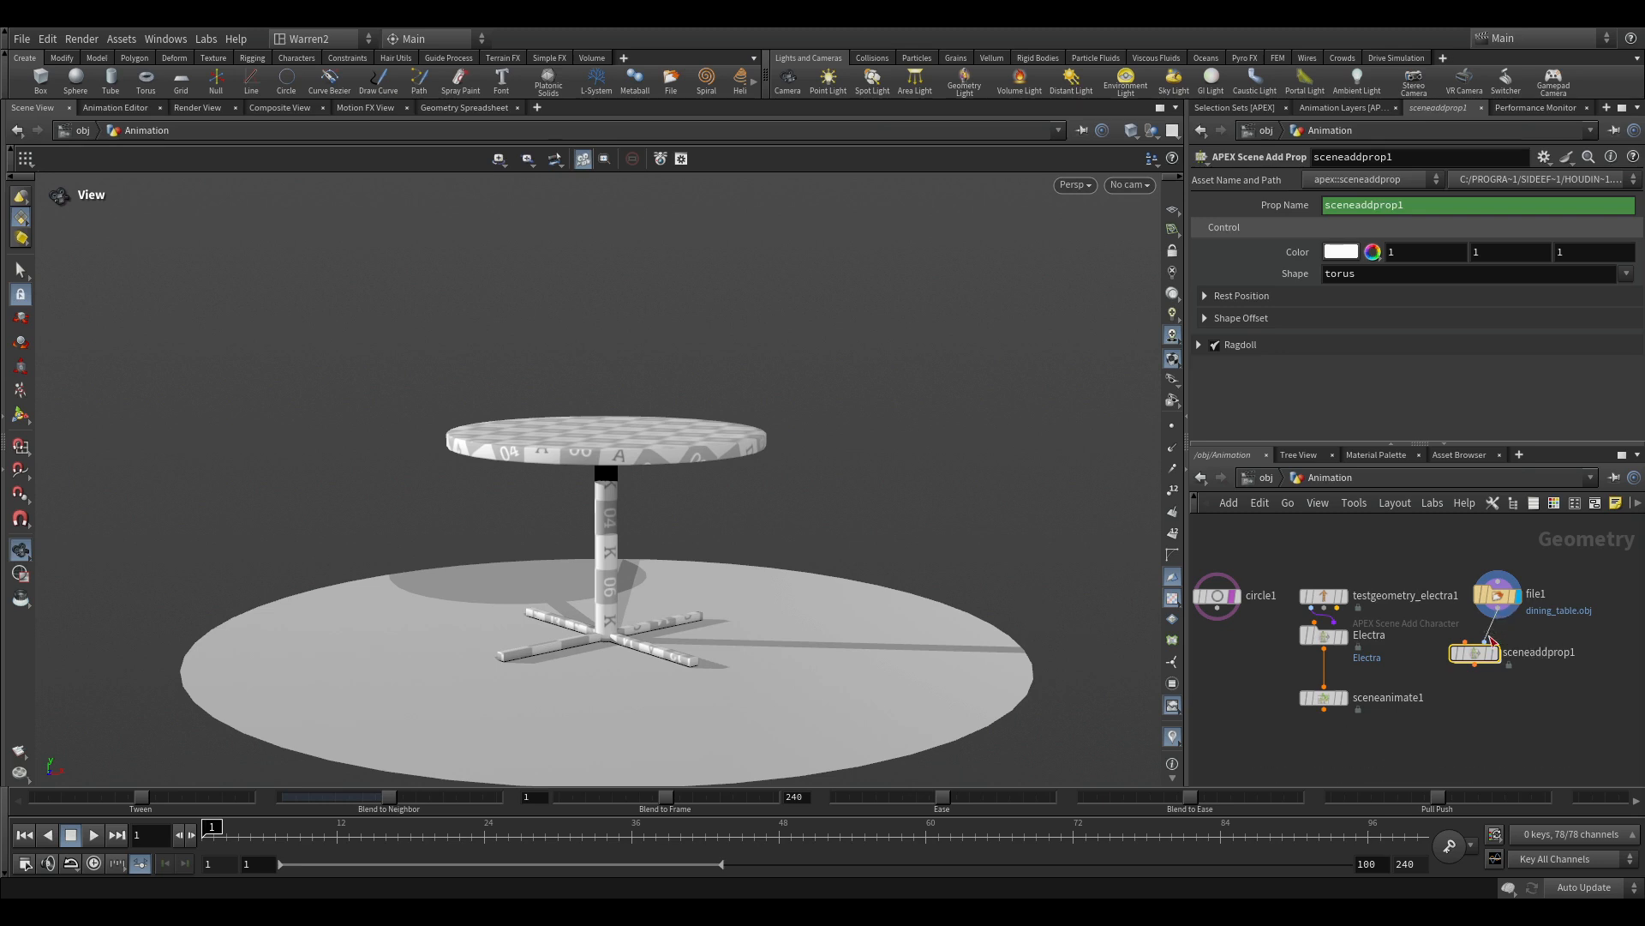
# Step: Rename the sceneaddprop1 node to Table
pyautogui.doubleClick(1541, 651)
pyautogui.write('Table')
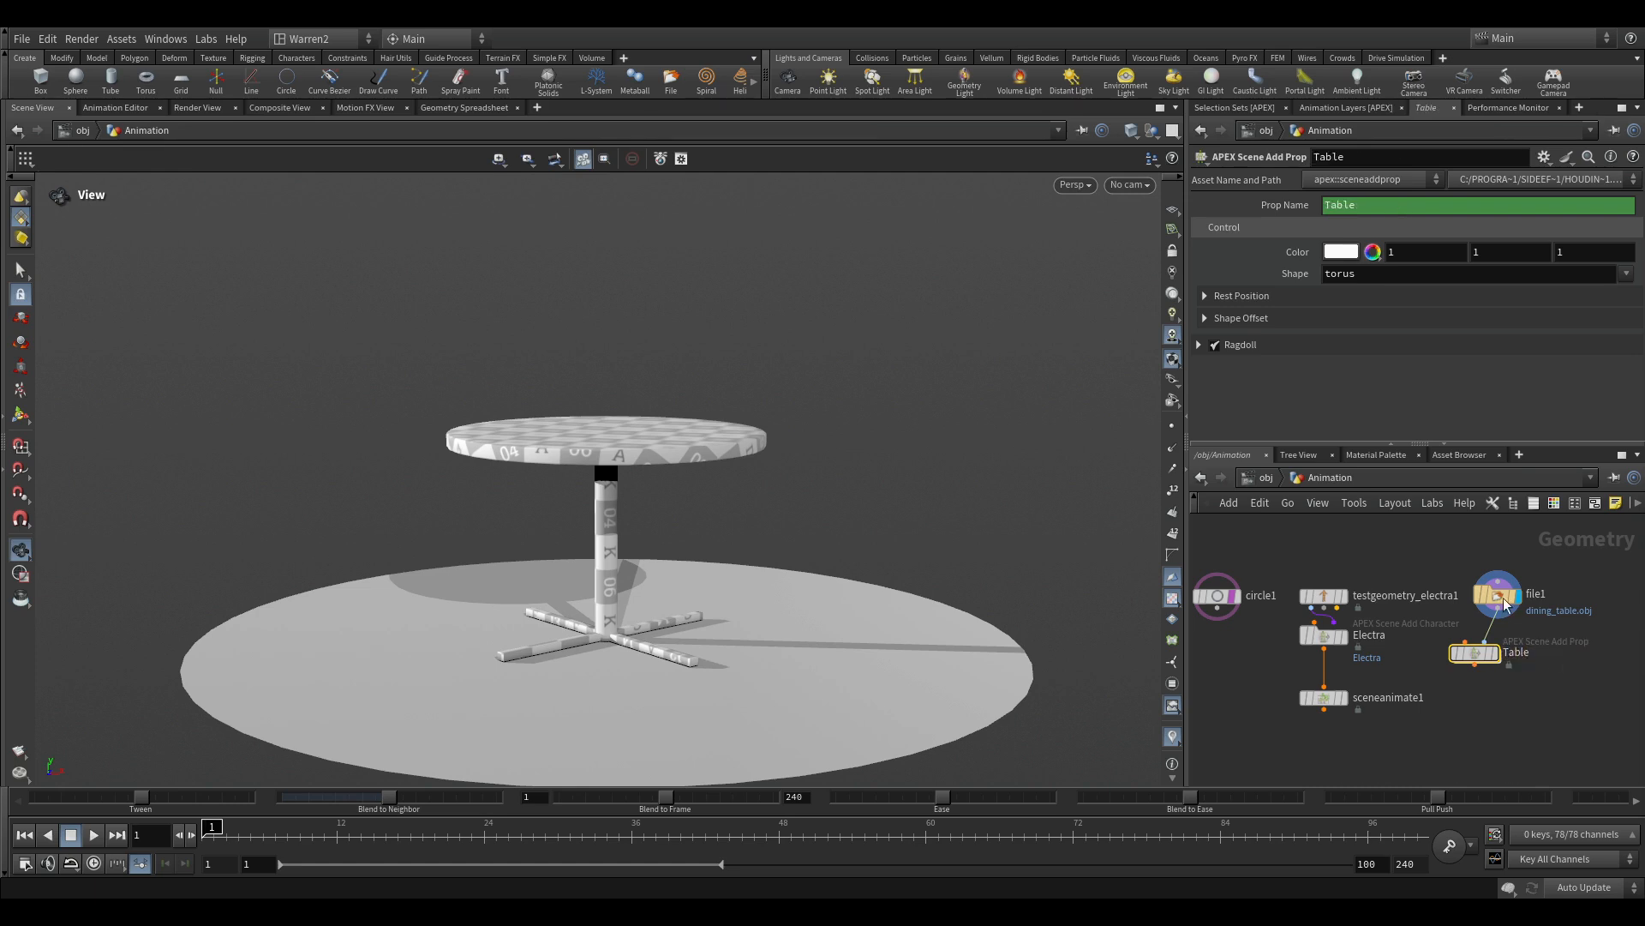
pyautogui.moveTo(1360, 315)
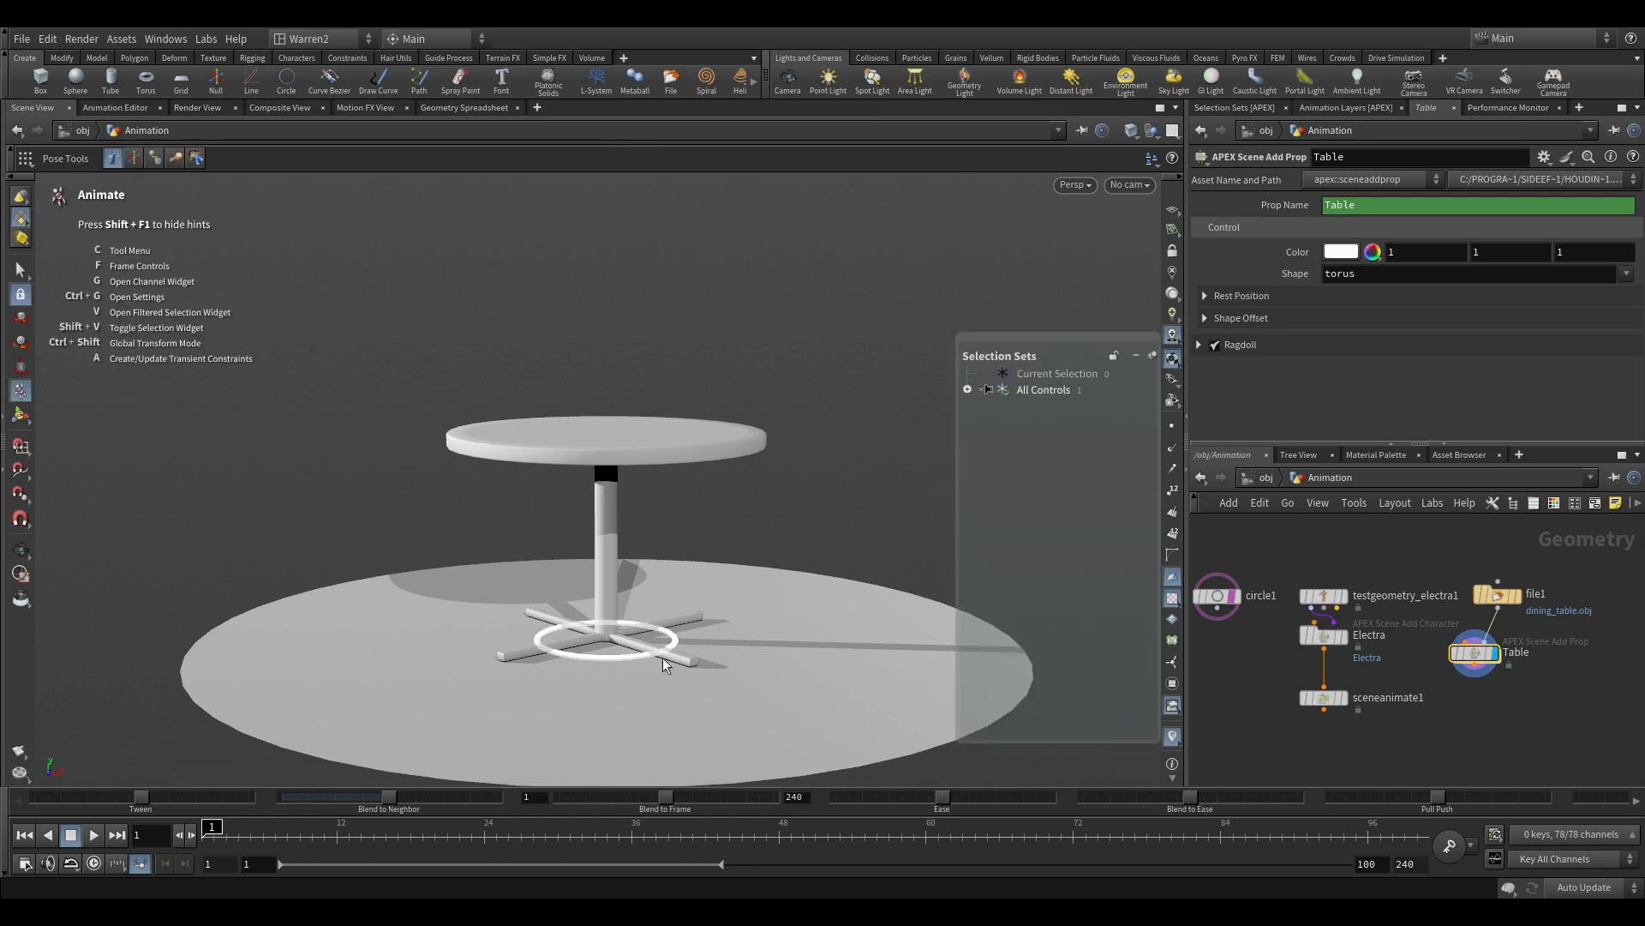
pyautogui.moveTo(624, 612)
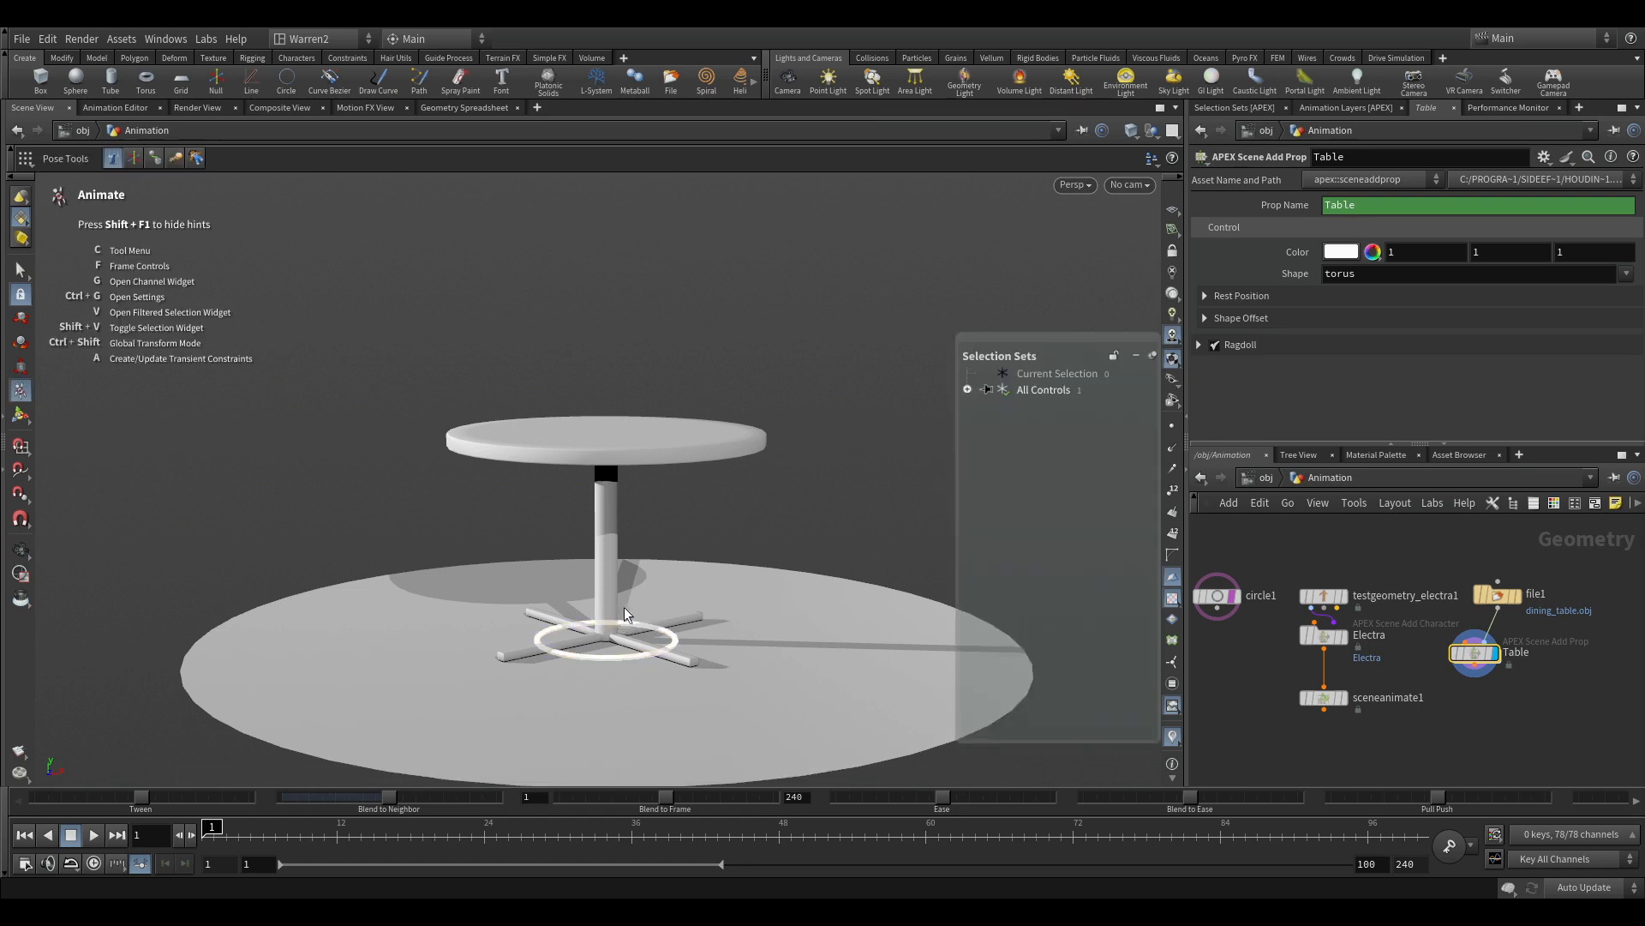
# Step: Make the Table control a yellow torus with Shape Uniform Scale 2.71
pyautogui.click(1340, 251)
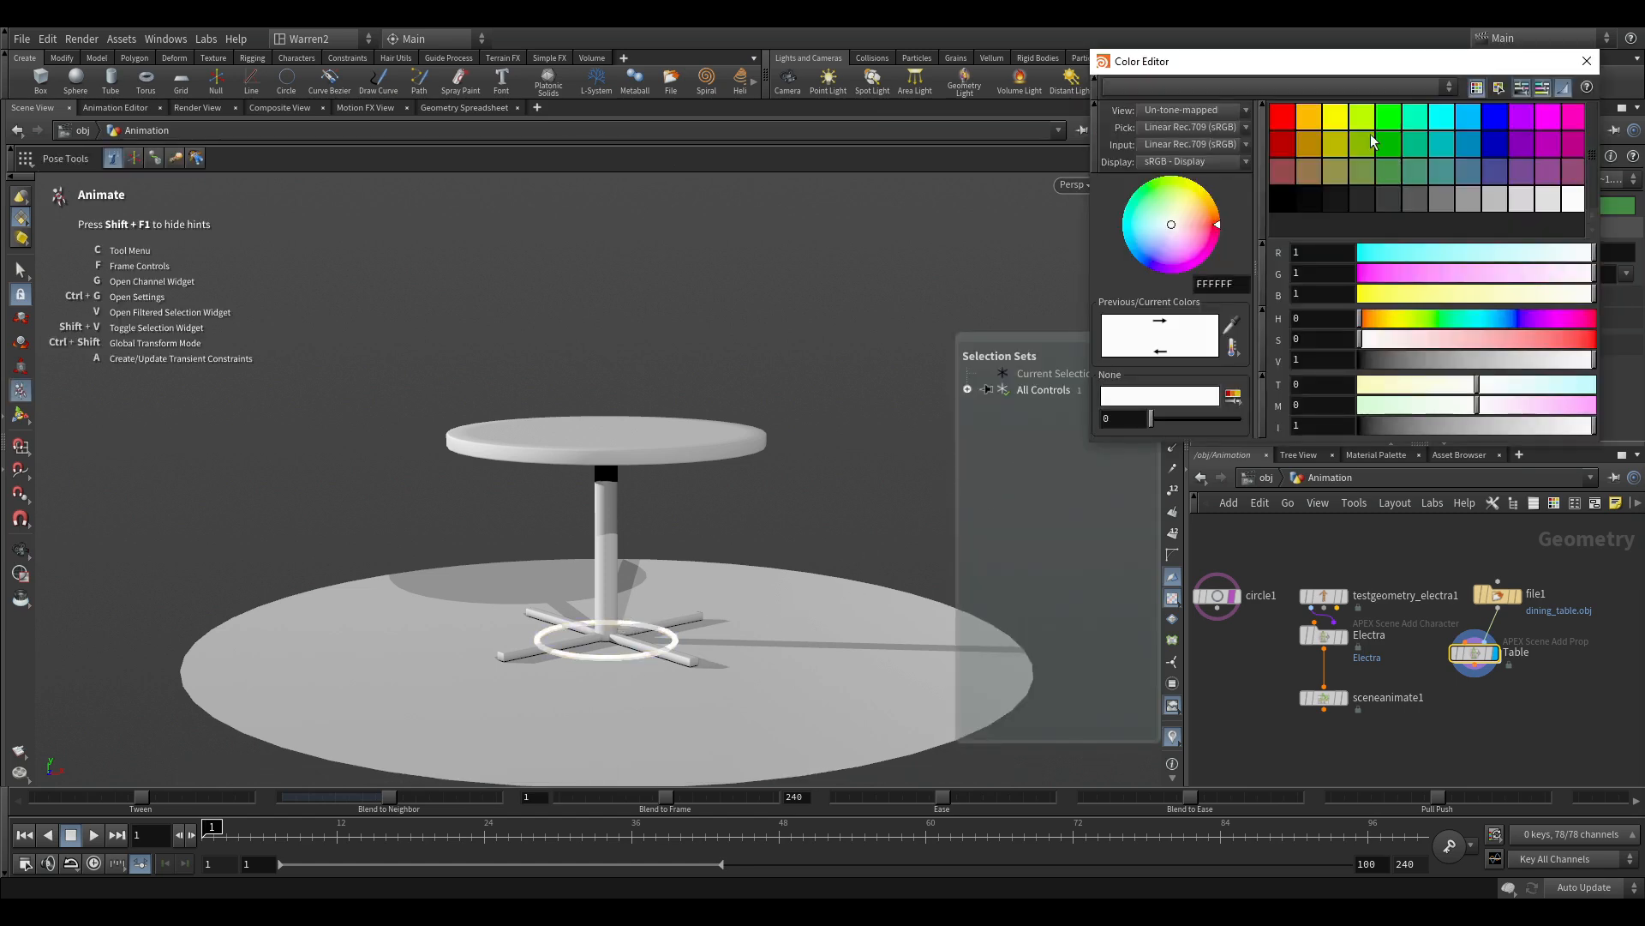
pyautogui.click(1193, 187)
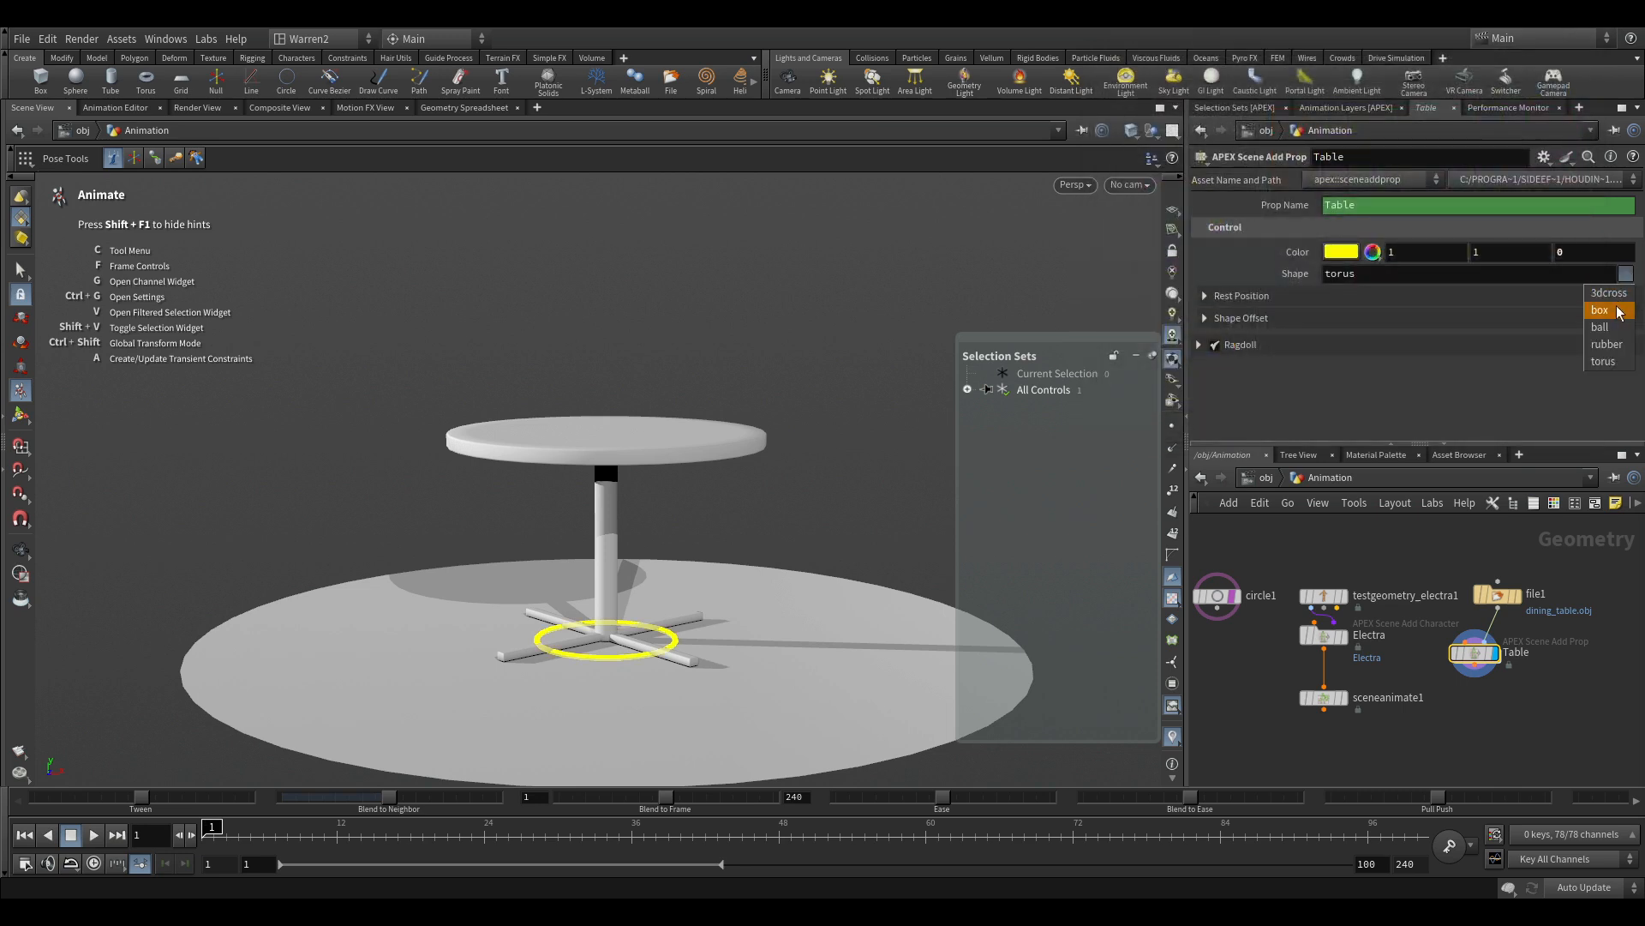
pyautogui.click(1599, 309)
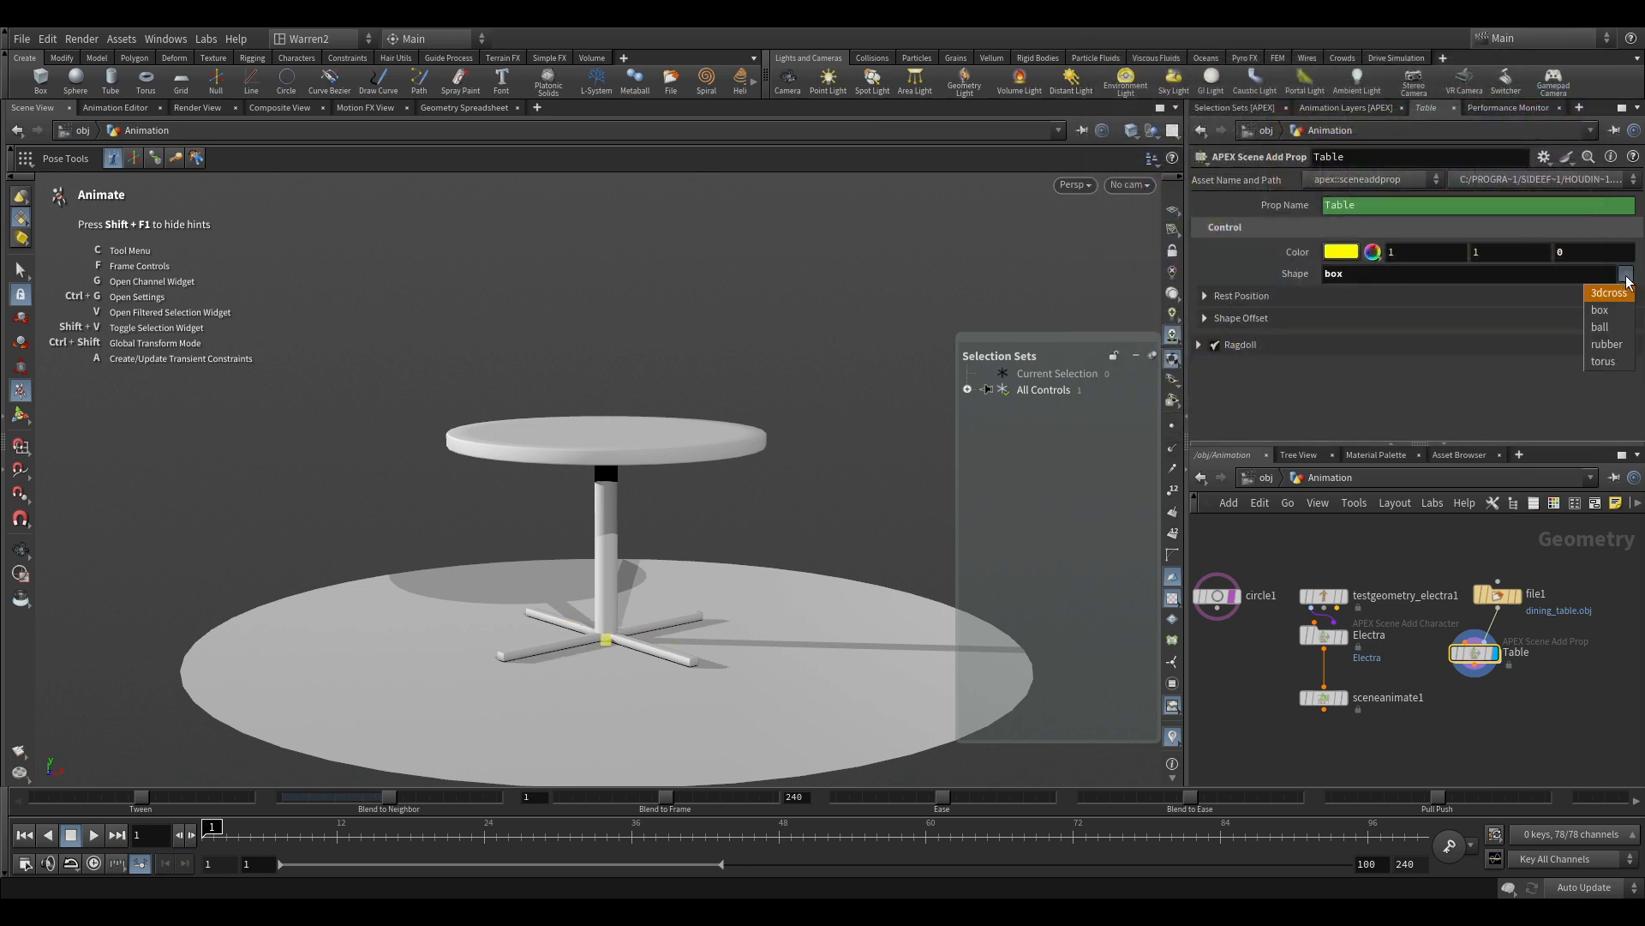
pyautogui.click(1604, 361)
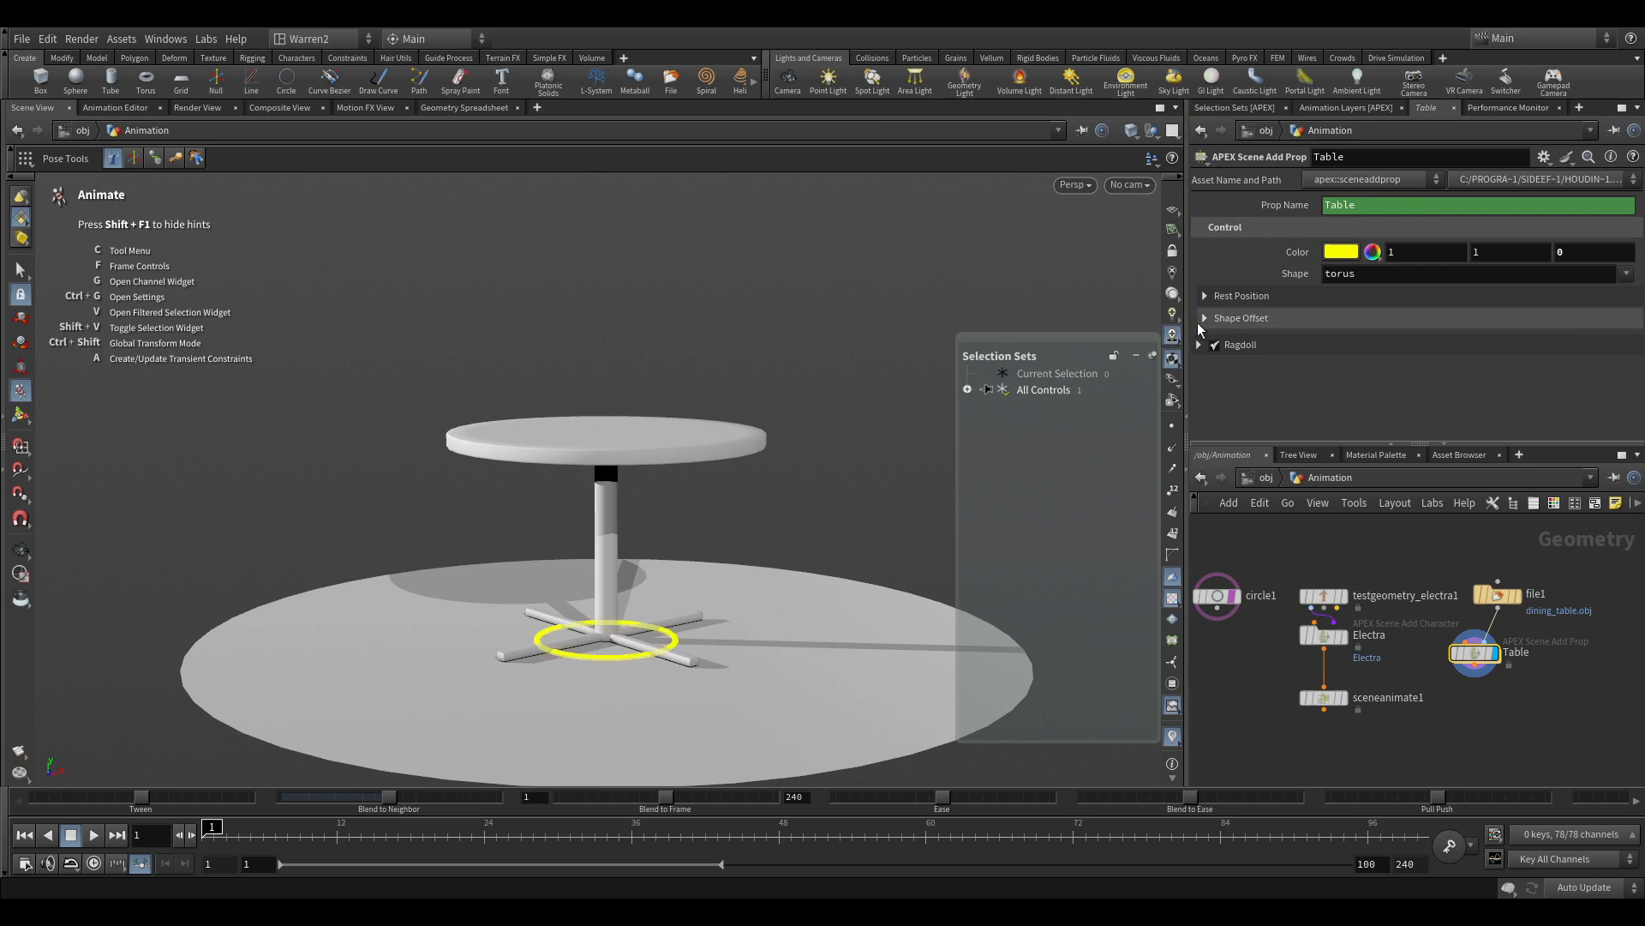
pyautogui.click(1203, 317)
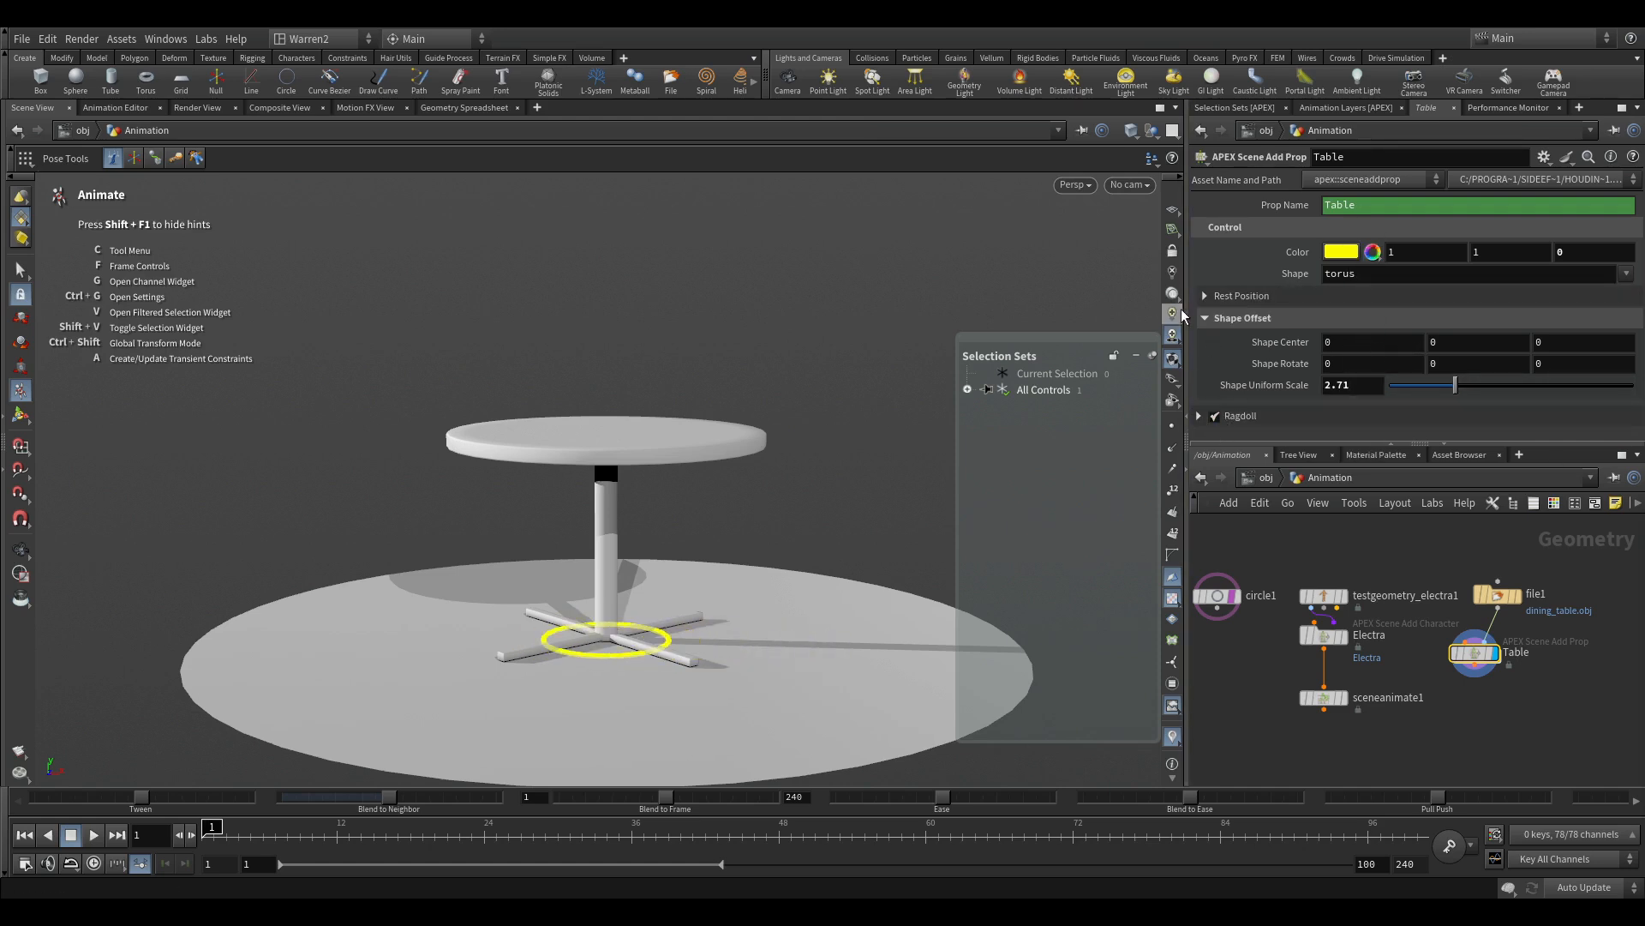
pyautogui.click(1205, 318)
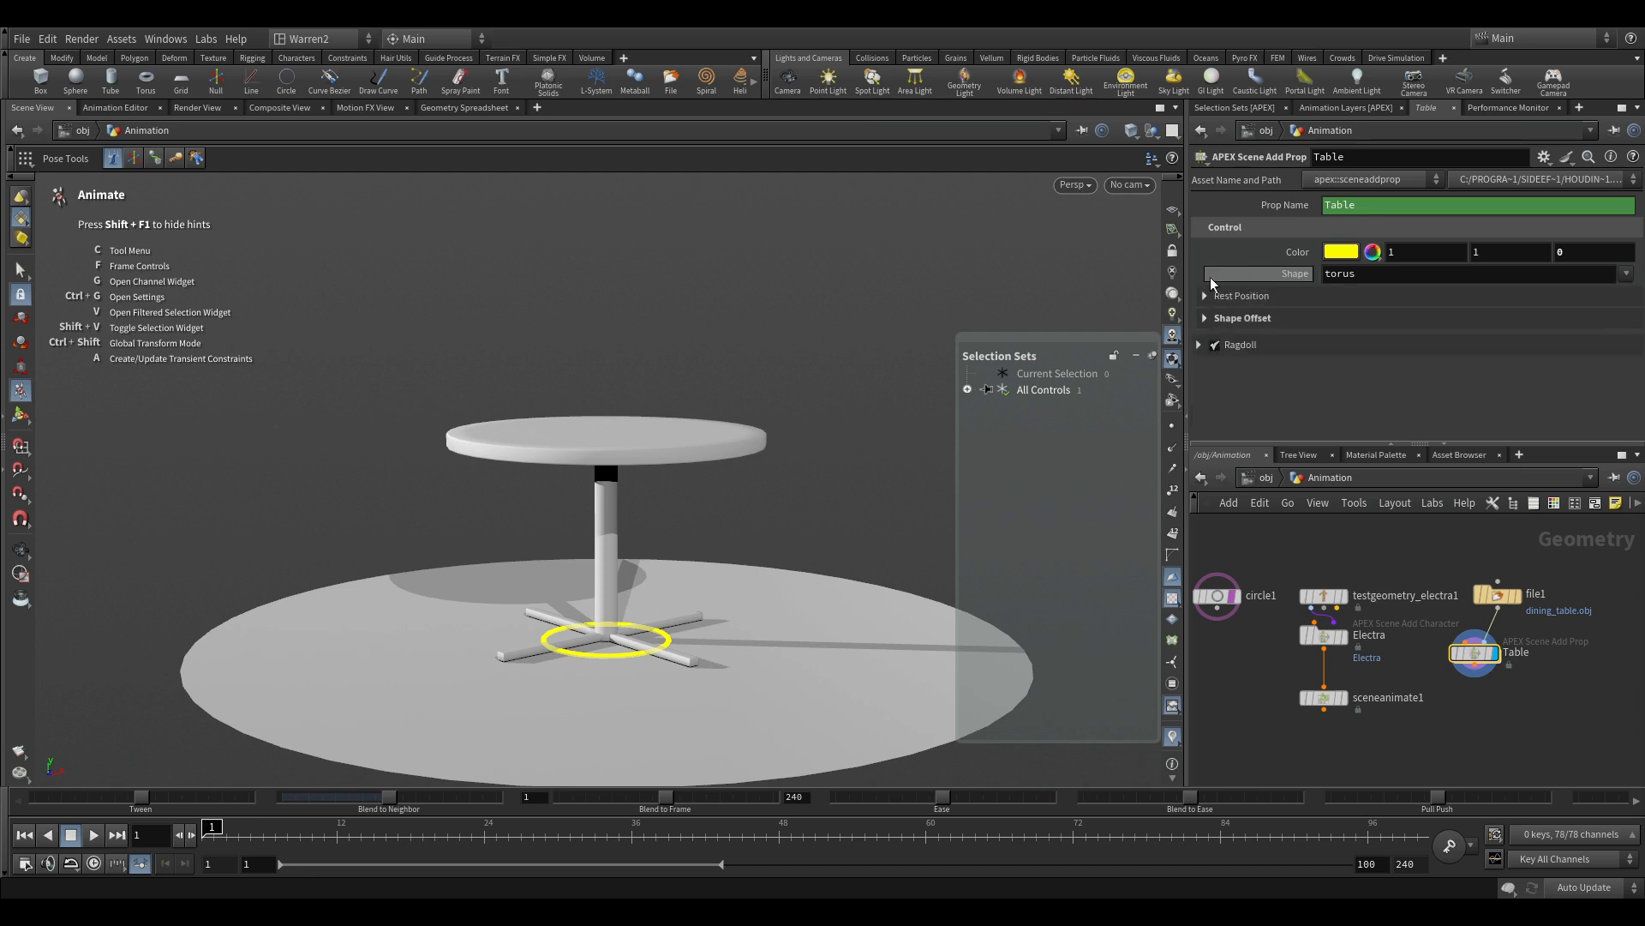
pyautogui.click(1203, 294)
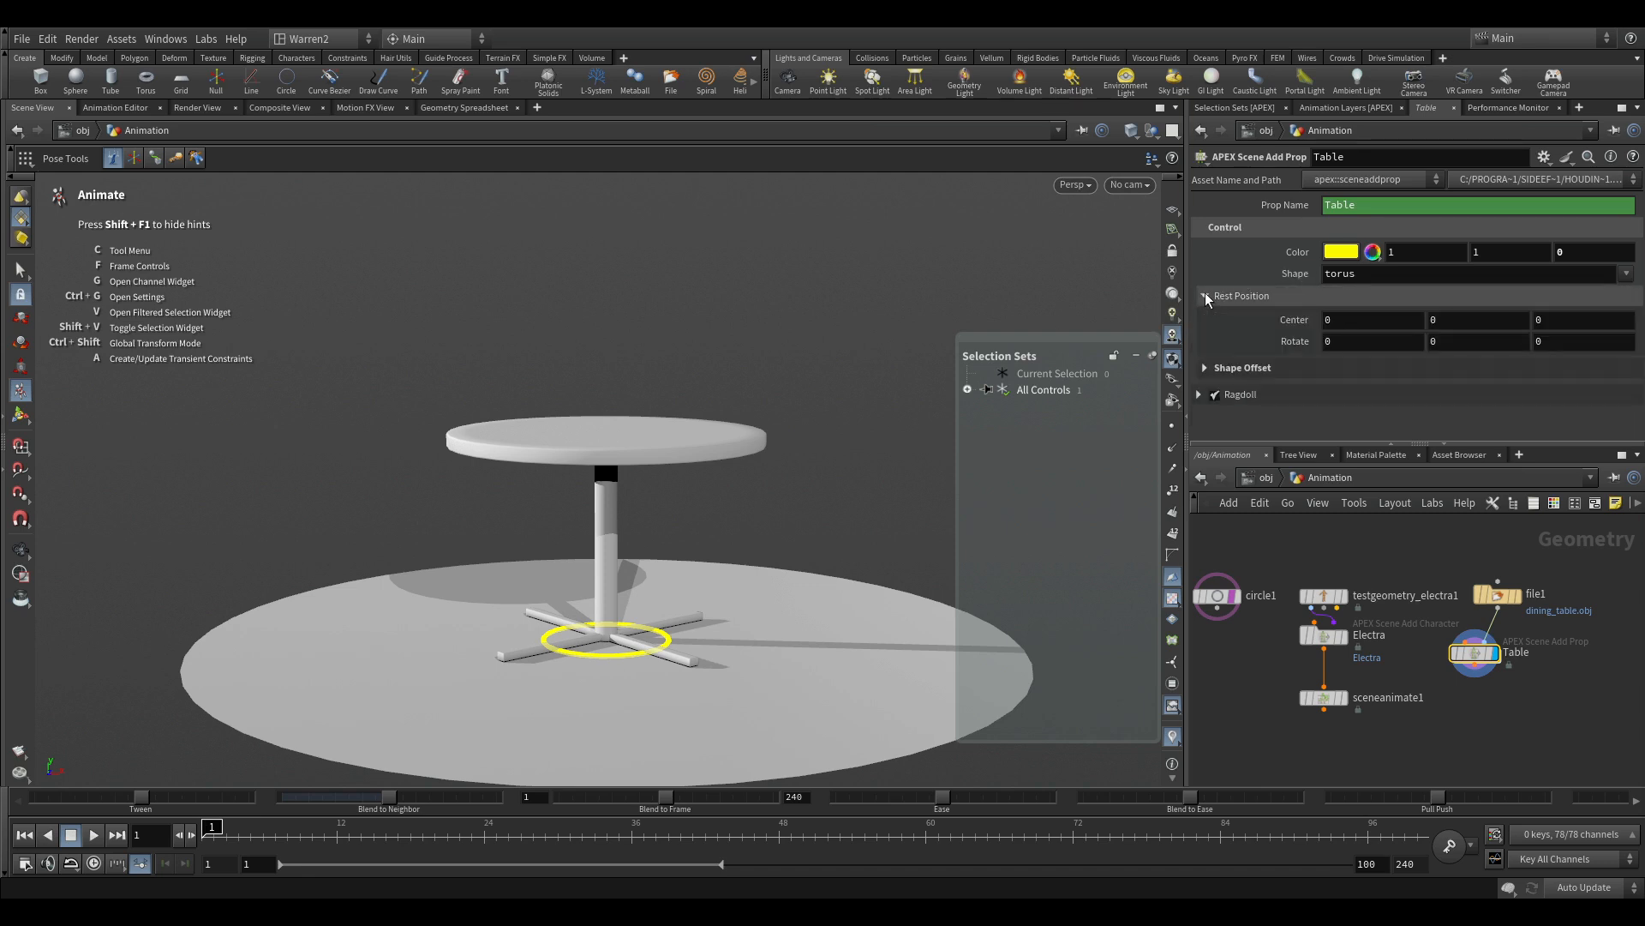
pyautogui.click(1205, 295)
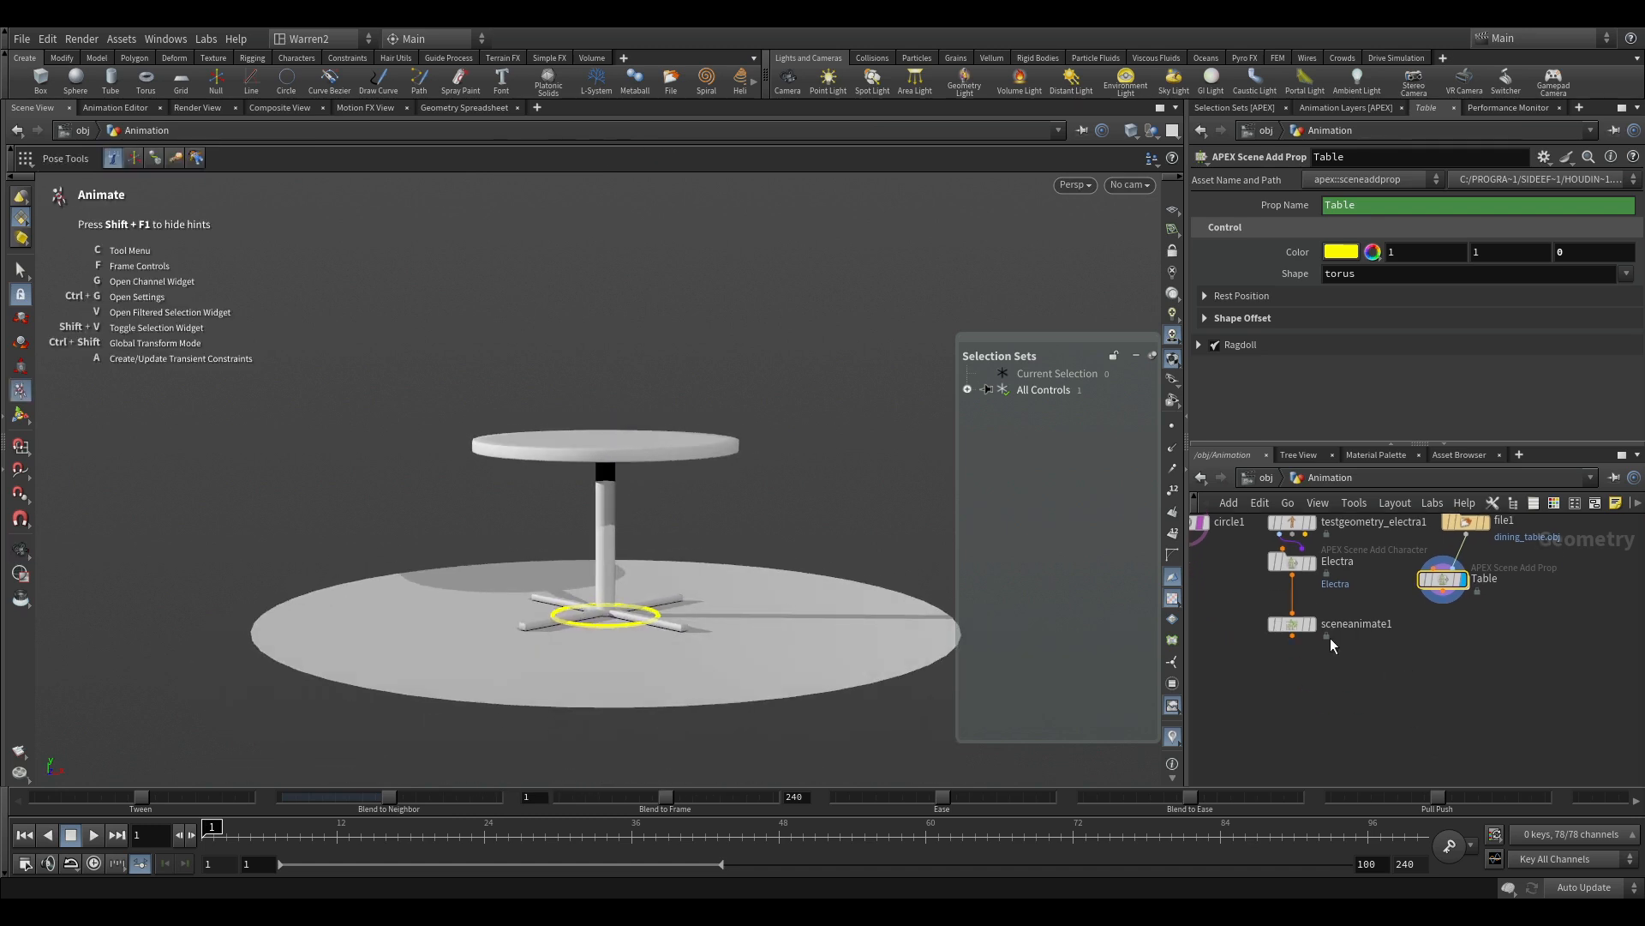
# Step: Display sceneanimate1 and select the Table control under All Controls
pyautogui.click(1292, 624)
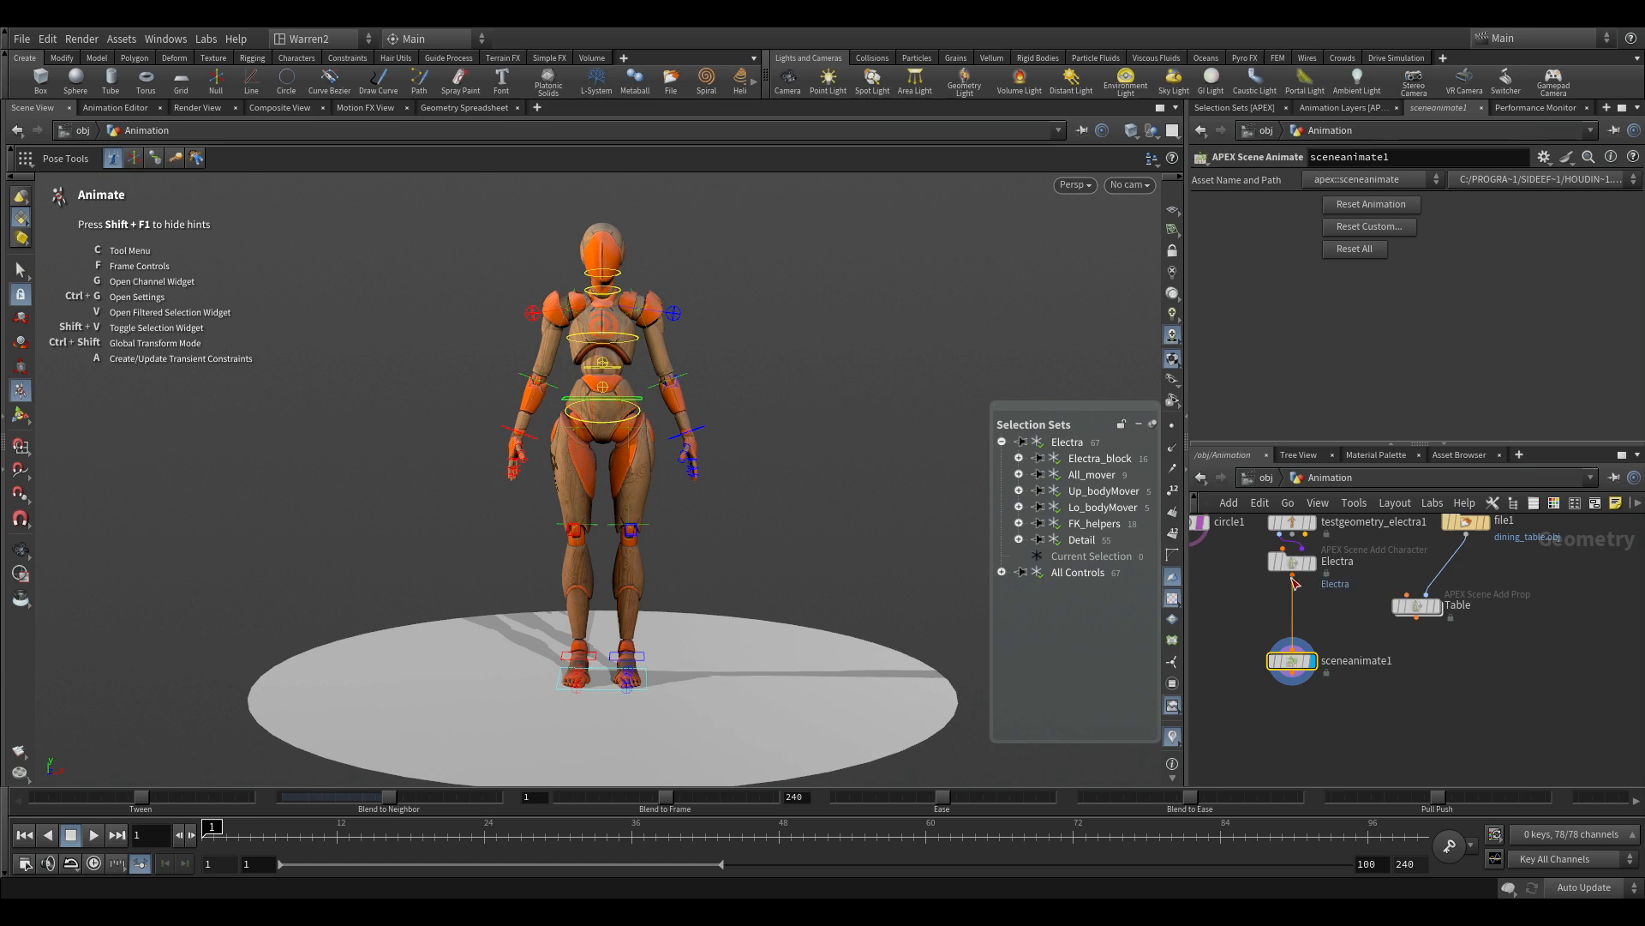
pyautogui.moveTo(1421, 625)
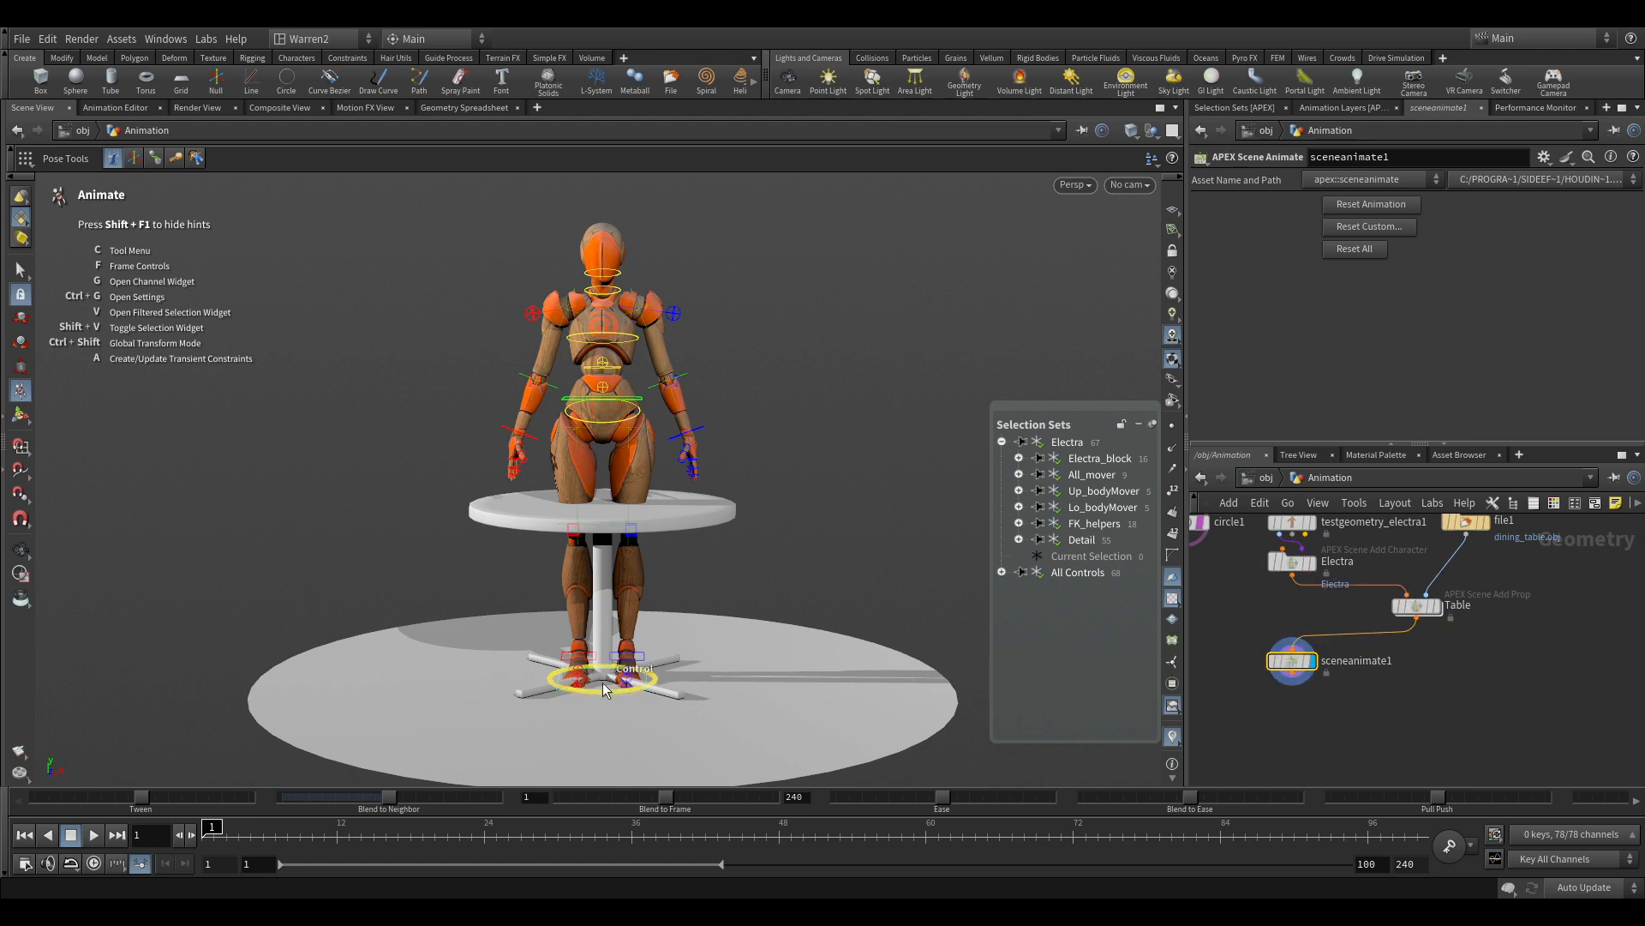
pyautogui.click(1001, 572)
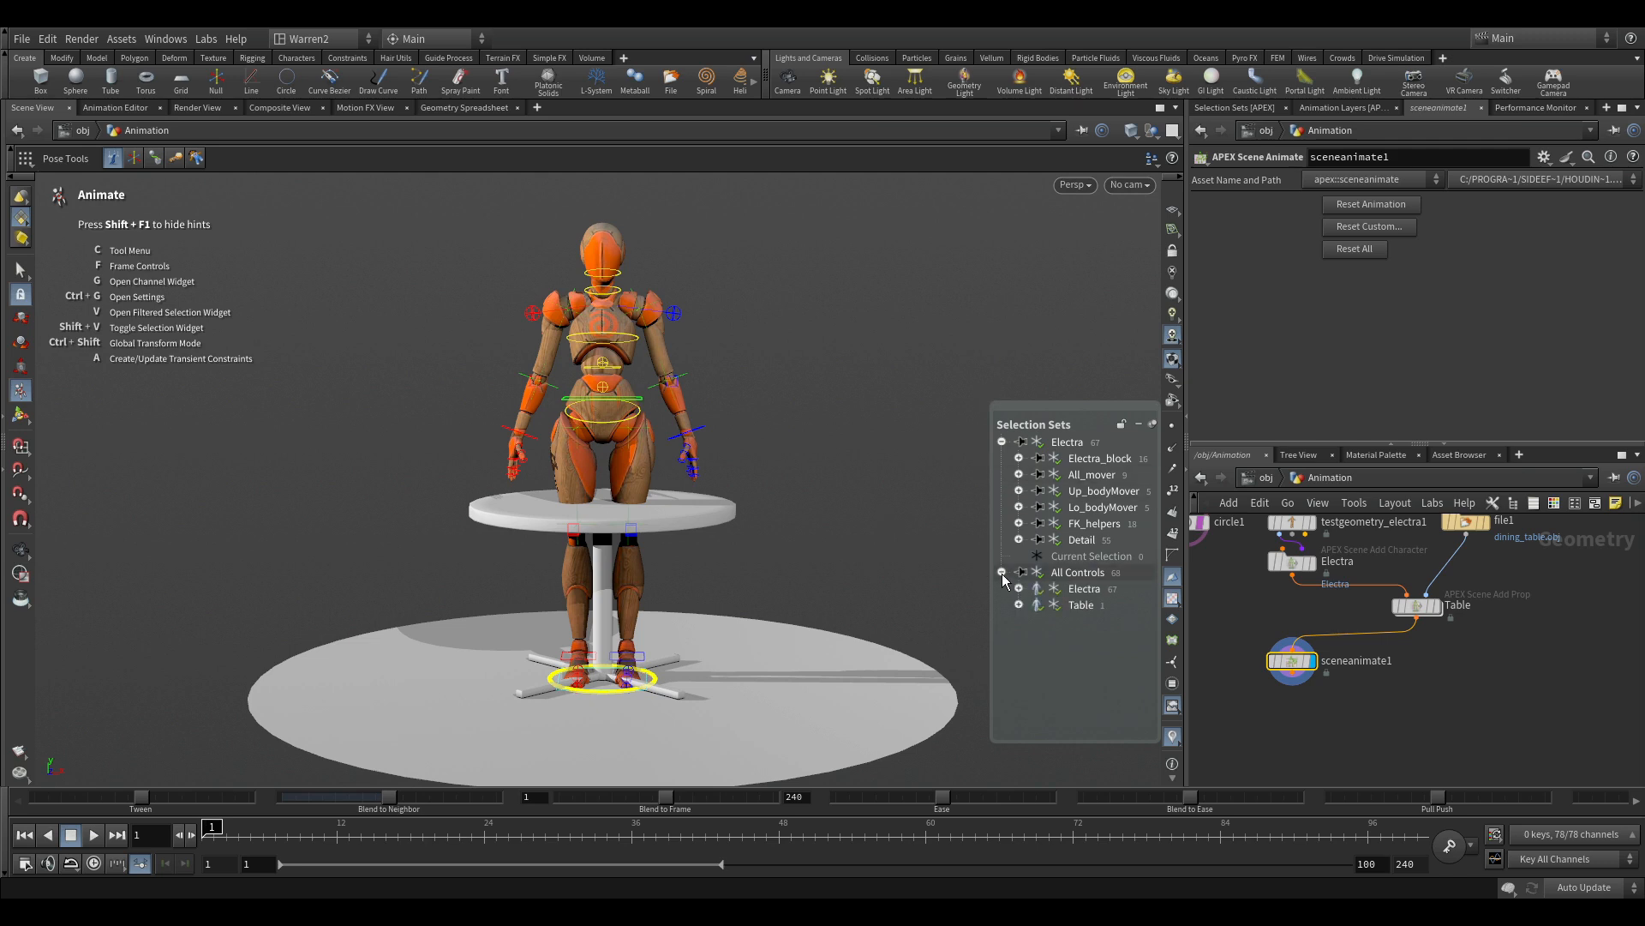
pyautogui.click(1080, 604)
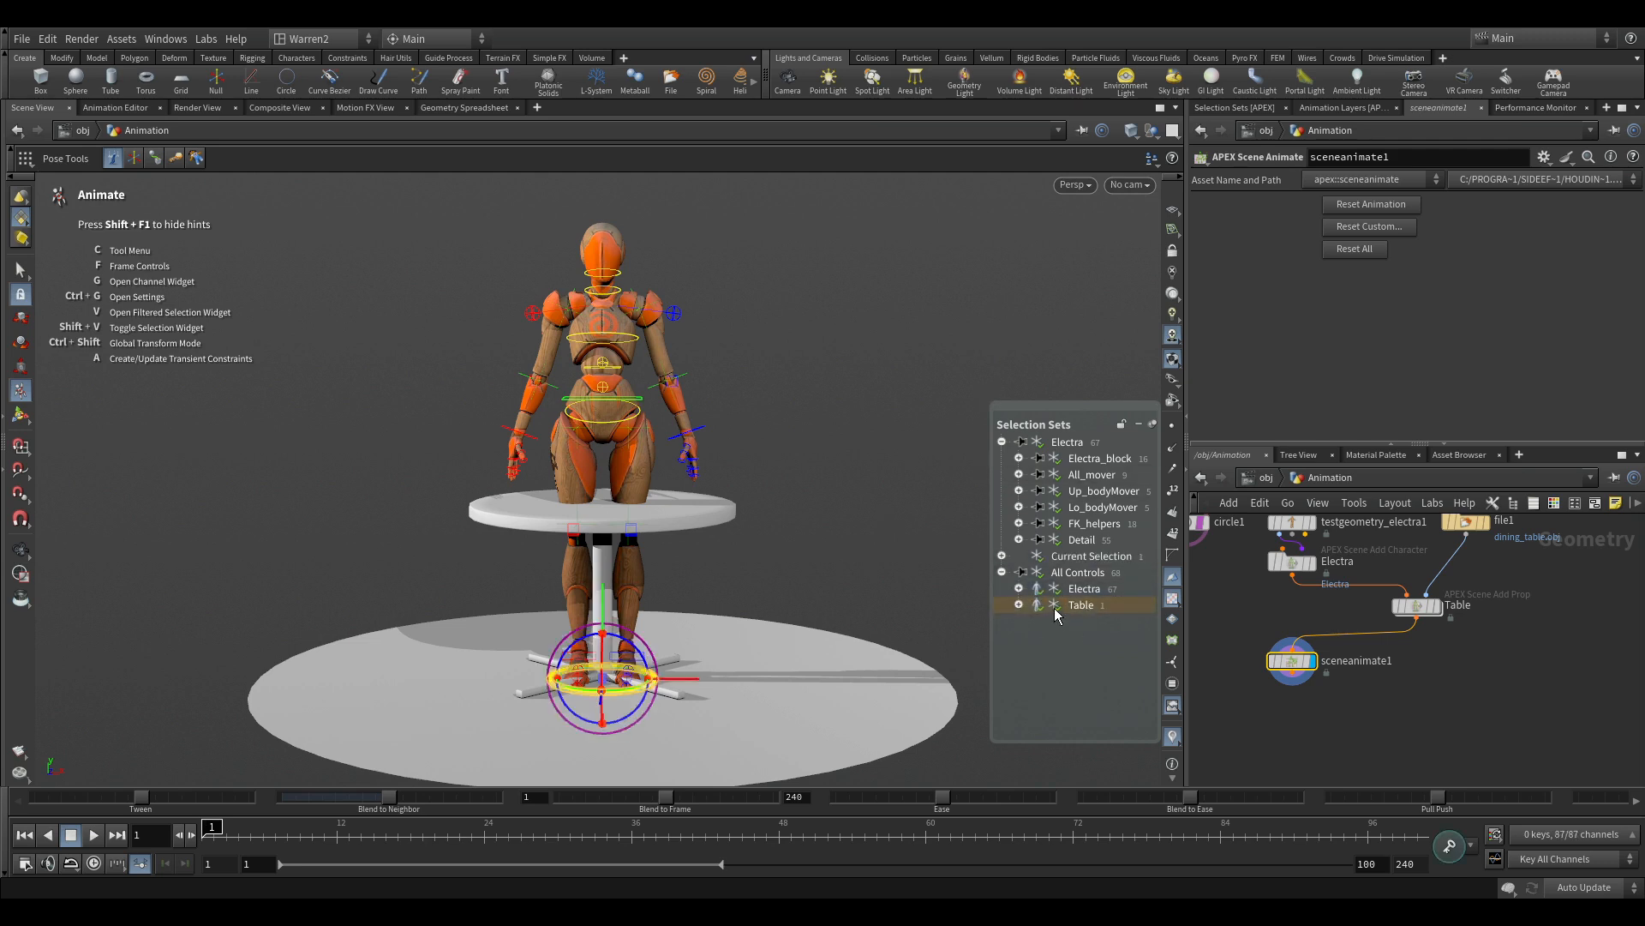
pyautogui.moveTo(1039, 616)
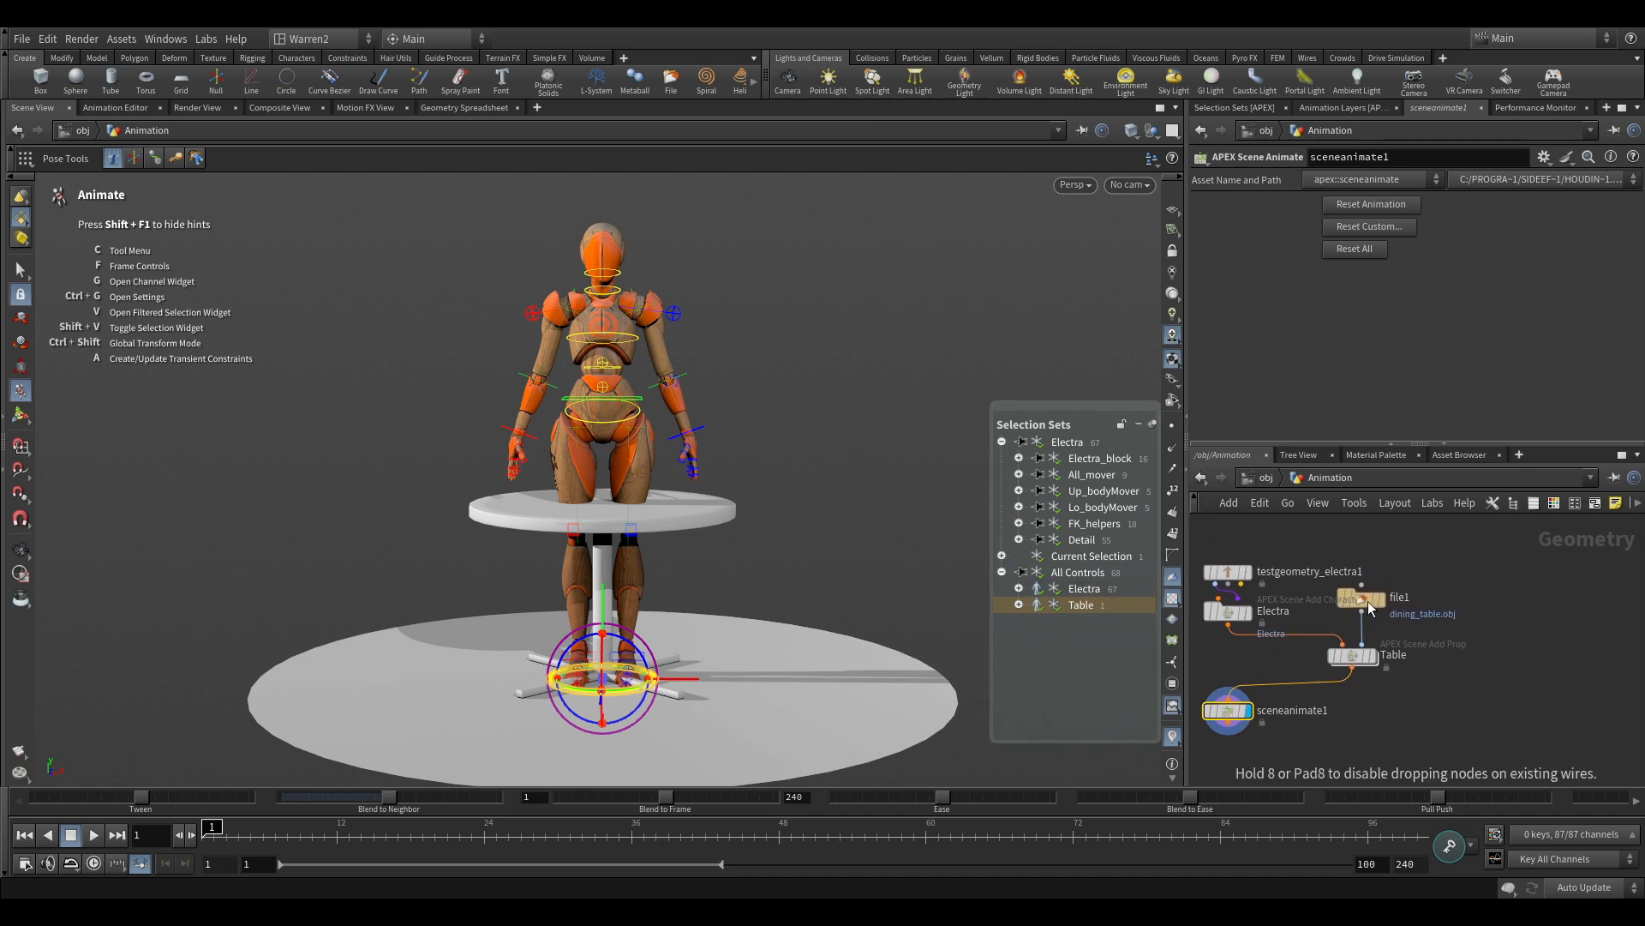
pyautogui.moveTo(1436, 594)
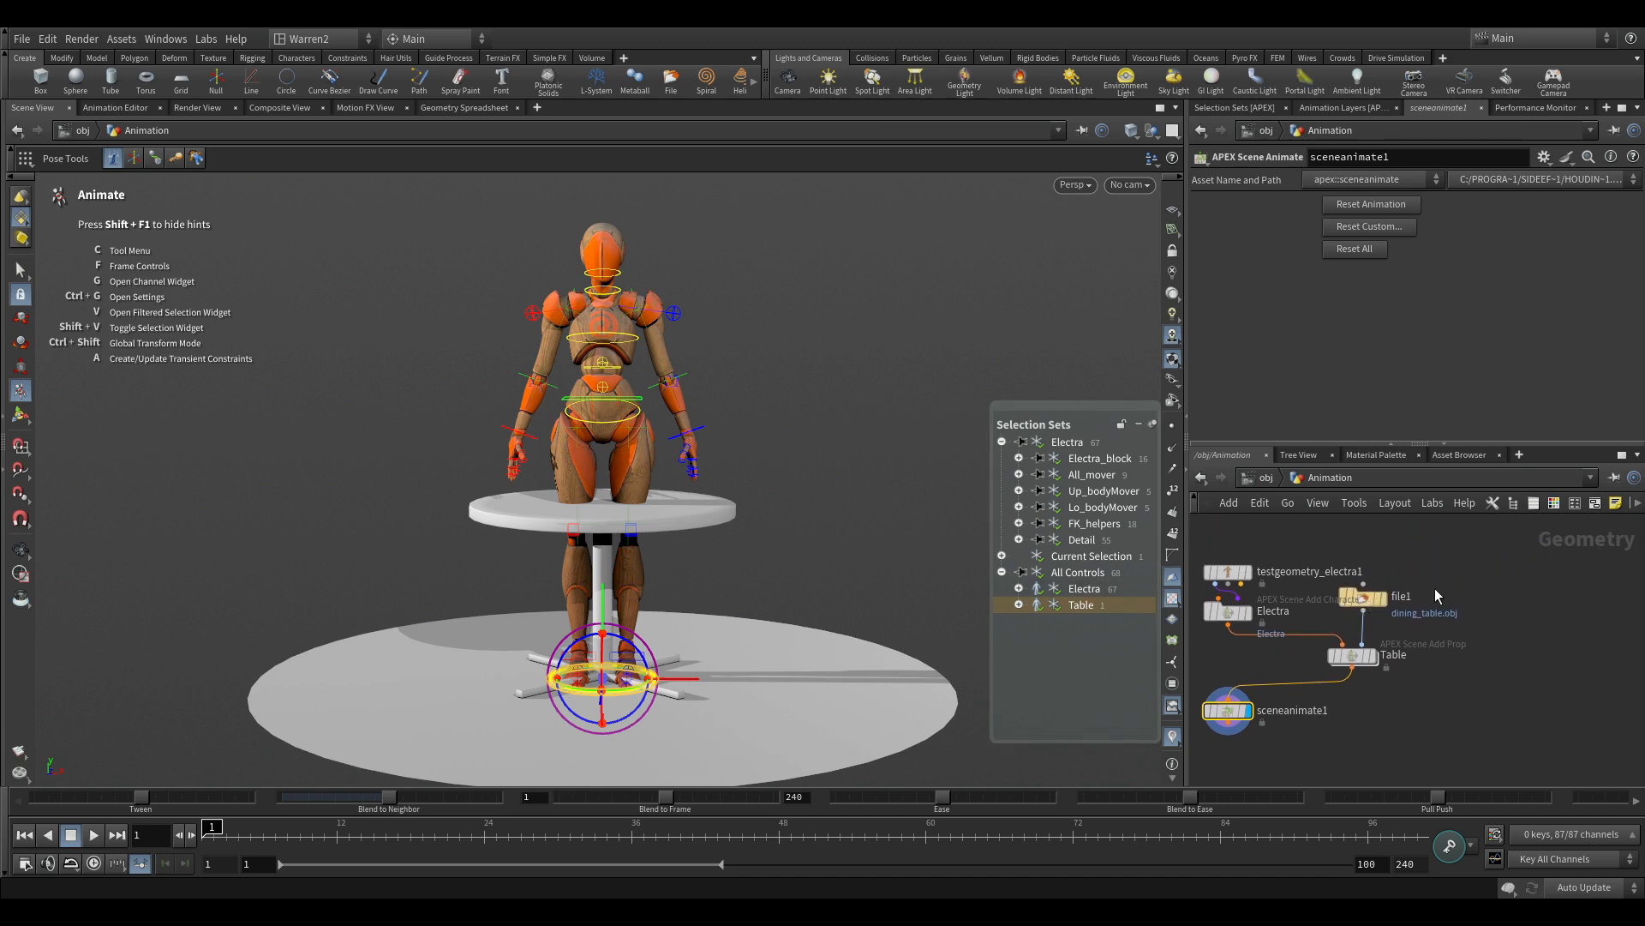
# Step: Duplicate the table File node and point it at dining_stool.obj
pyautogui.click(1361, 597)
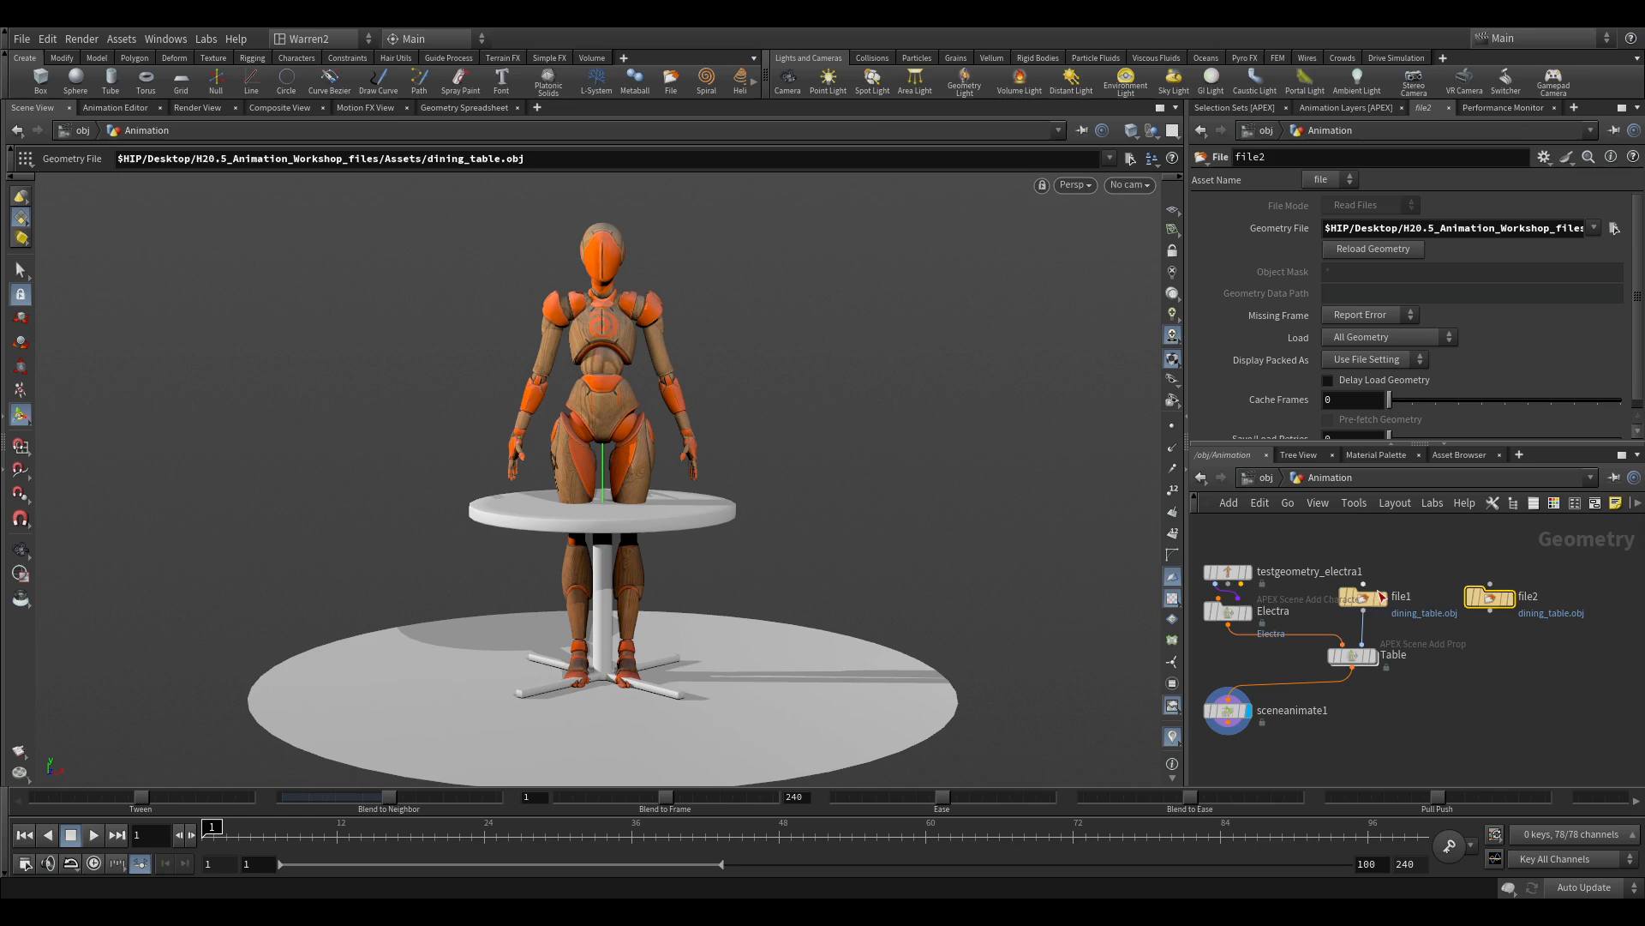
pyautogui.click(1614, 228)
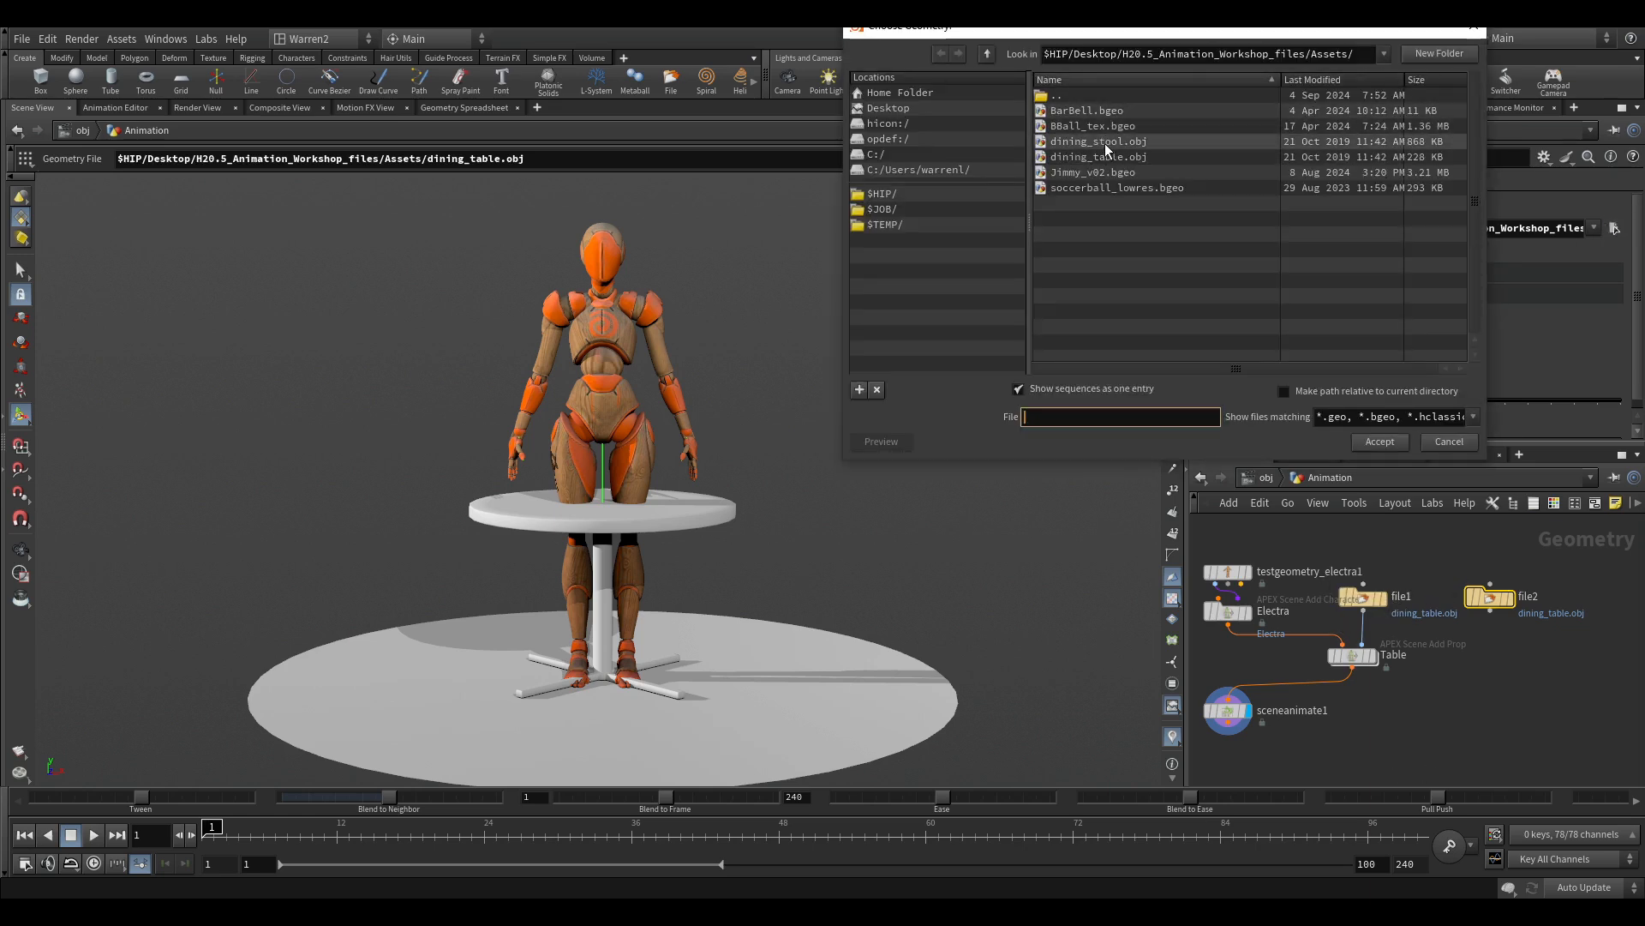
pyautogui.click(1378, 441)
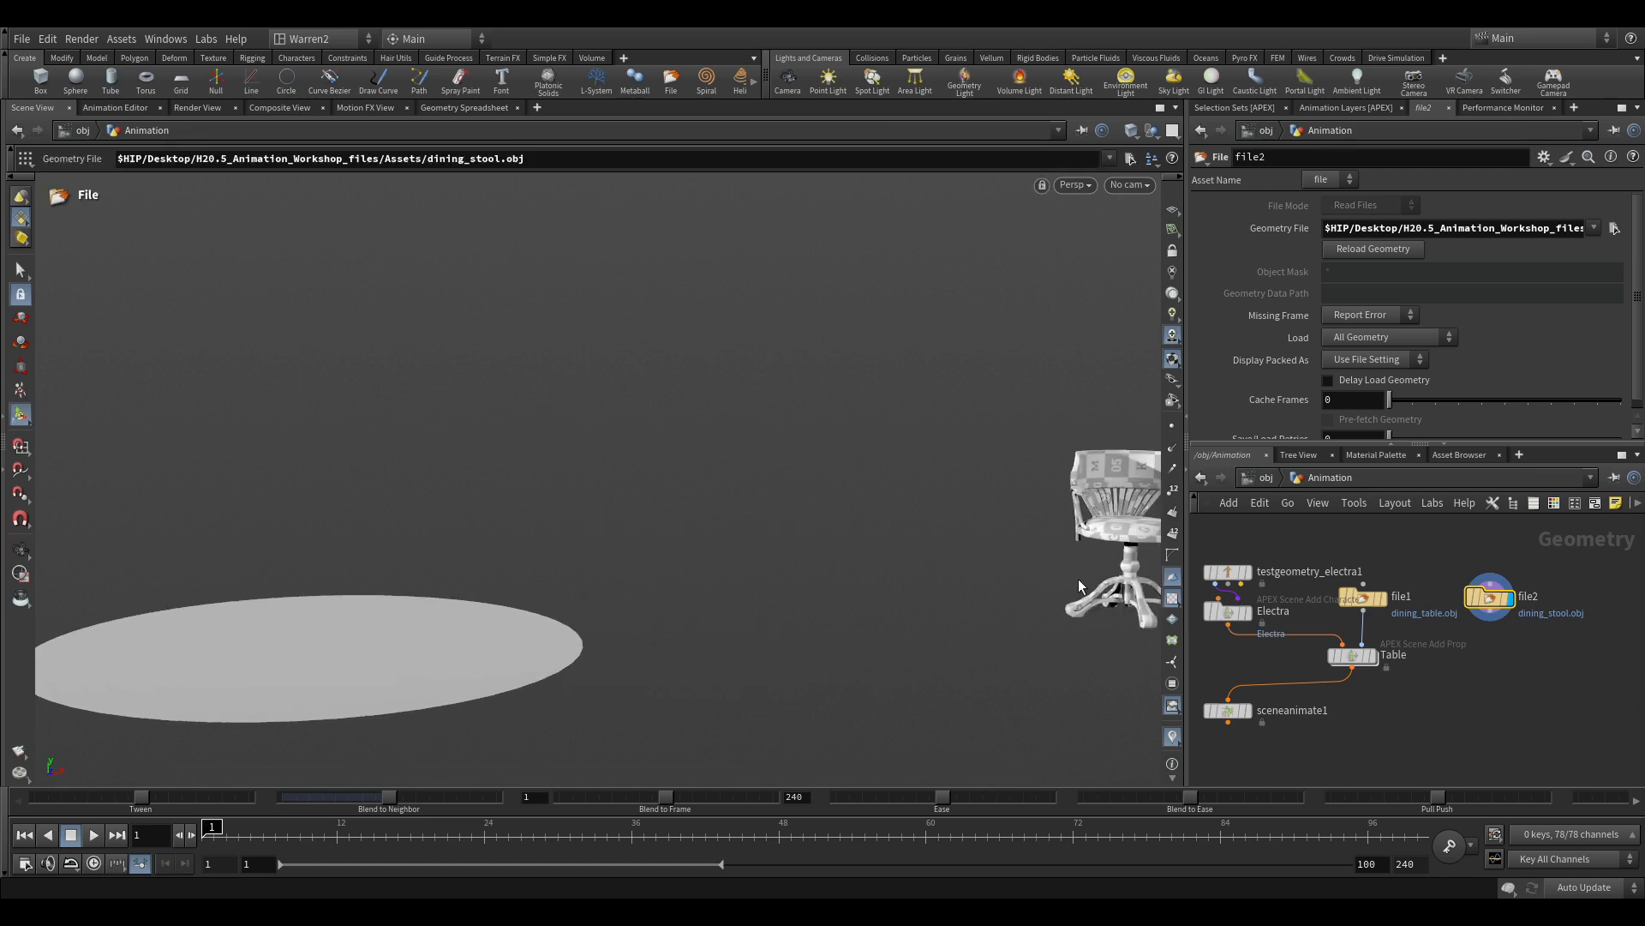
pyautogui.moveTo(845, 548)
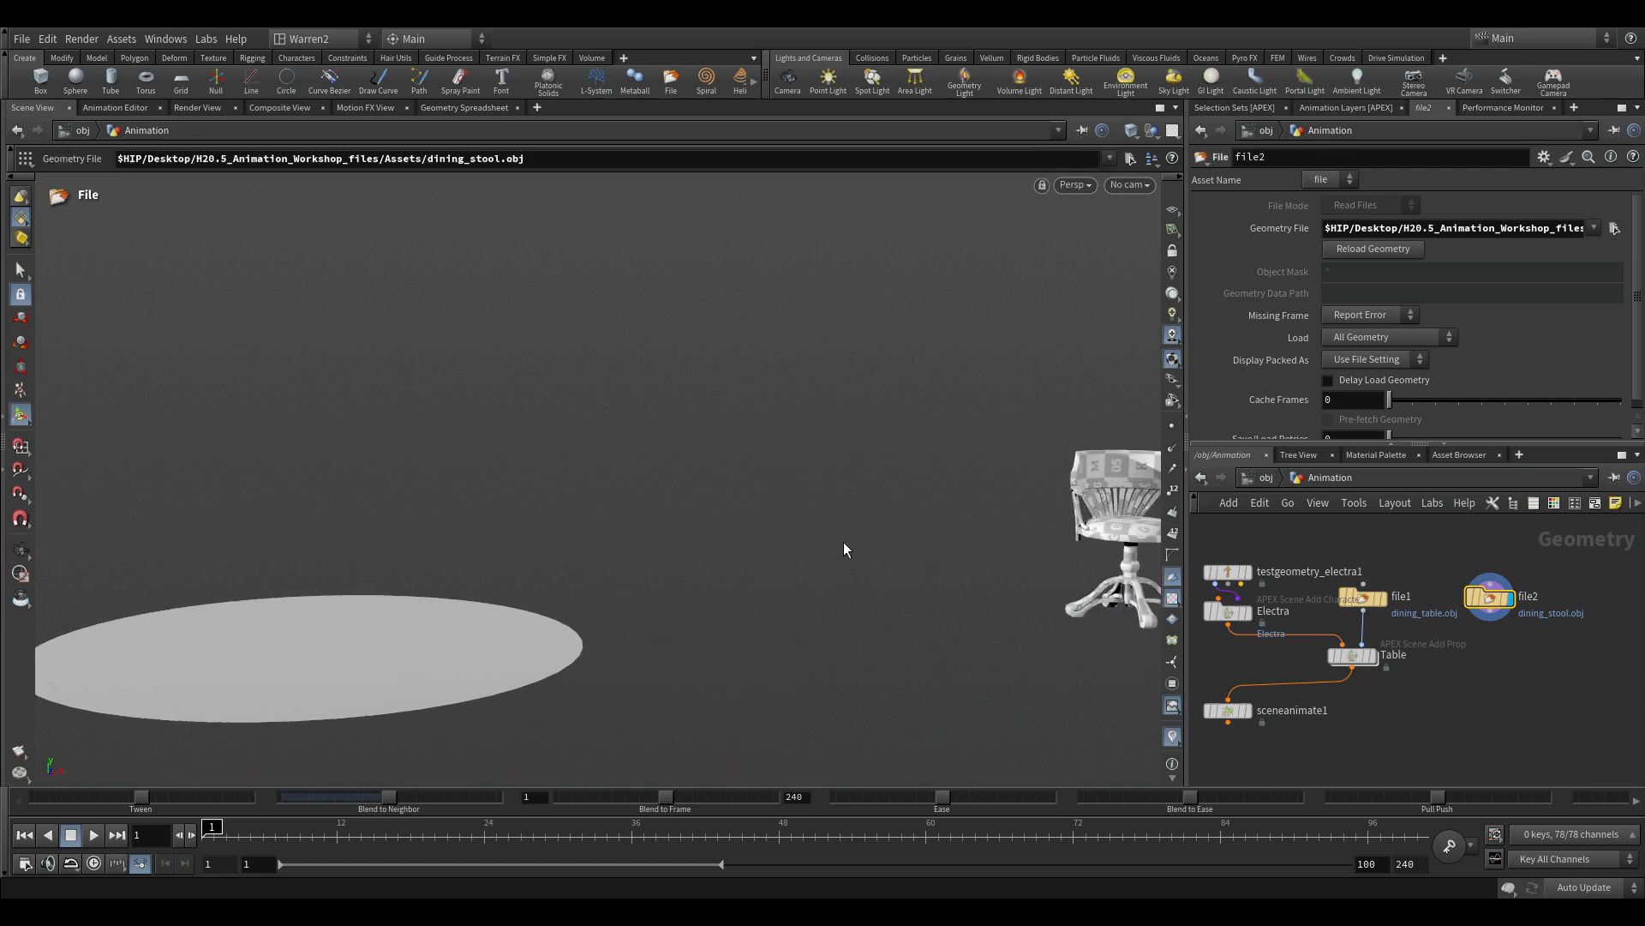
pyautogui.moveTo(366, 651)
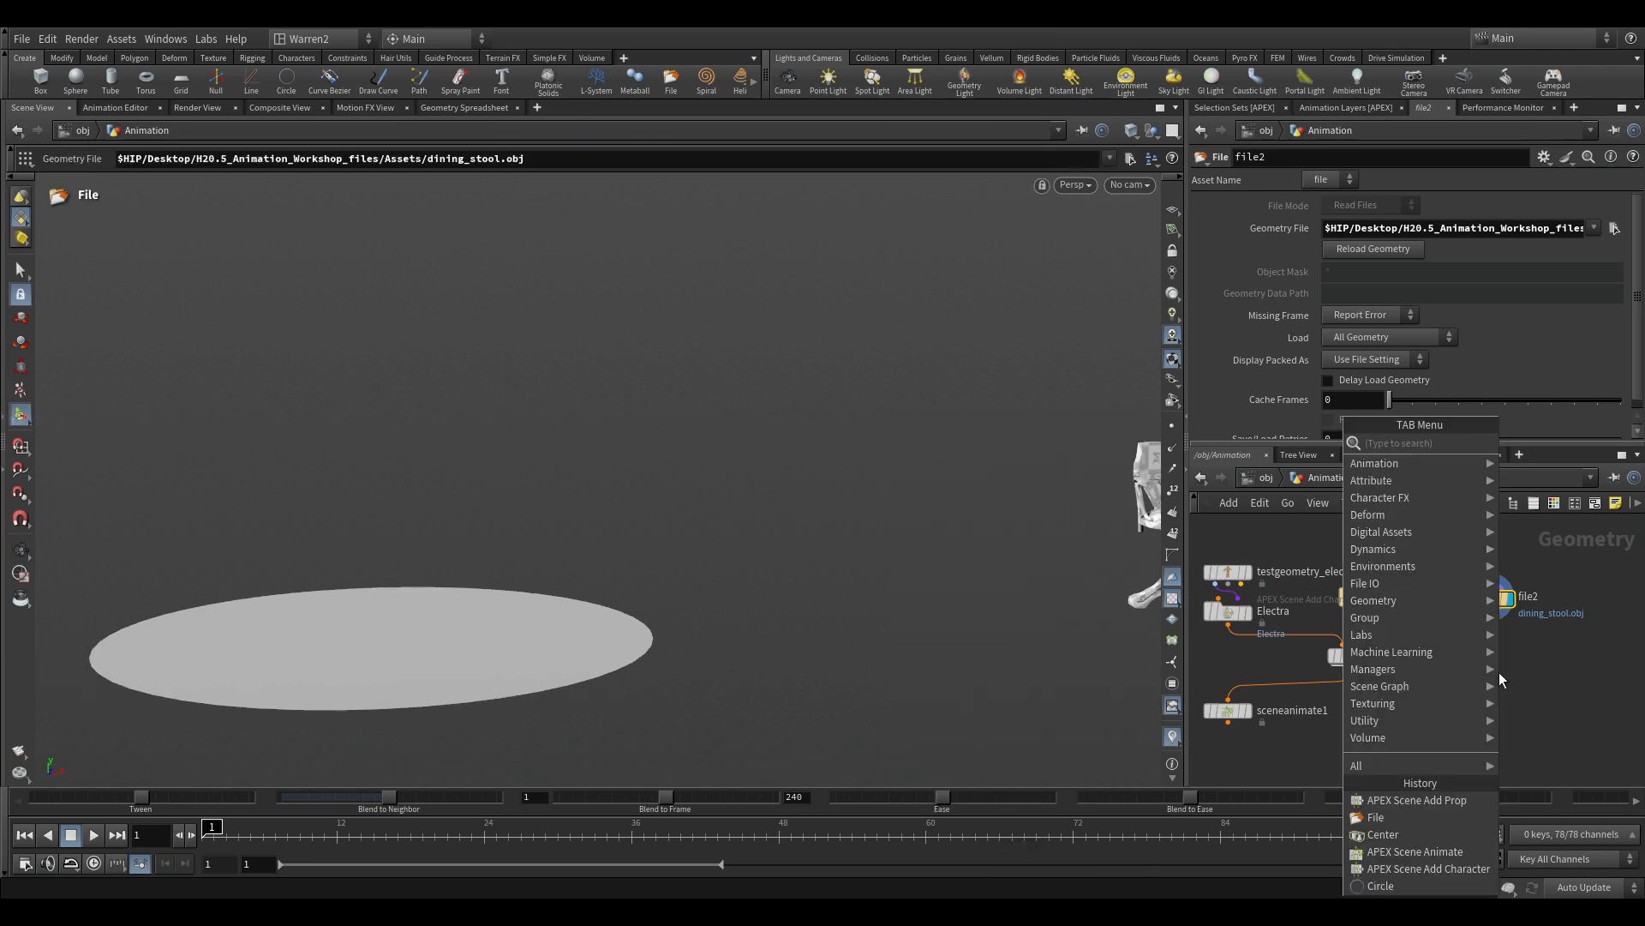
# Step: Add a Match Size node center1 fed by file2, then reload the stool geometry
pyautogui.write('cen')
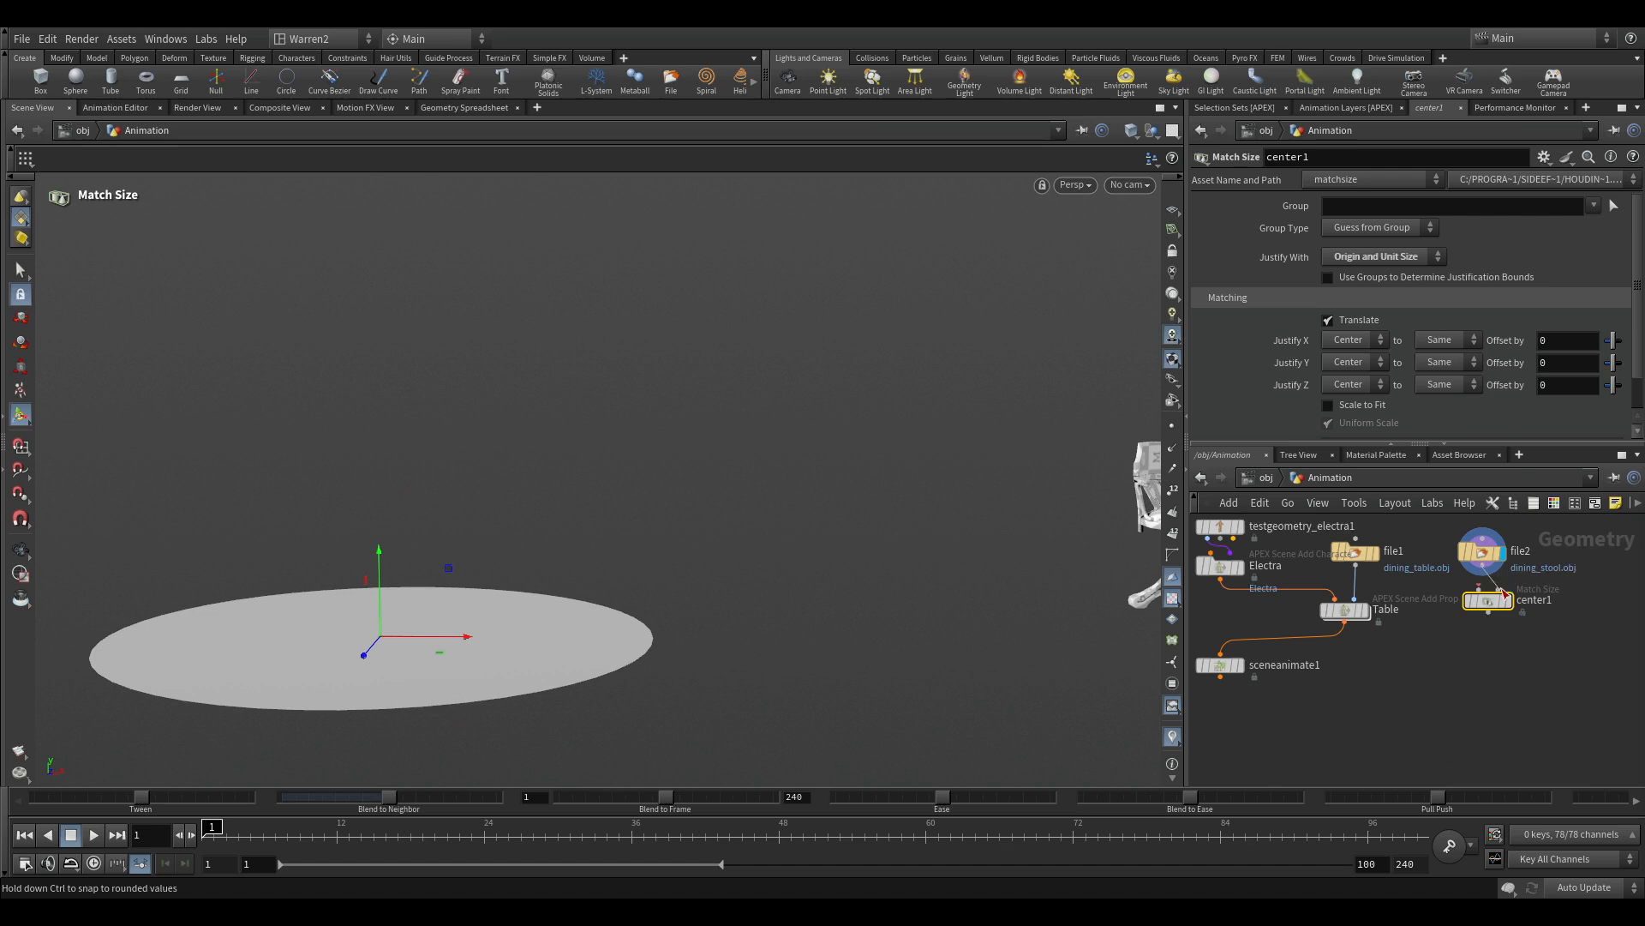
pyautogui.click(1483, 599)
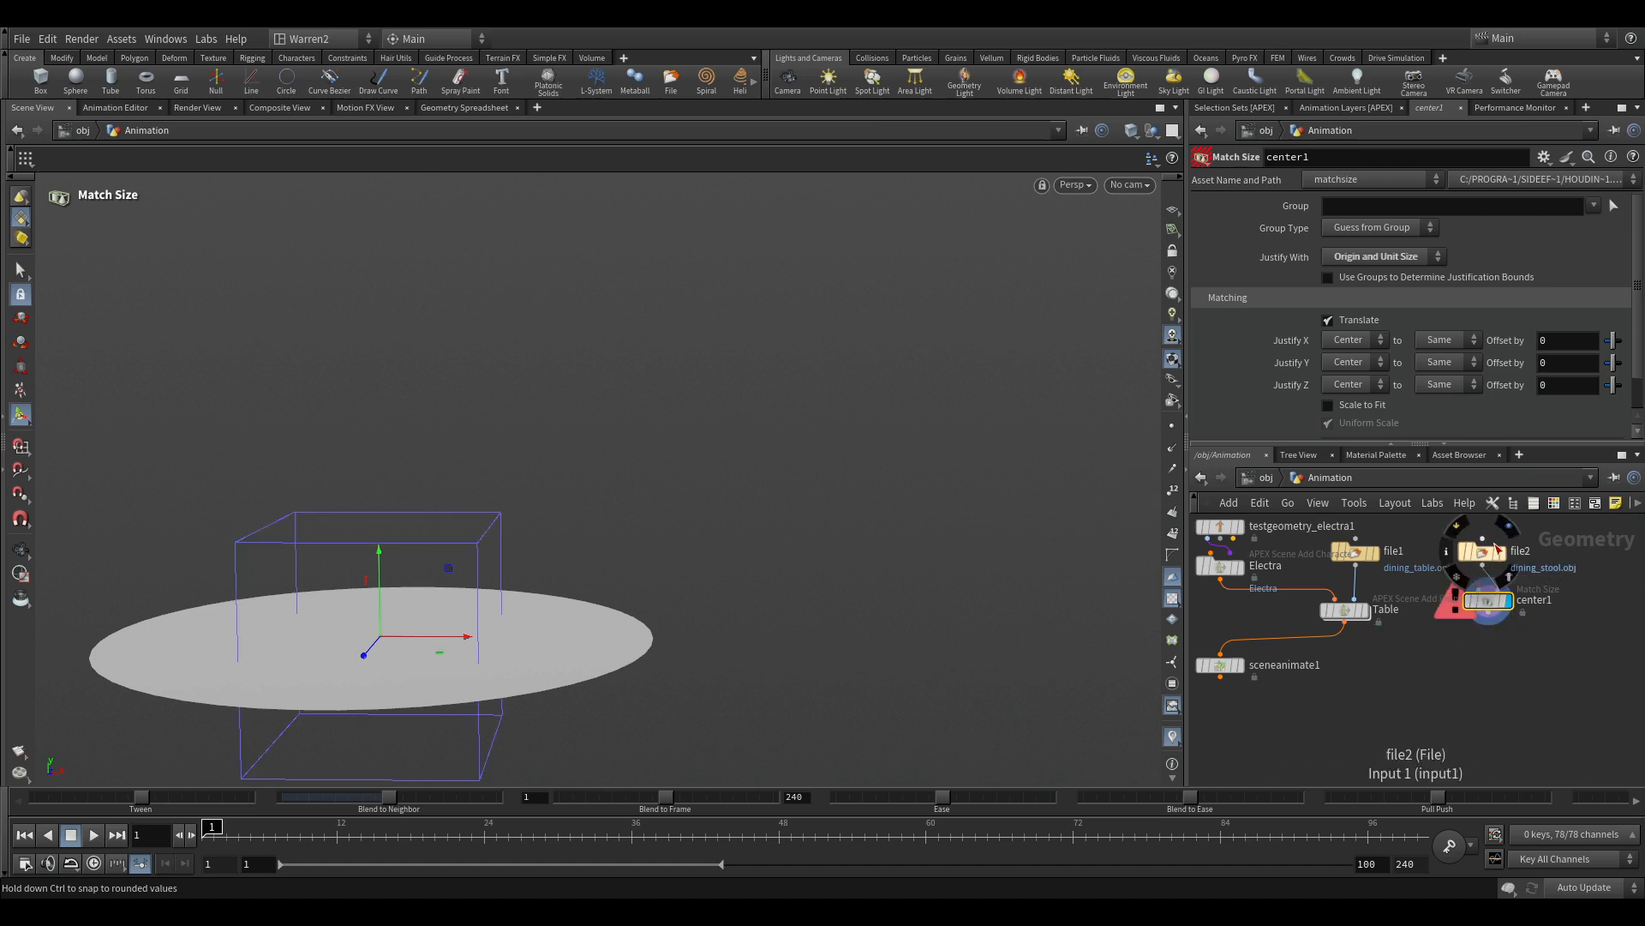
pyautogui.click(1517, 551)
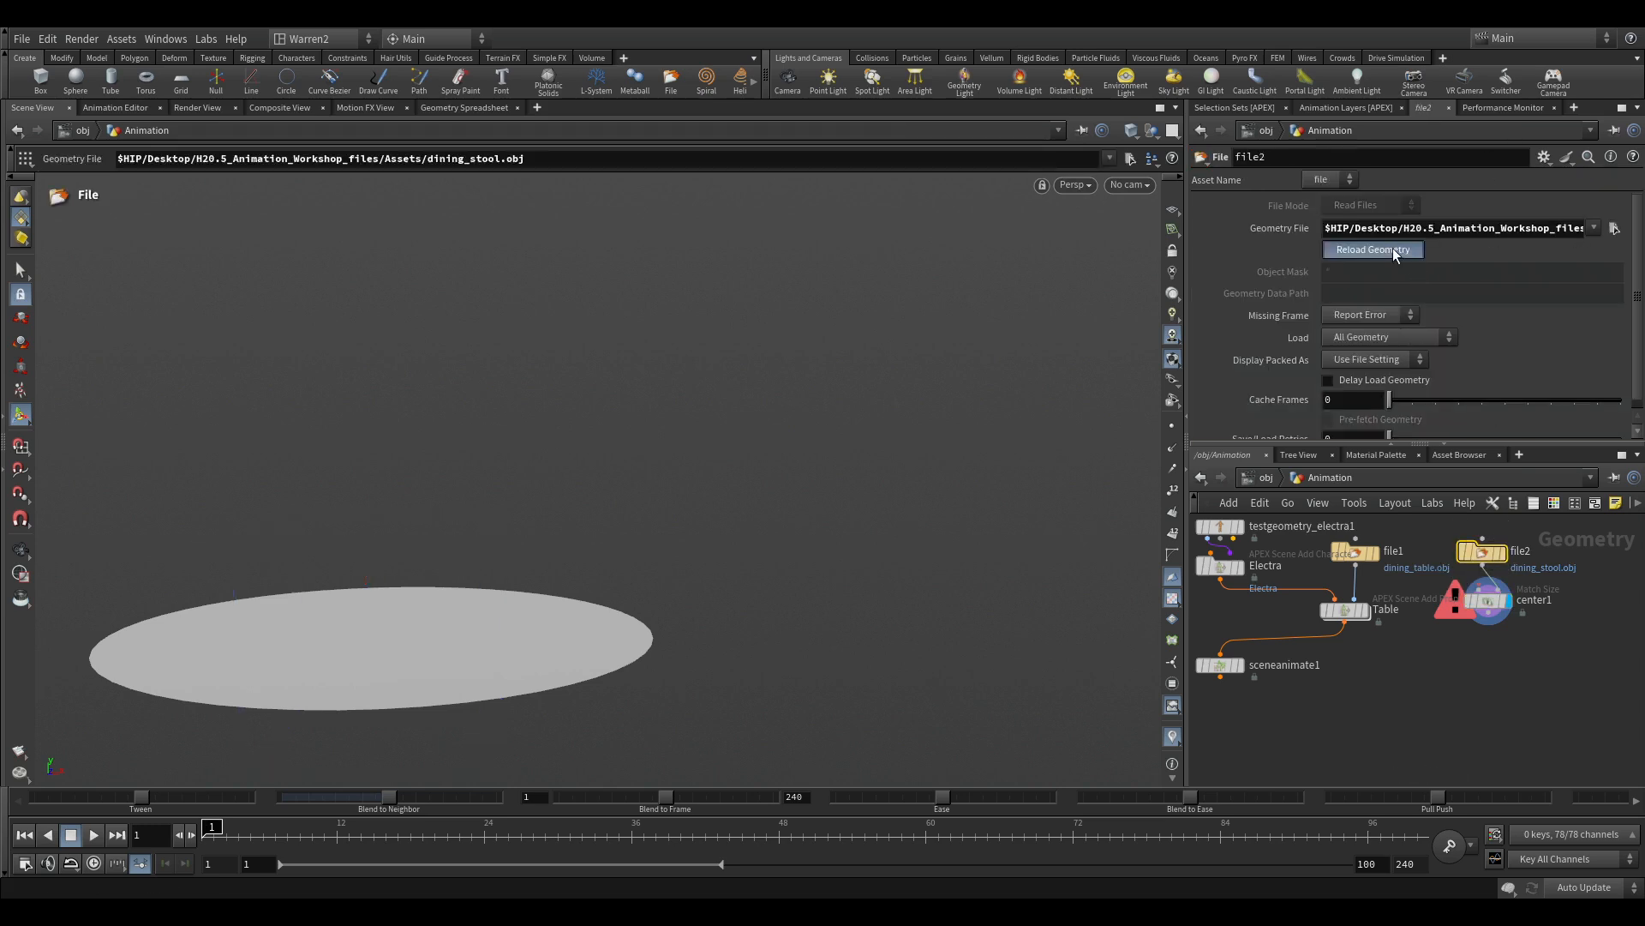
pyautogui.click(1480, 599)
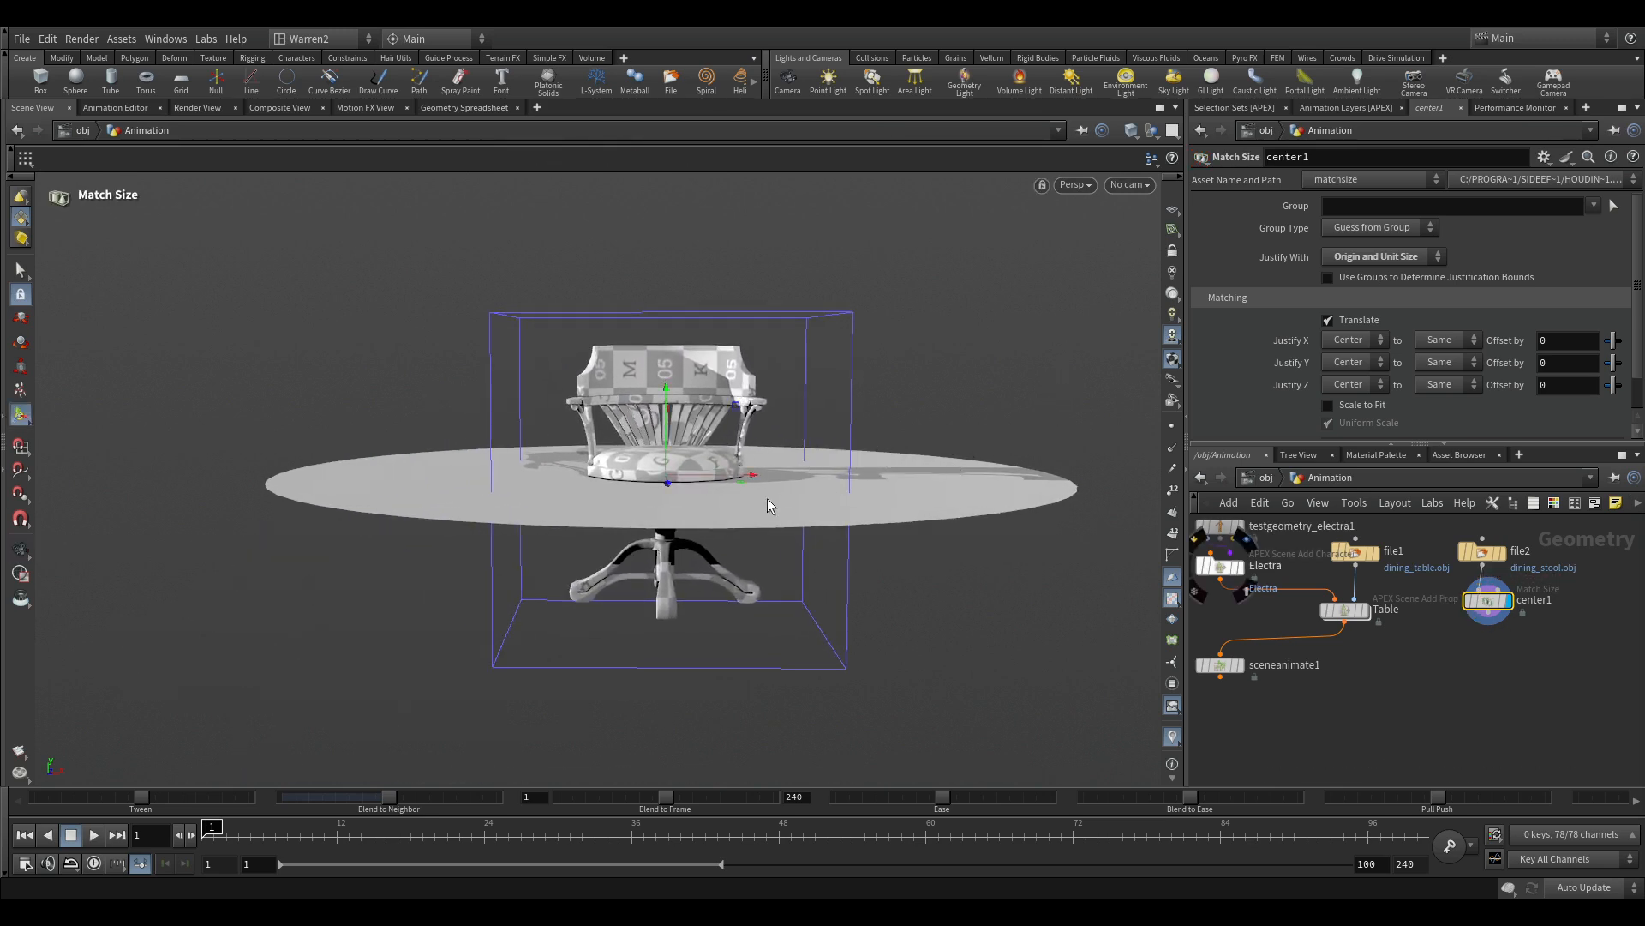
# Step: Set center1's Justify Y to None so the stool keeps its height
pyautogui.click(1354, 361)
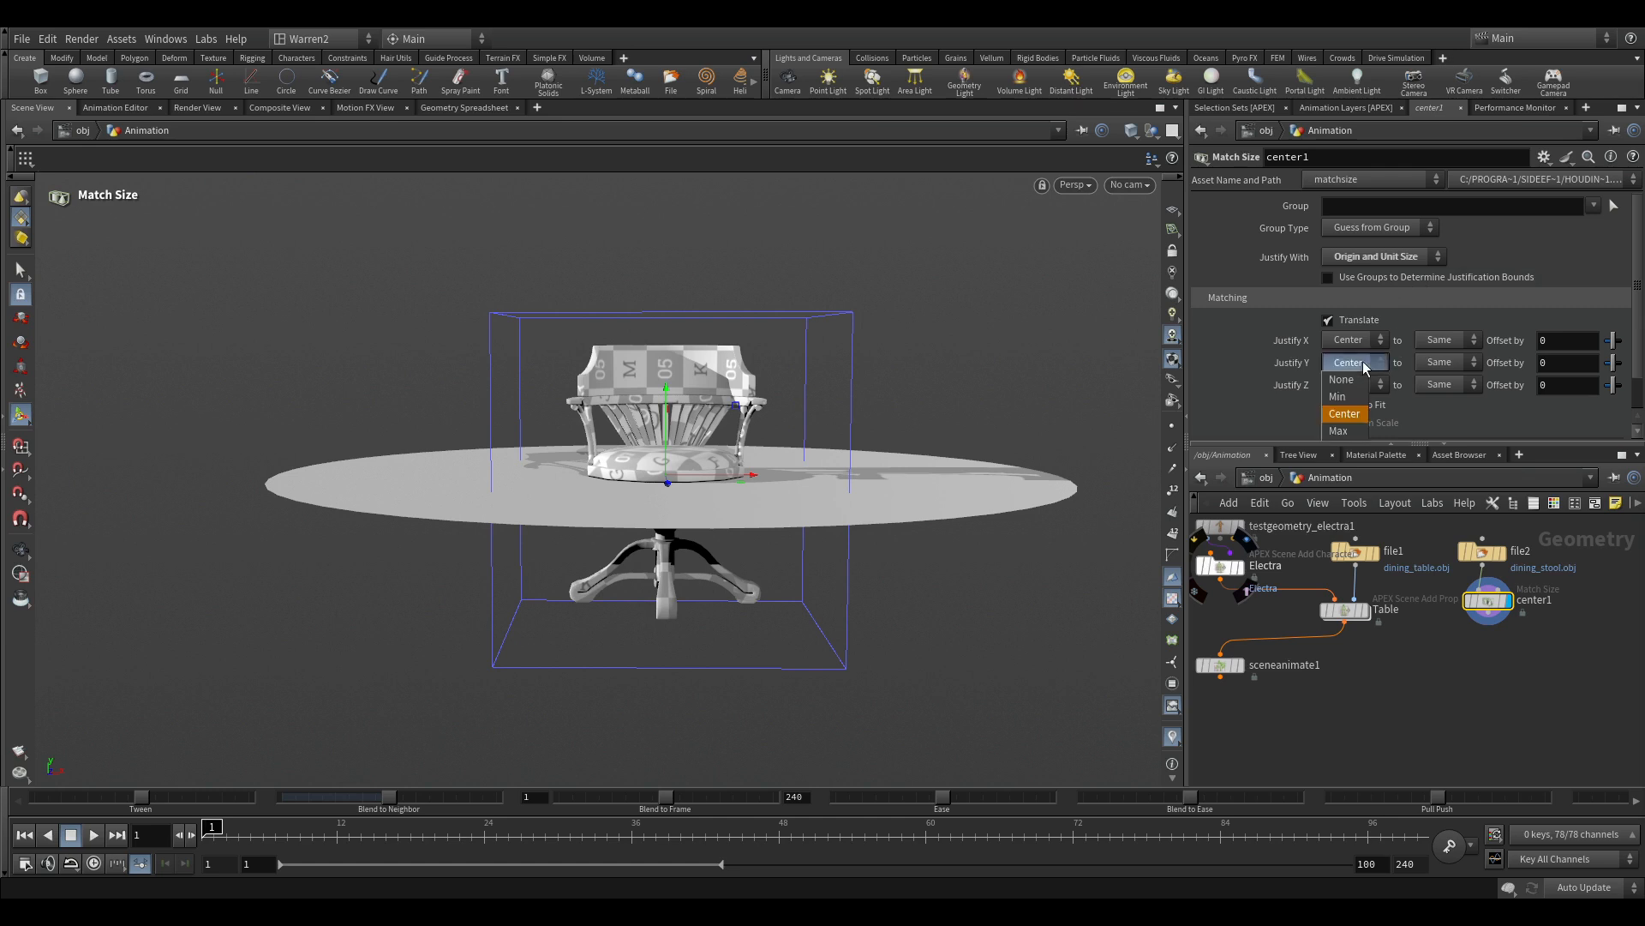
pyautogui.moveTo(1343, 378)
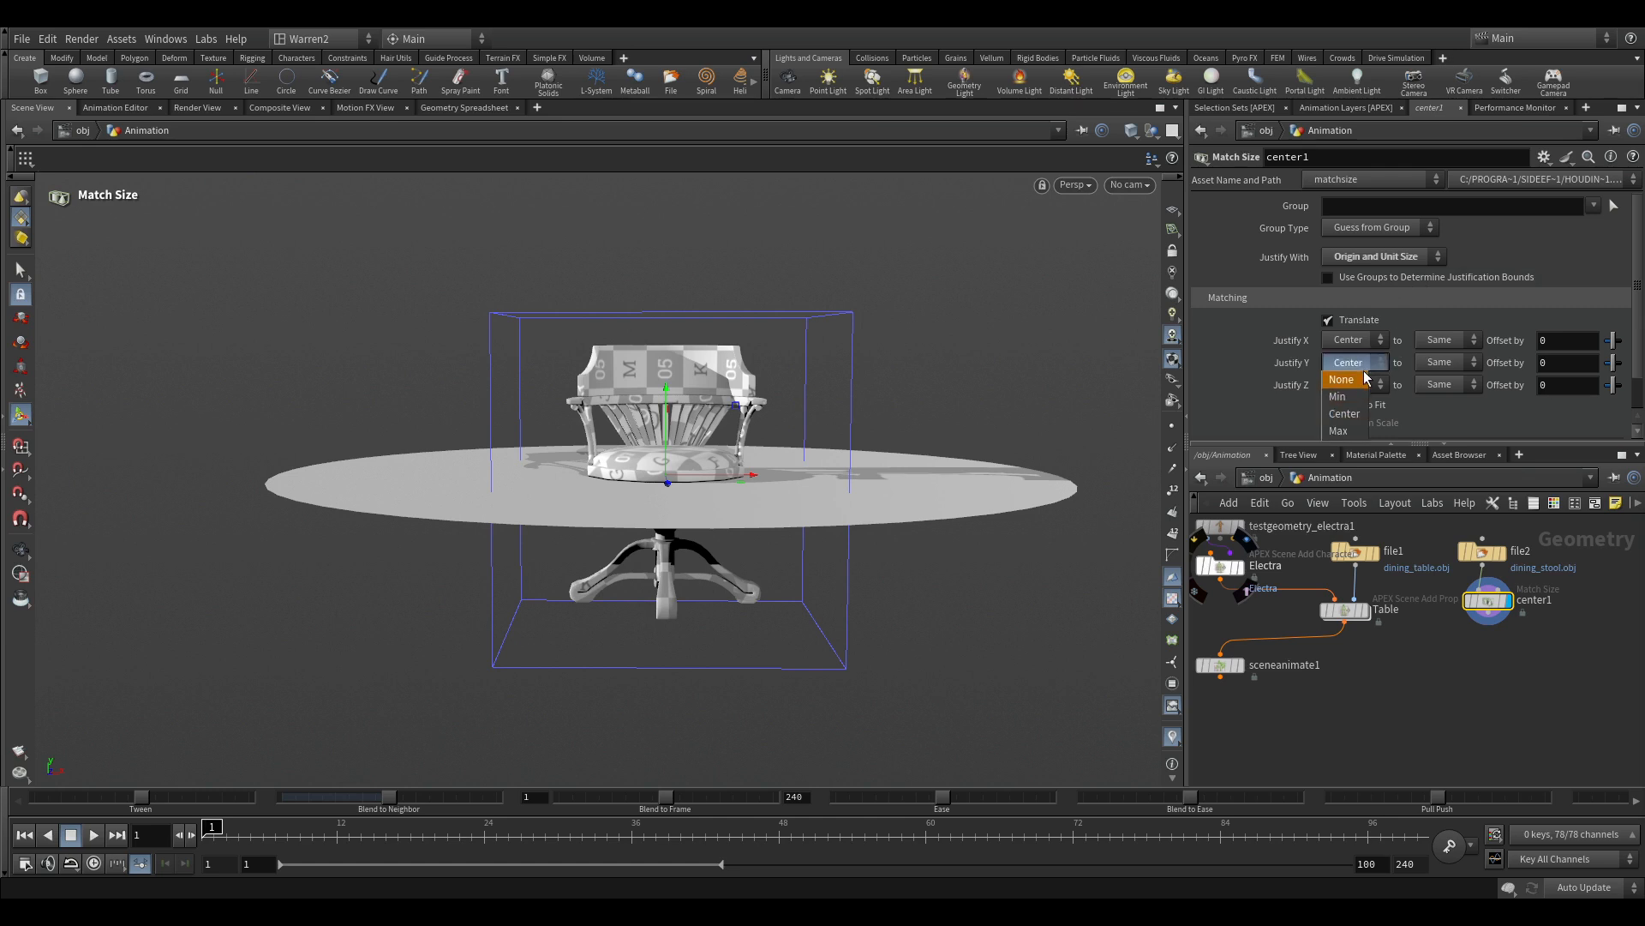
pyautogui.click(1341, 379)
pyautogui.write('sce')
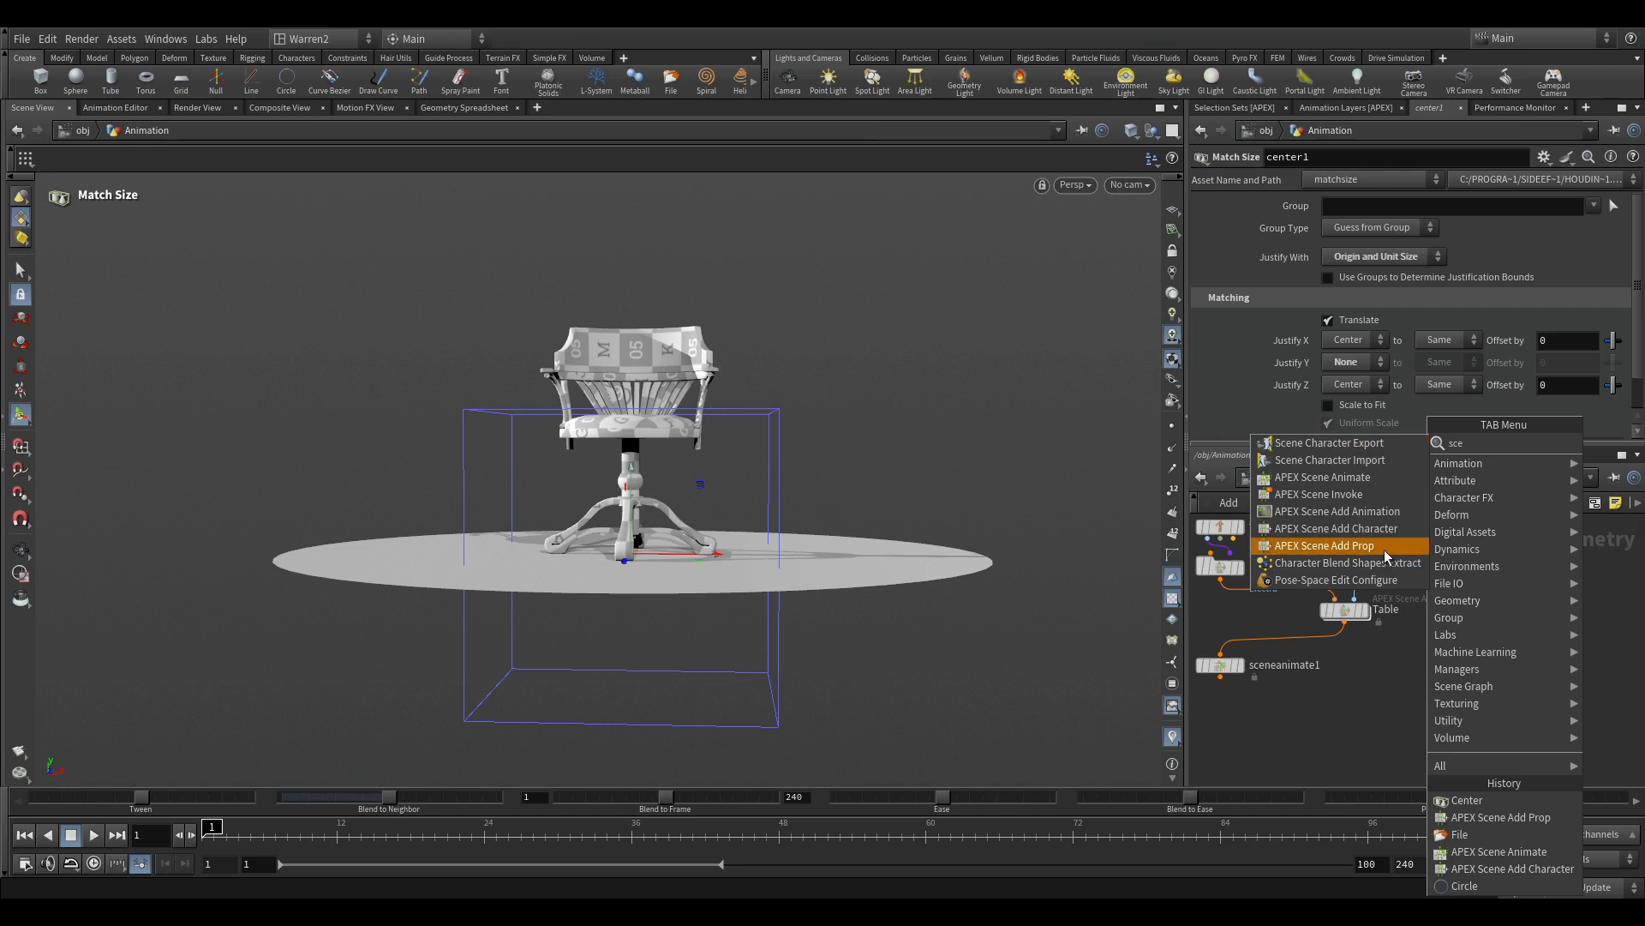
# Step: Add an APEX Scene Add Prop node for the stool and name it Chair
pyautogui.click(1324, 545)
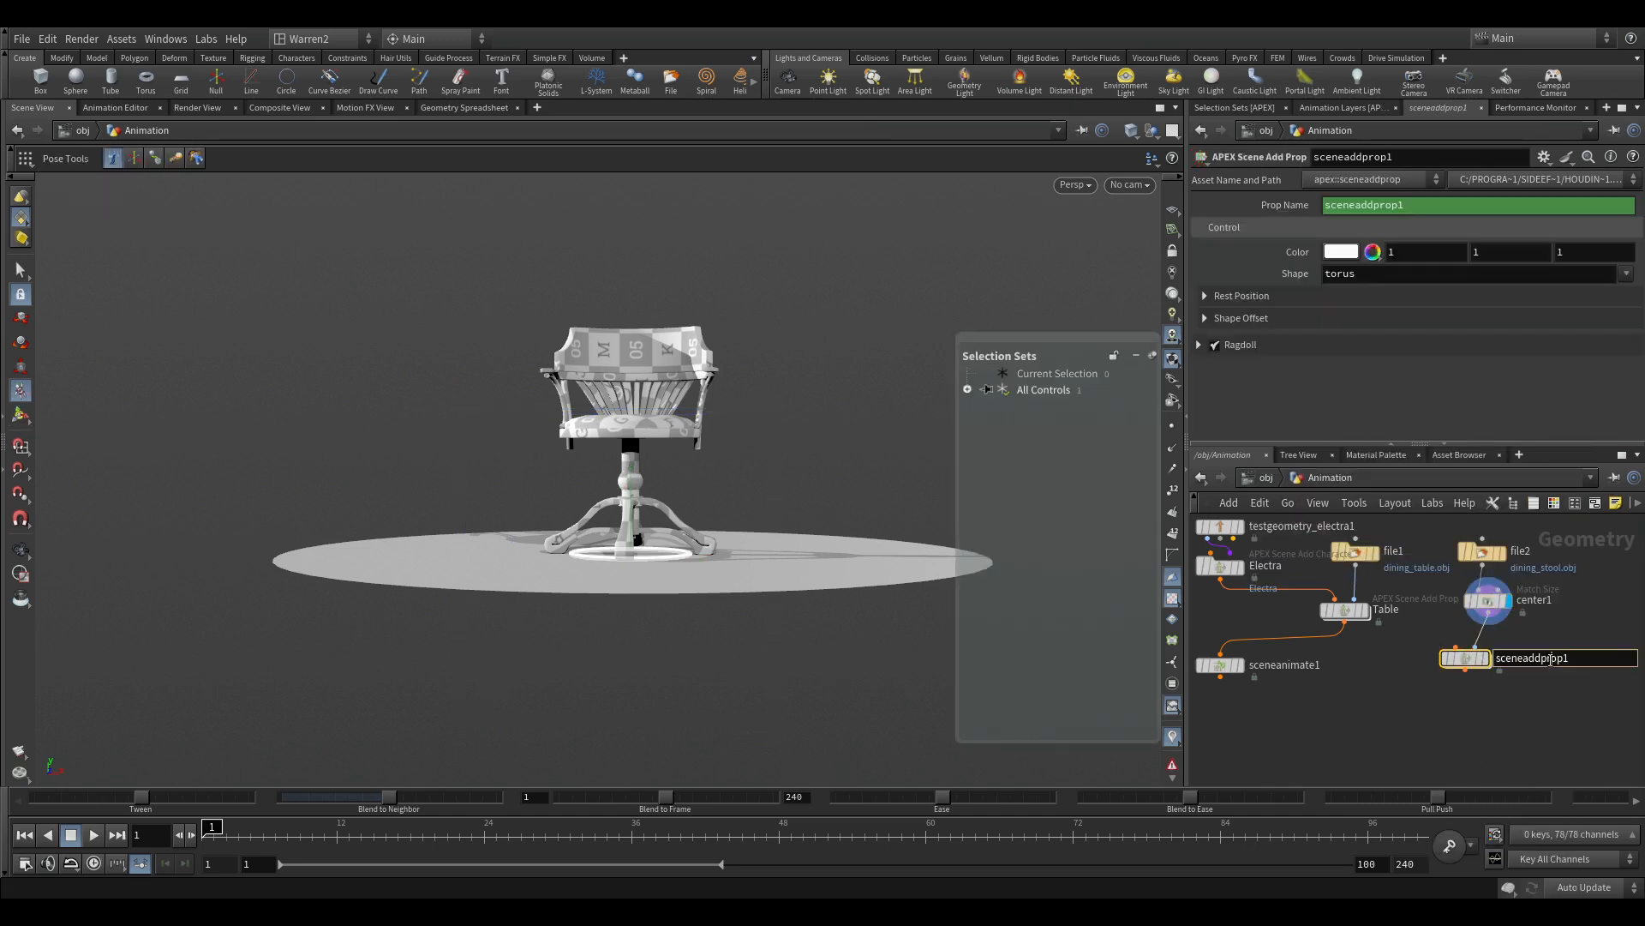
pyautogui.doubleClick(1536, 658)
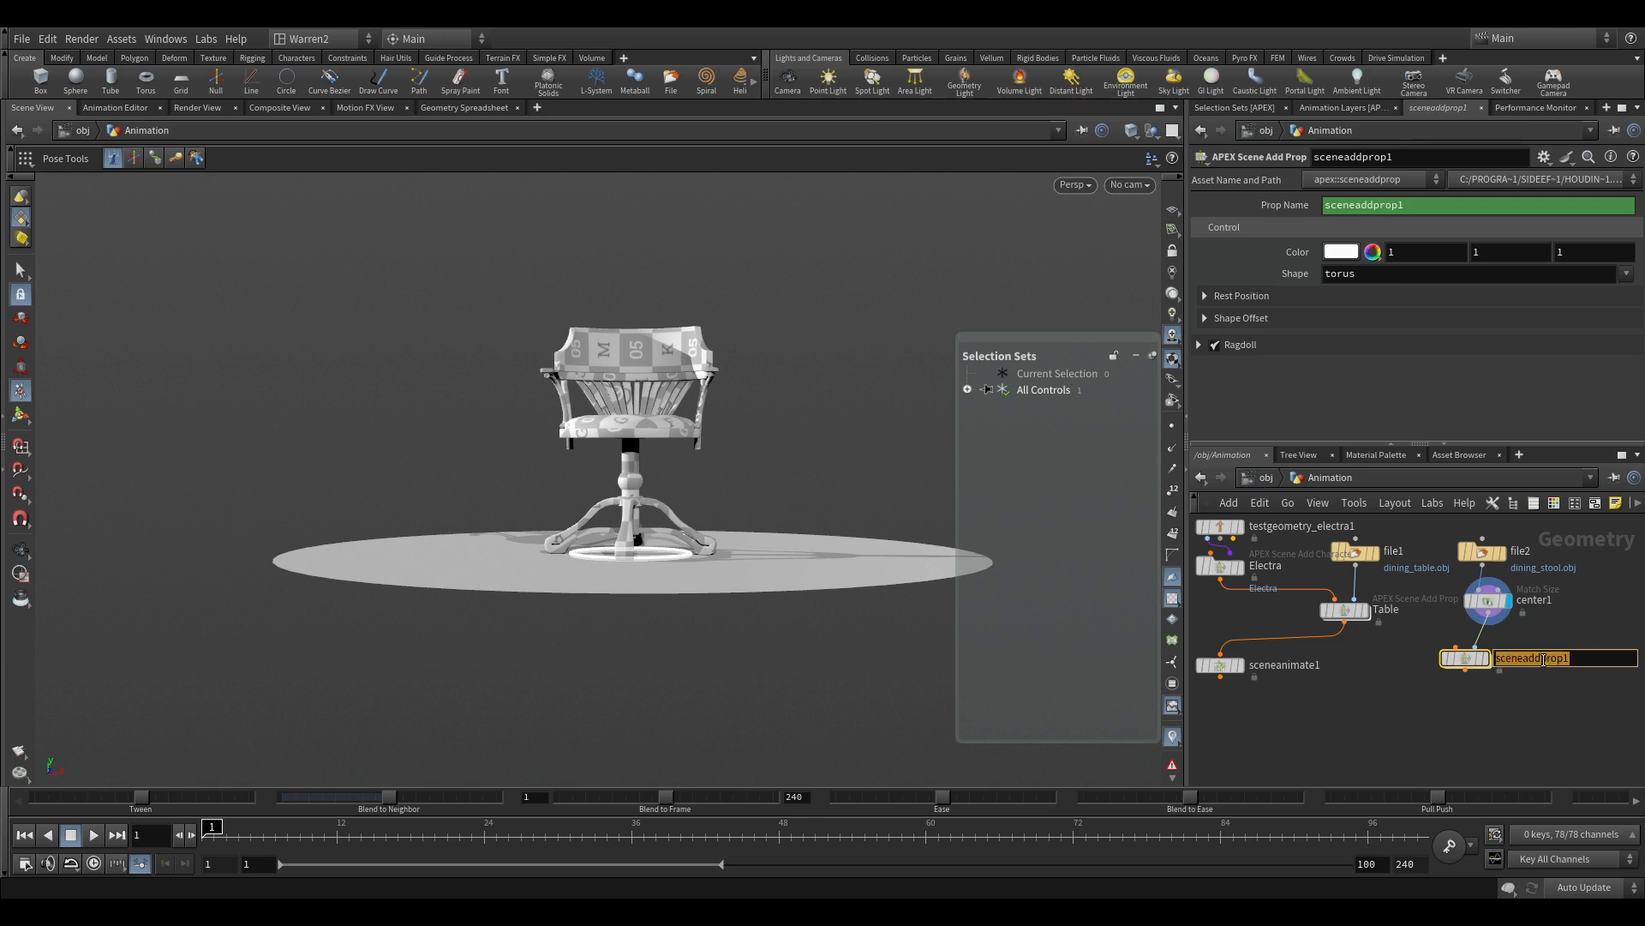
pyautogui.write('Chair')
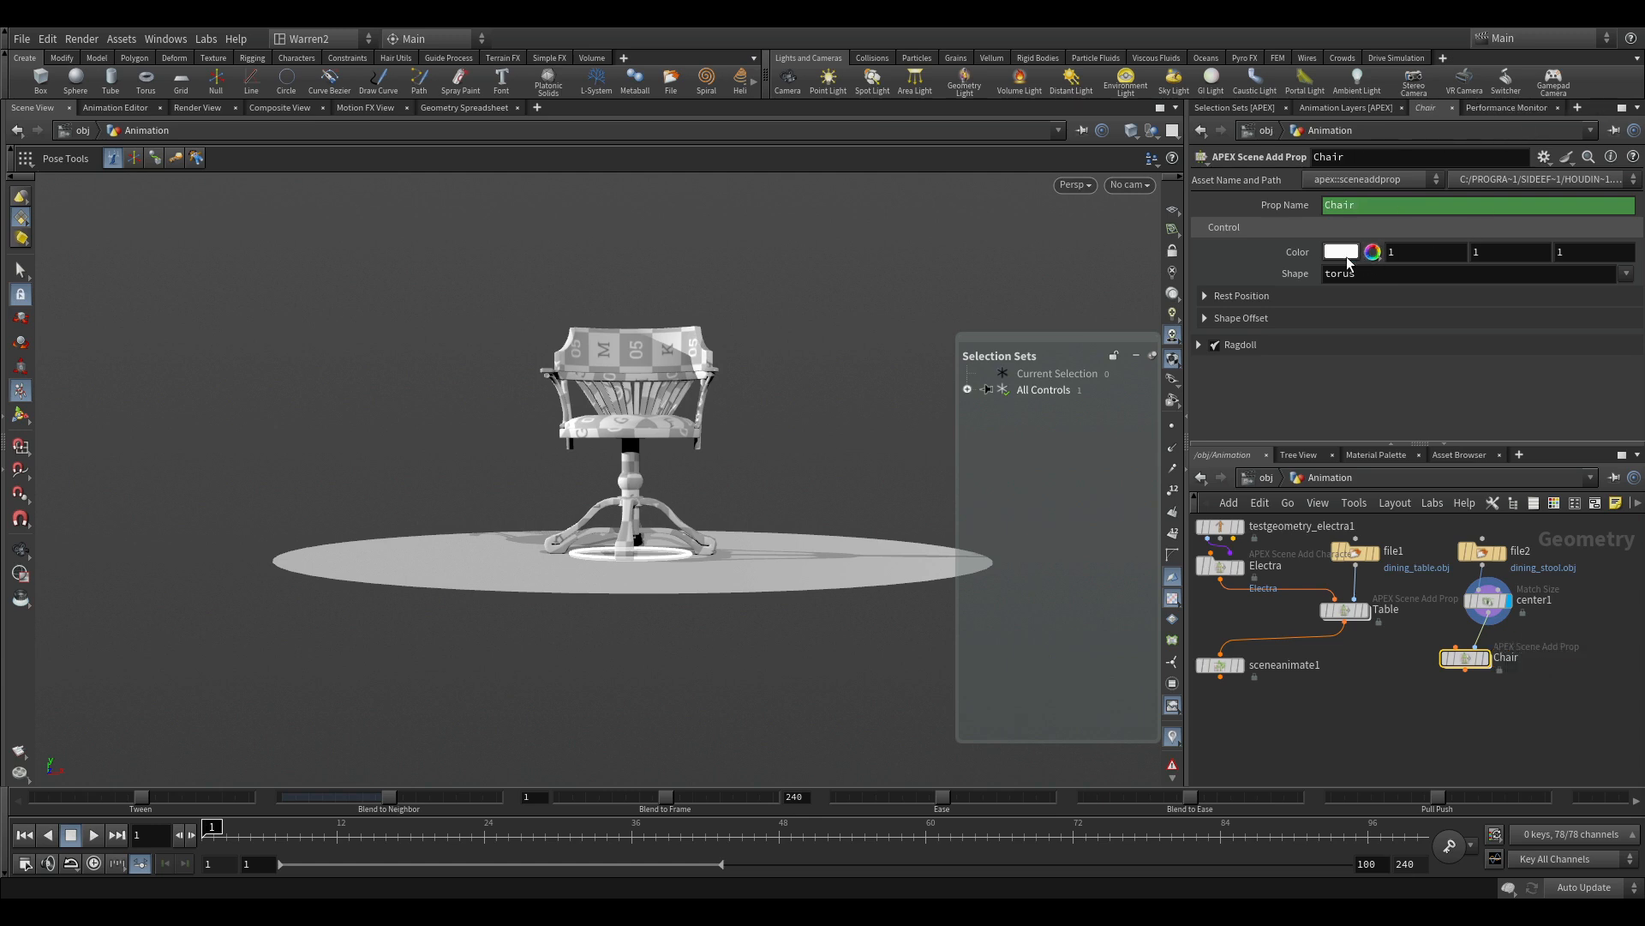
# Step: Give the Chair control a cyan colour and Shape Uniform Scale 0.77
pyautogui.click(1371, 251)
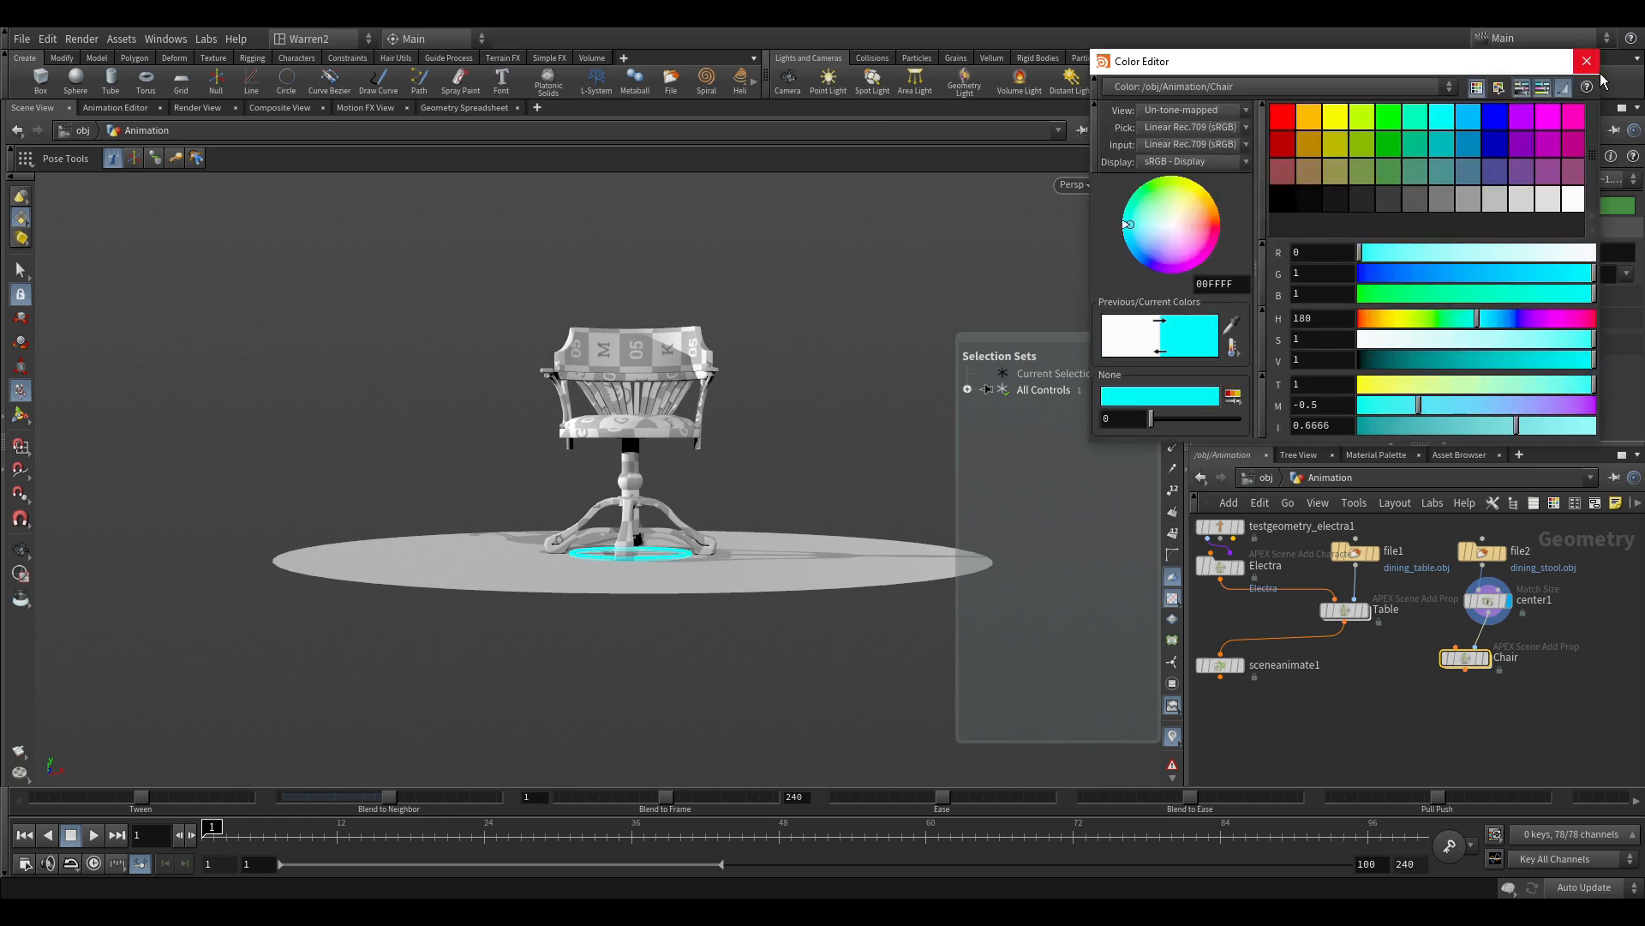
pyautogui.click(1586, 61)
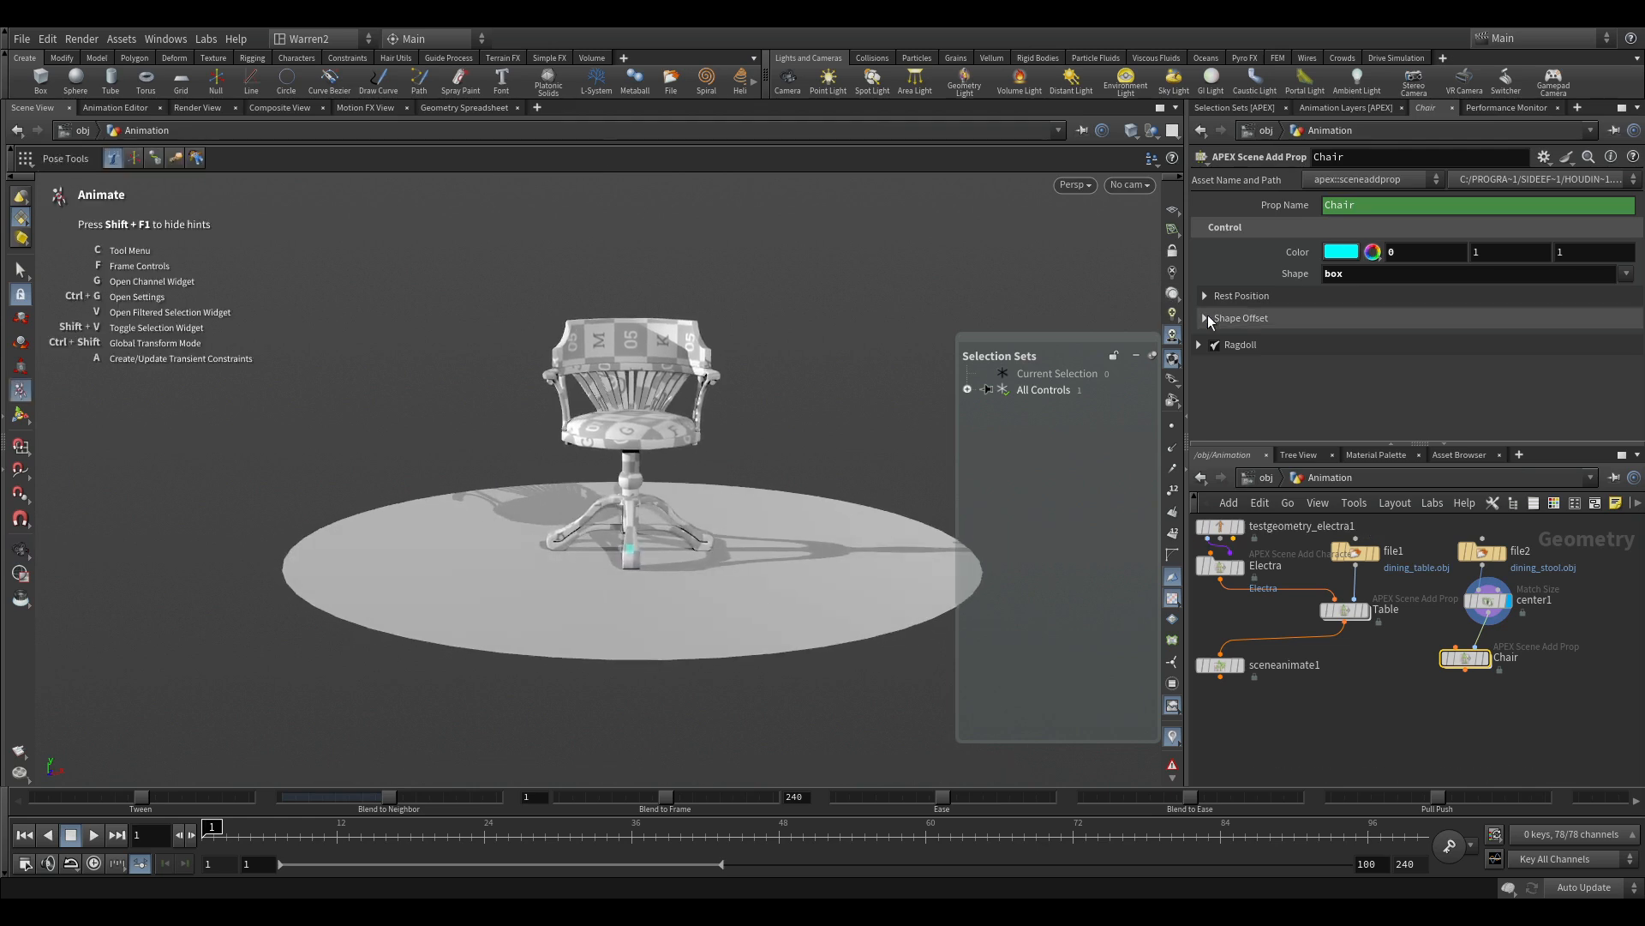
pyautogui.click(1205, 318)
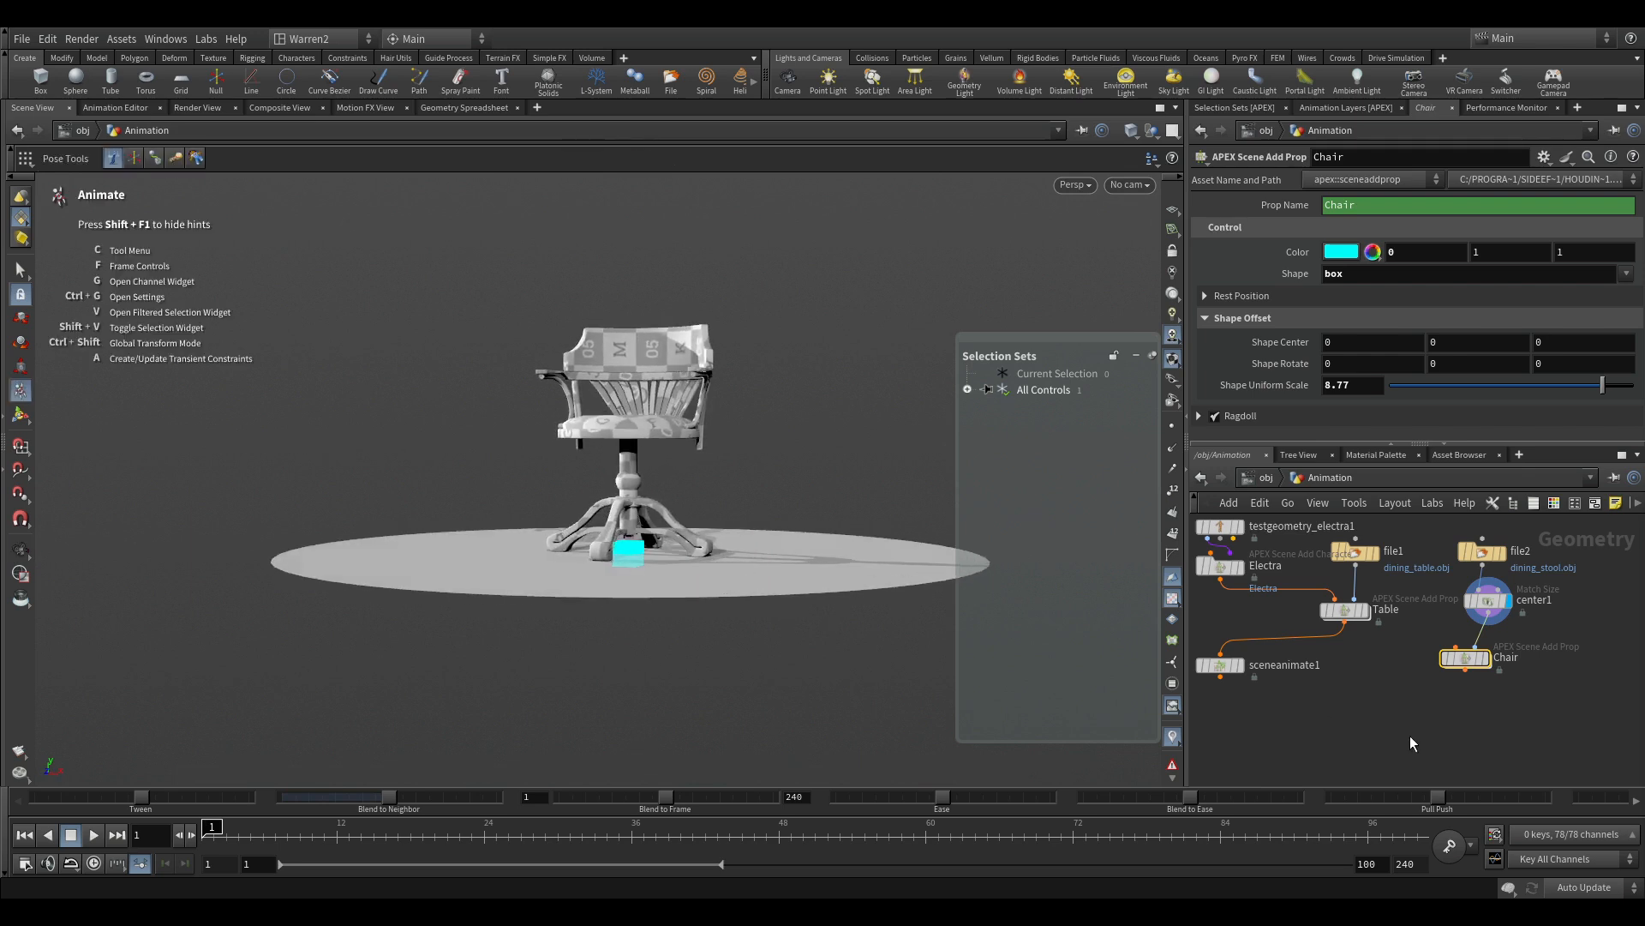
pyautogui.moveTo(1352, 642)
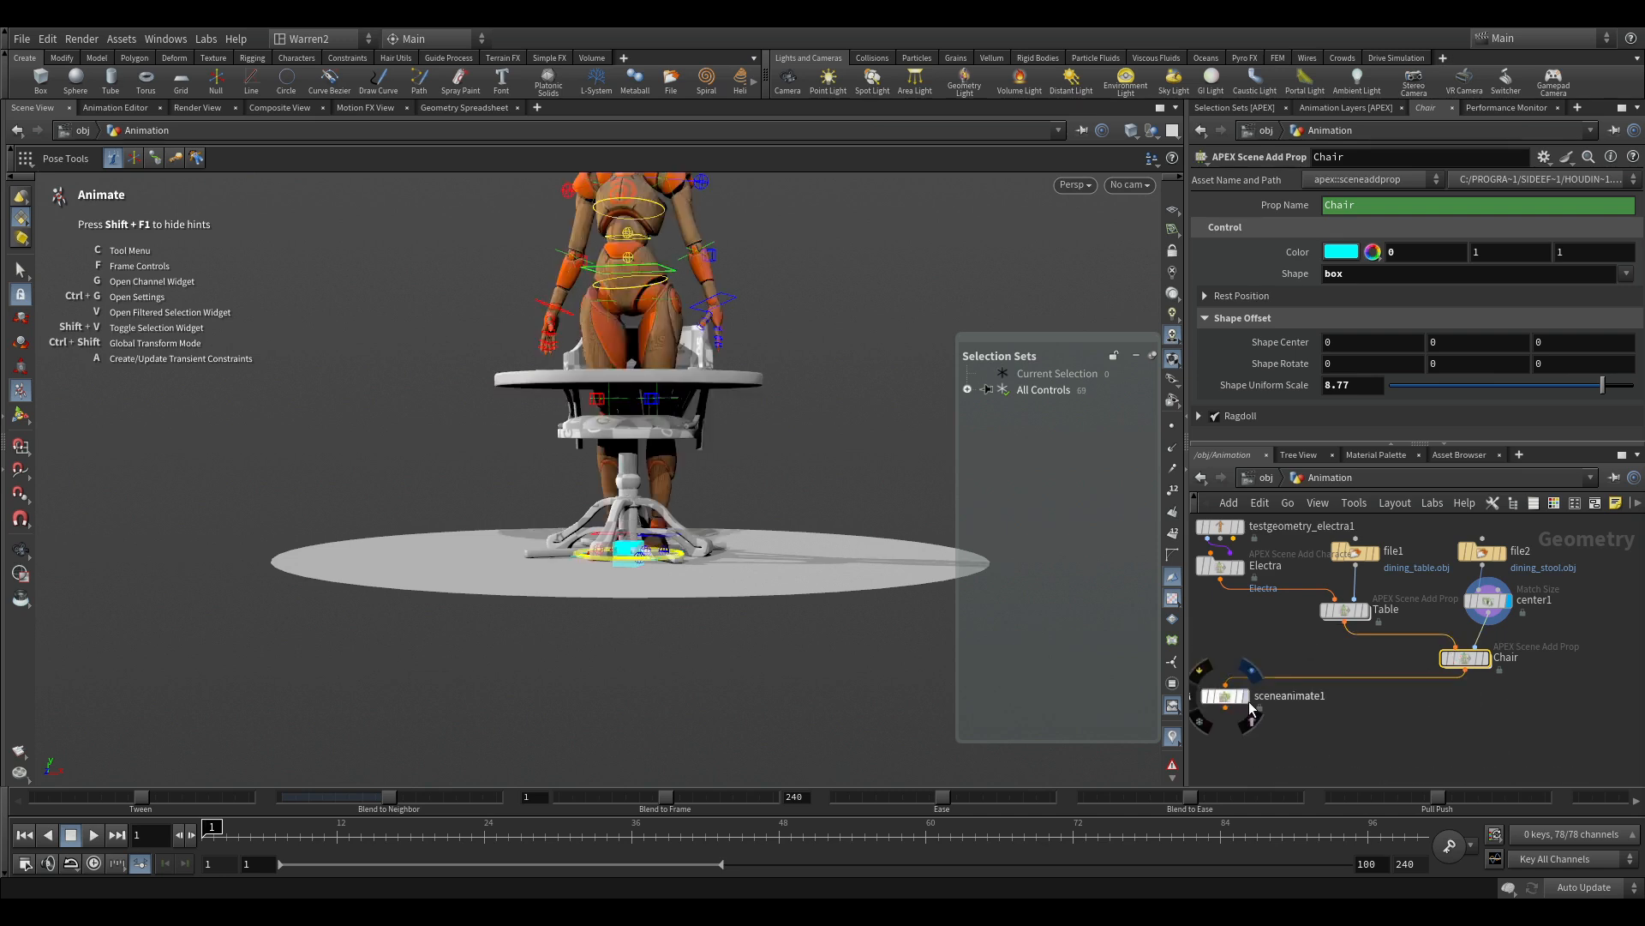
# Step: Display sceneanimate1, inspect the Electra, table and stool nodes, then reselect sceneanimate1
pyautogui.click(1225, 696)
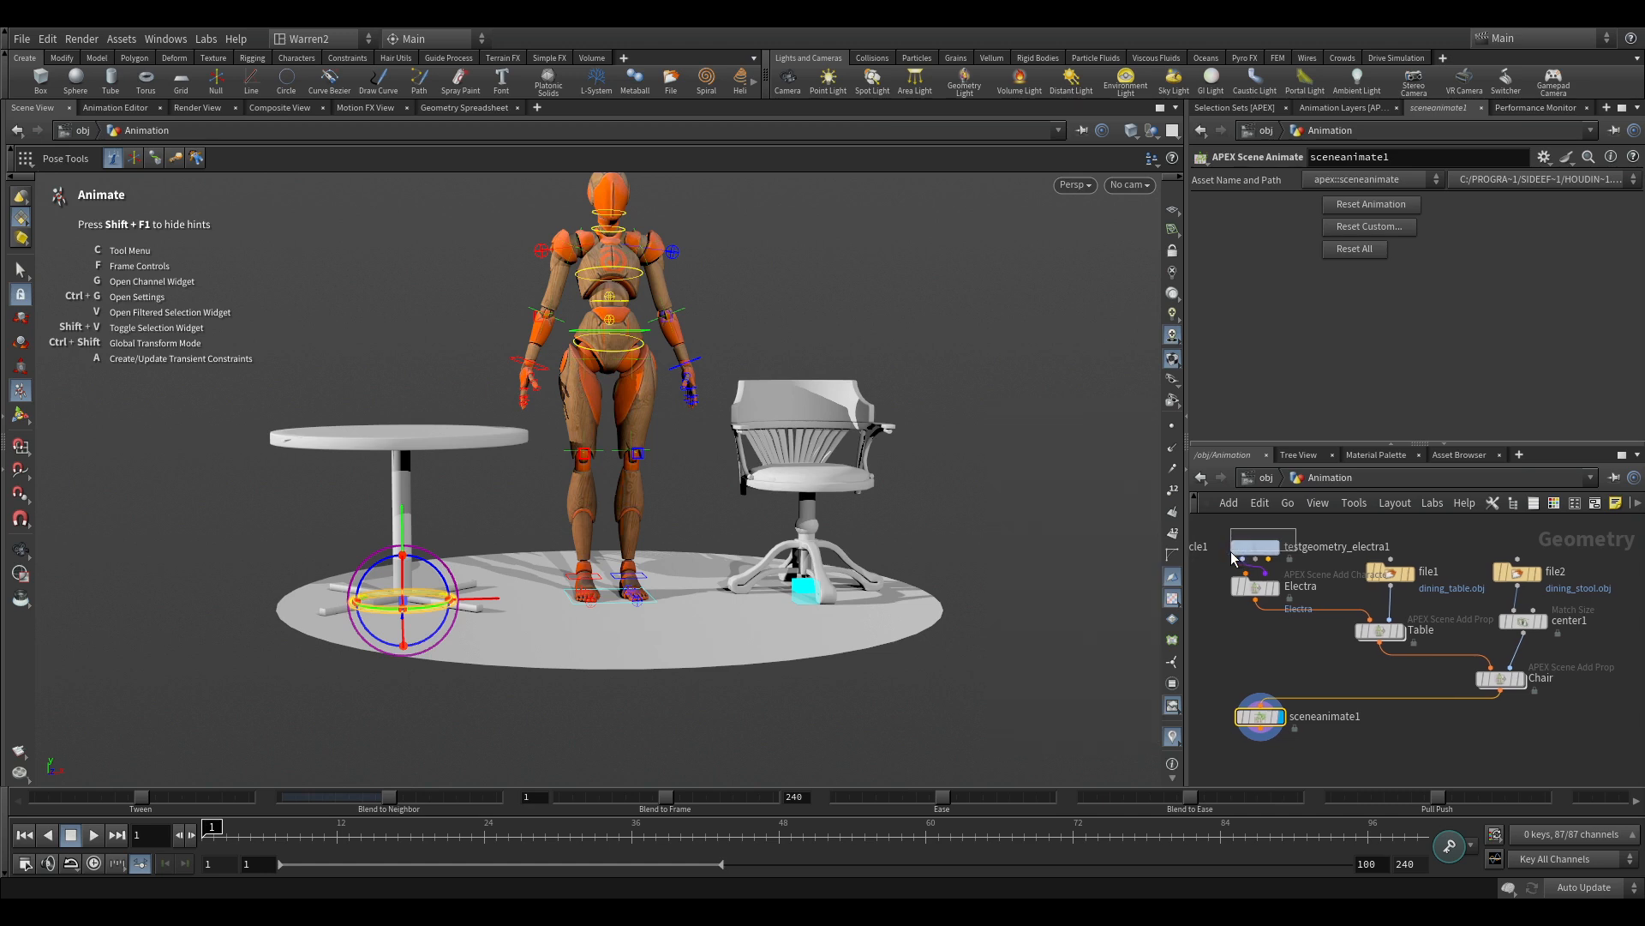
pyautogui.click(1254, 545)
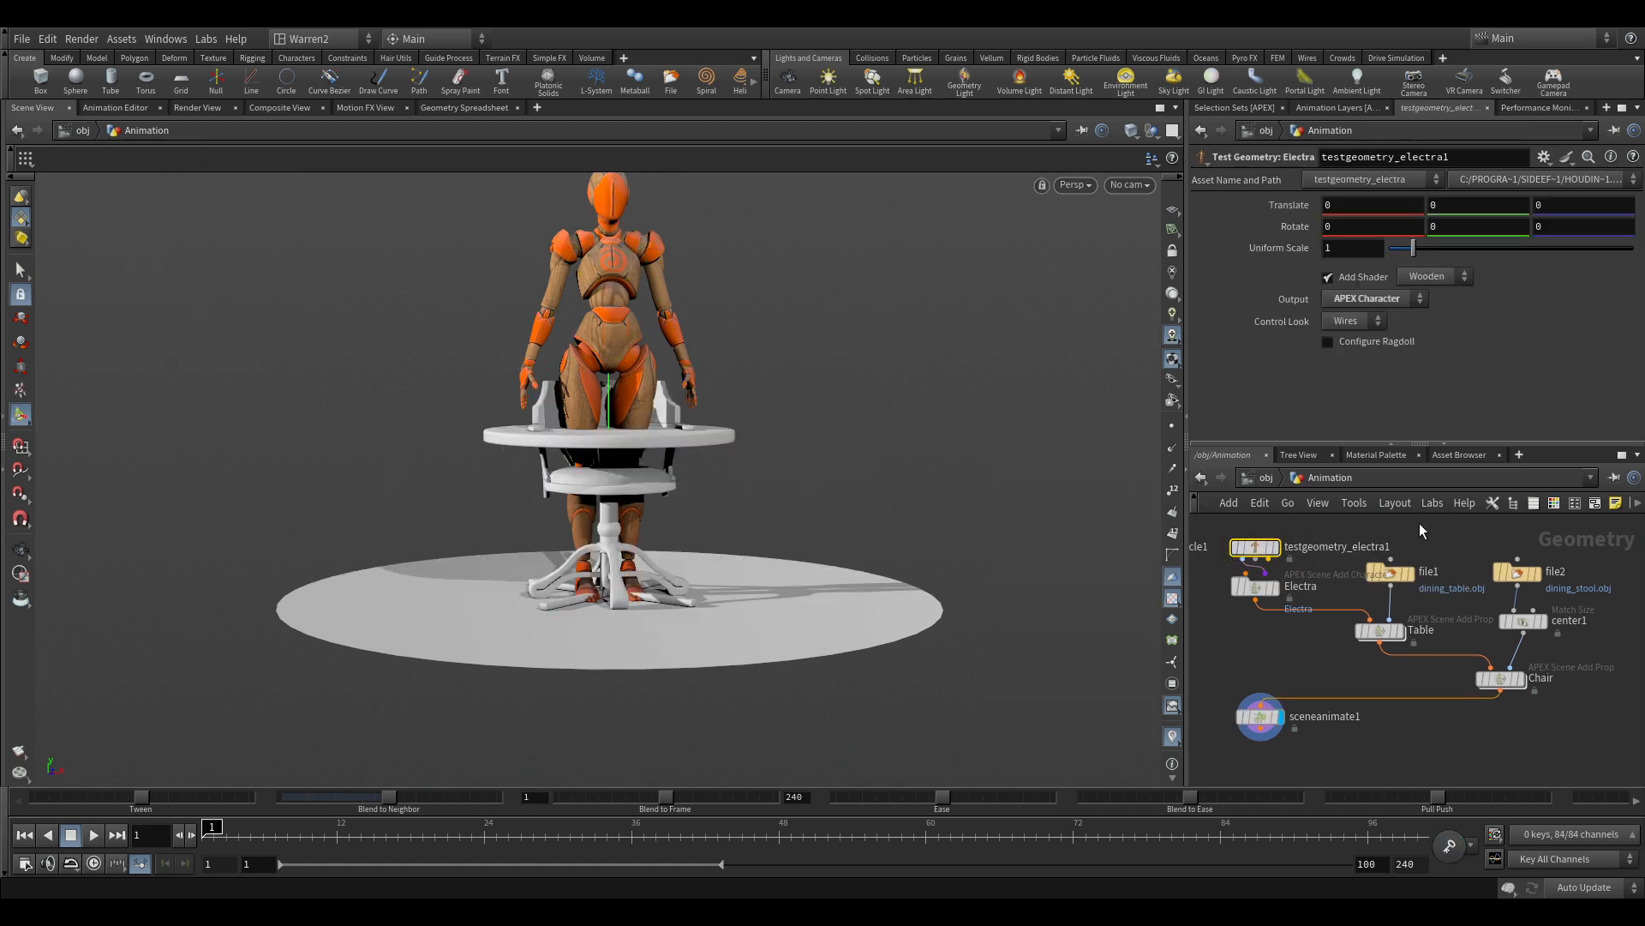
pyautogui.click(1389, 572)
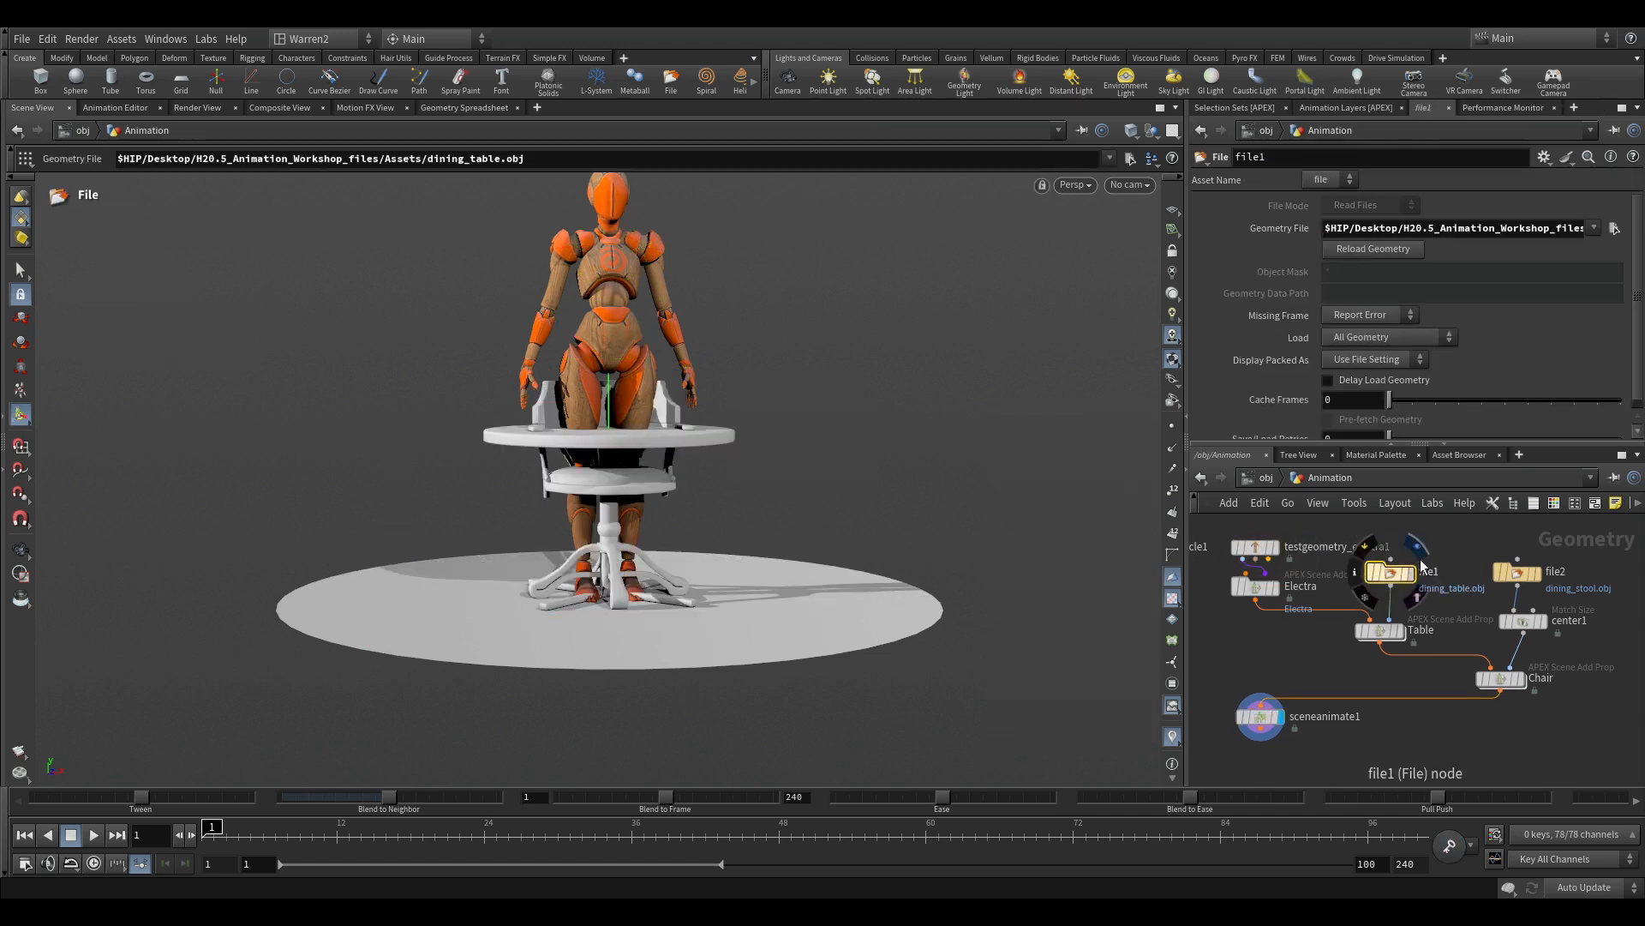
pyautogui.click(1516, 572)
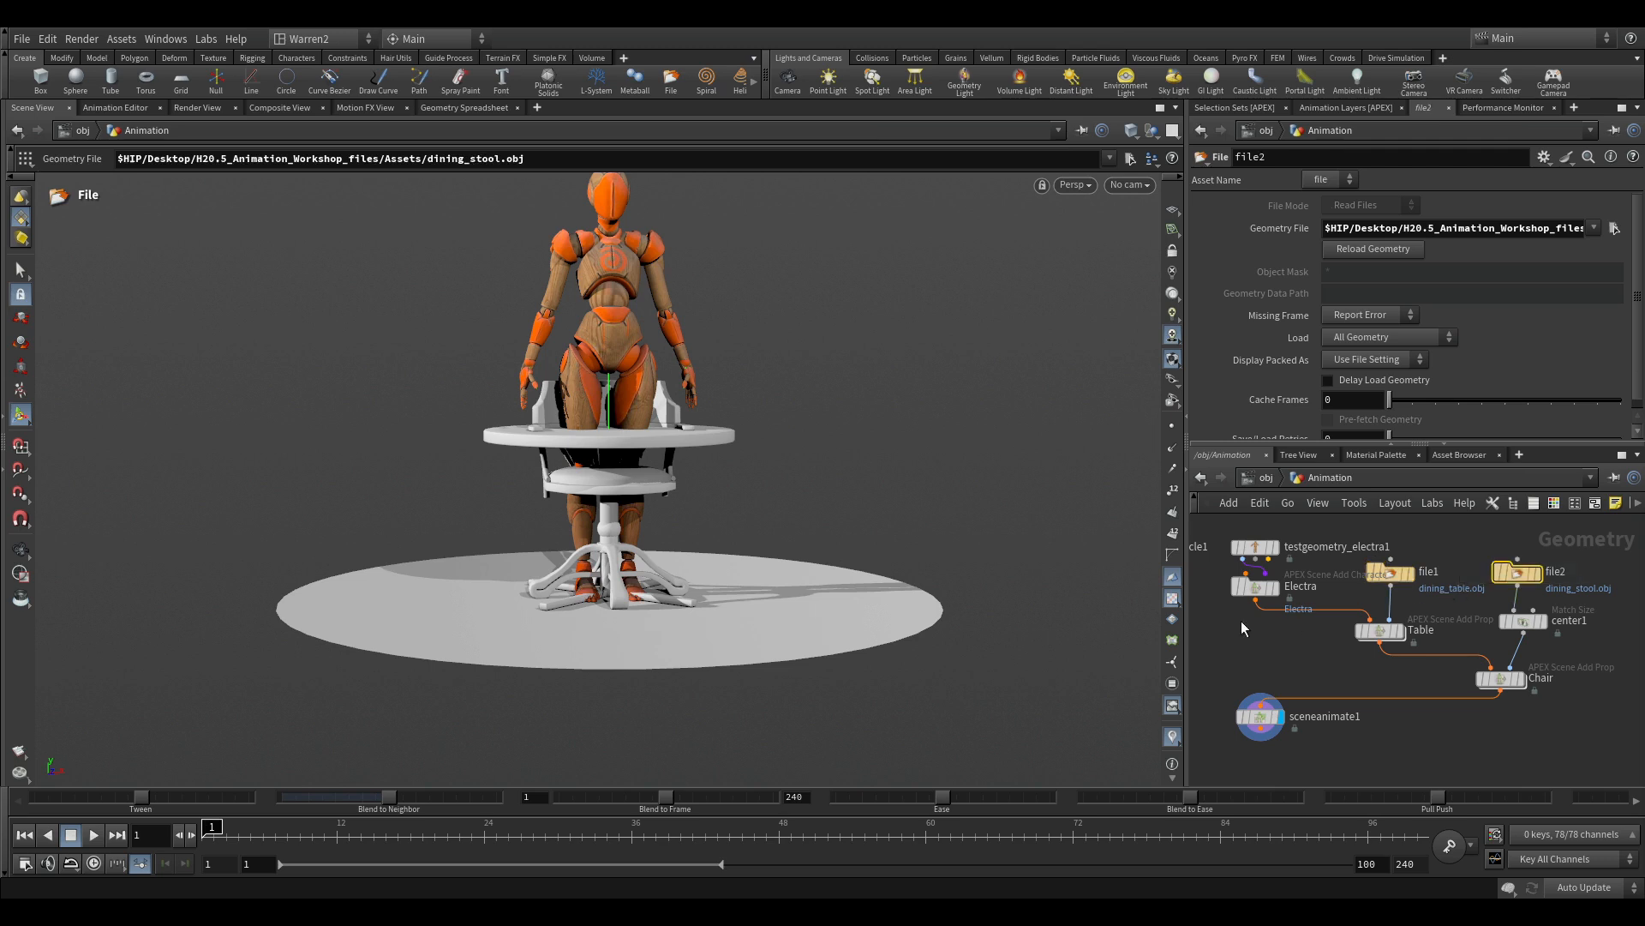
pyautogui.click(1253, 586)
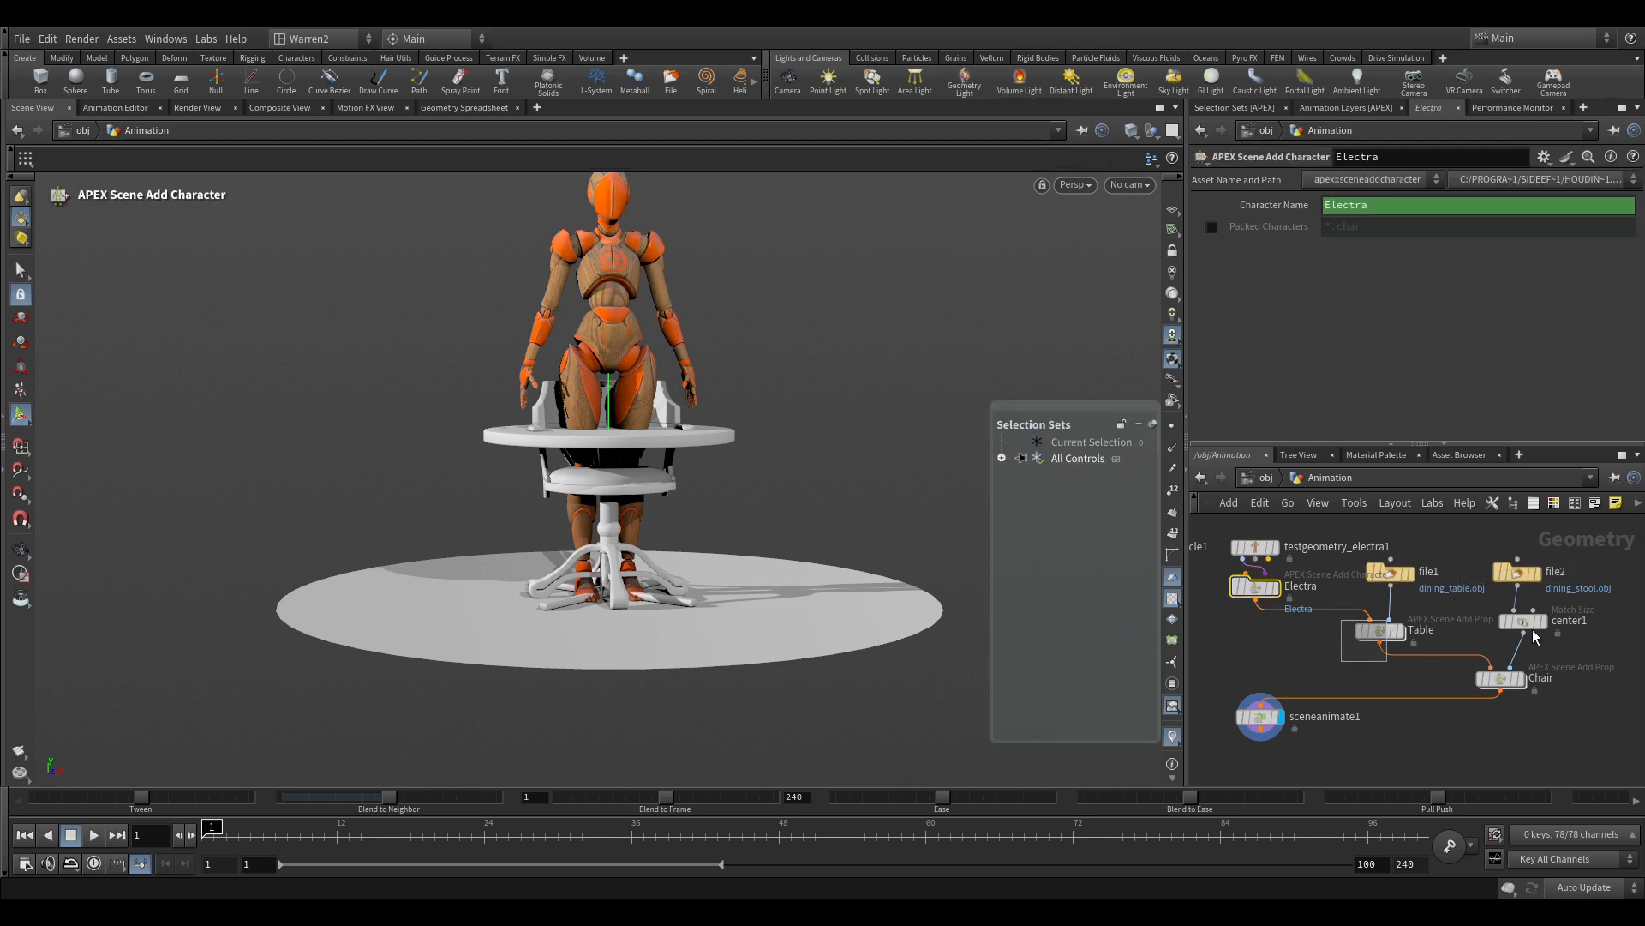
pyautogui.click(1532, 620)
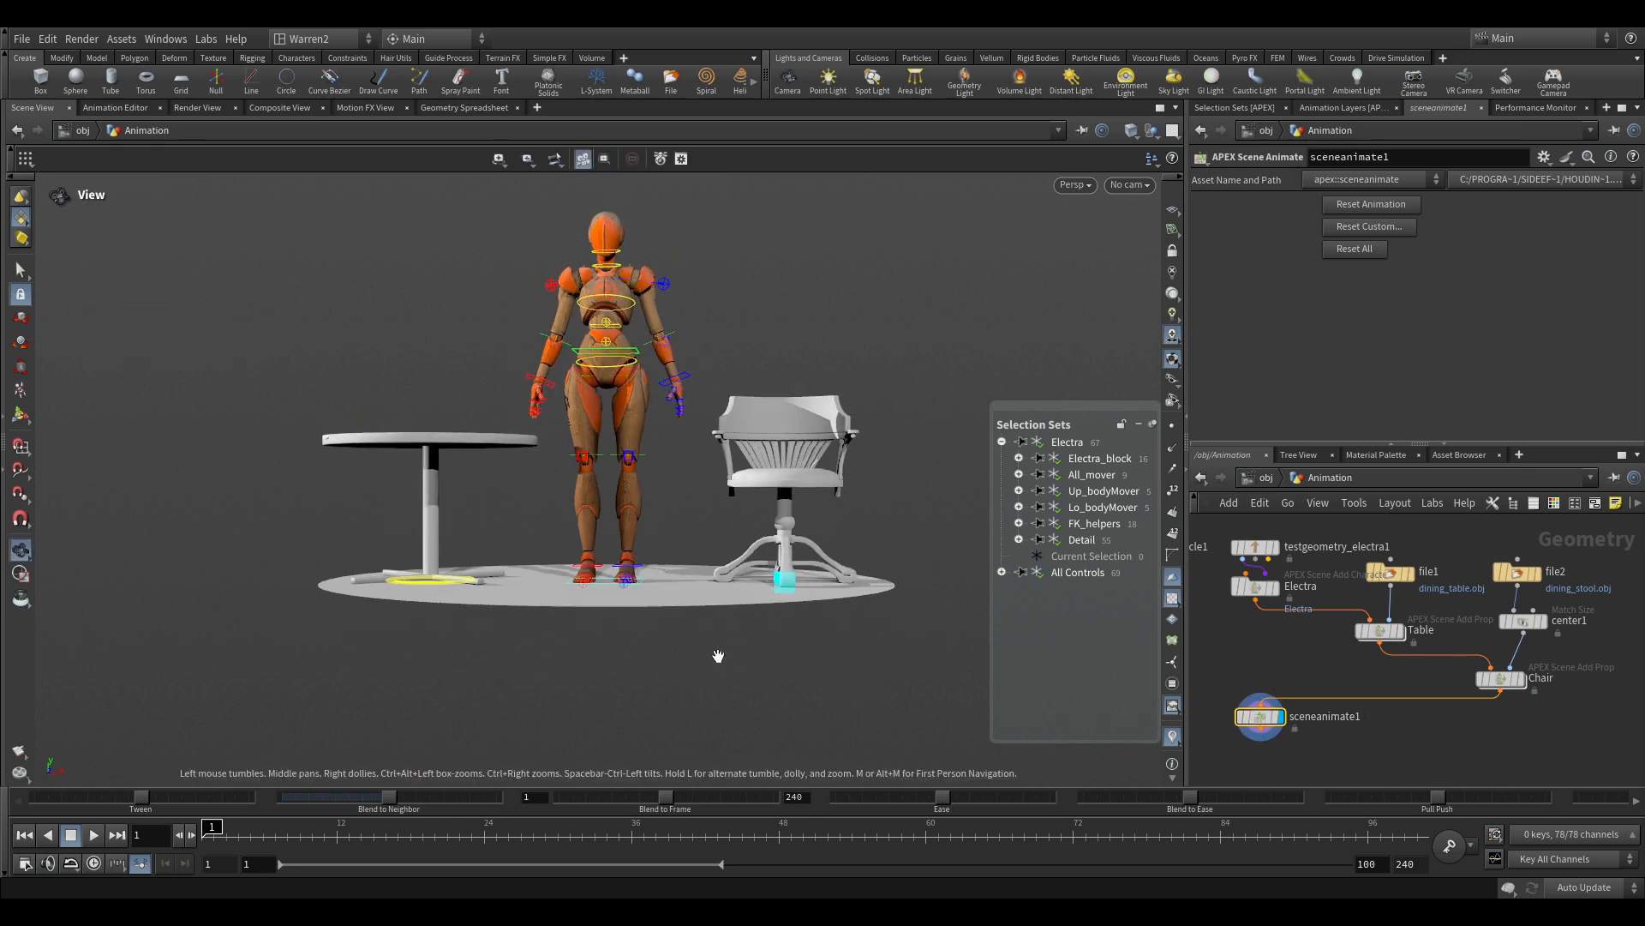
# Step: Toggle the Chair control under All Controls, then select the file2 dining stool node
pyautogui.click(1002, 572)
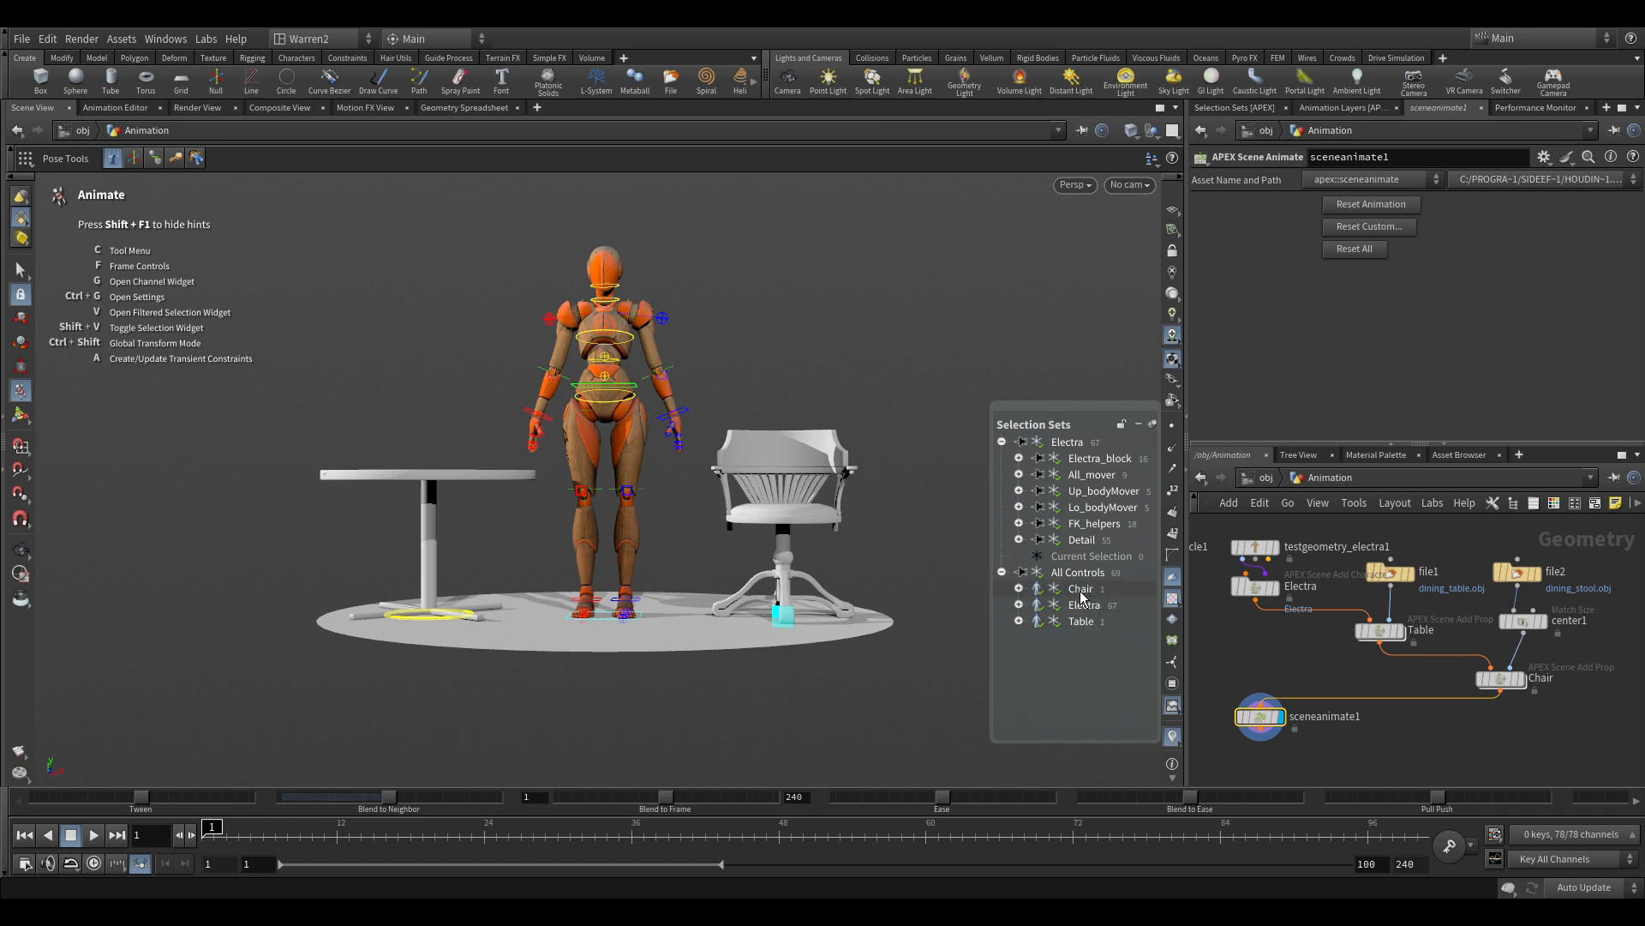
pyautogui.click(1080, 588)
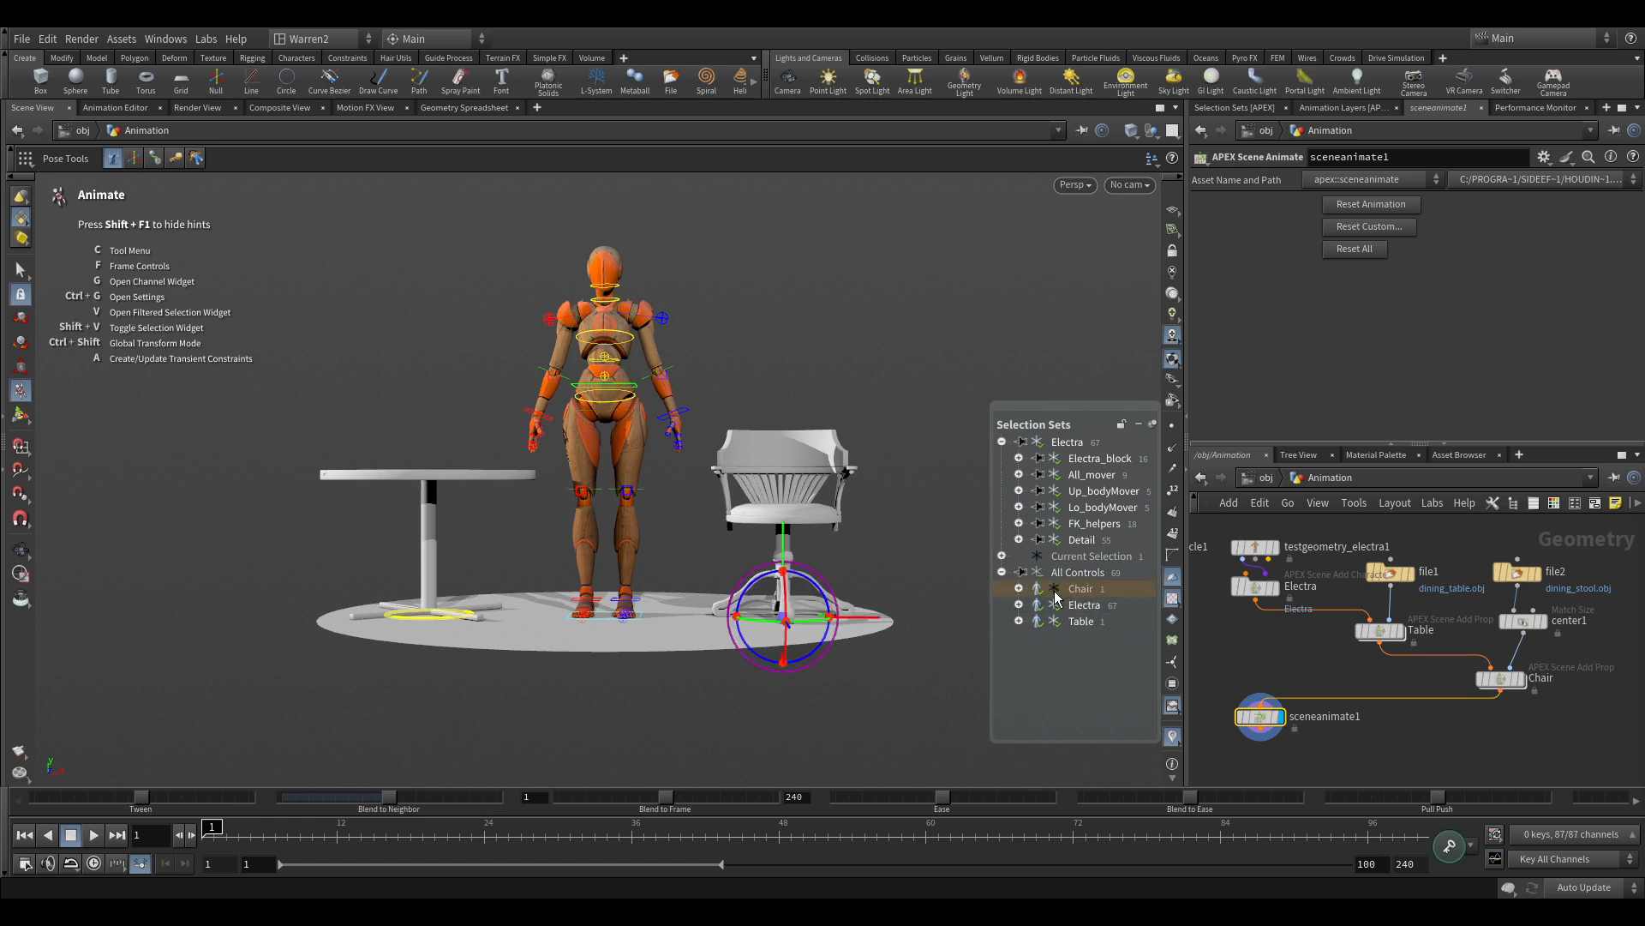
pyautogui.click(1080, 588)
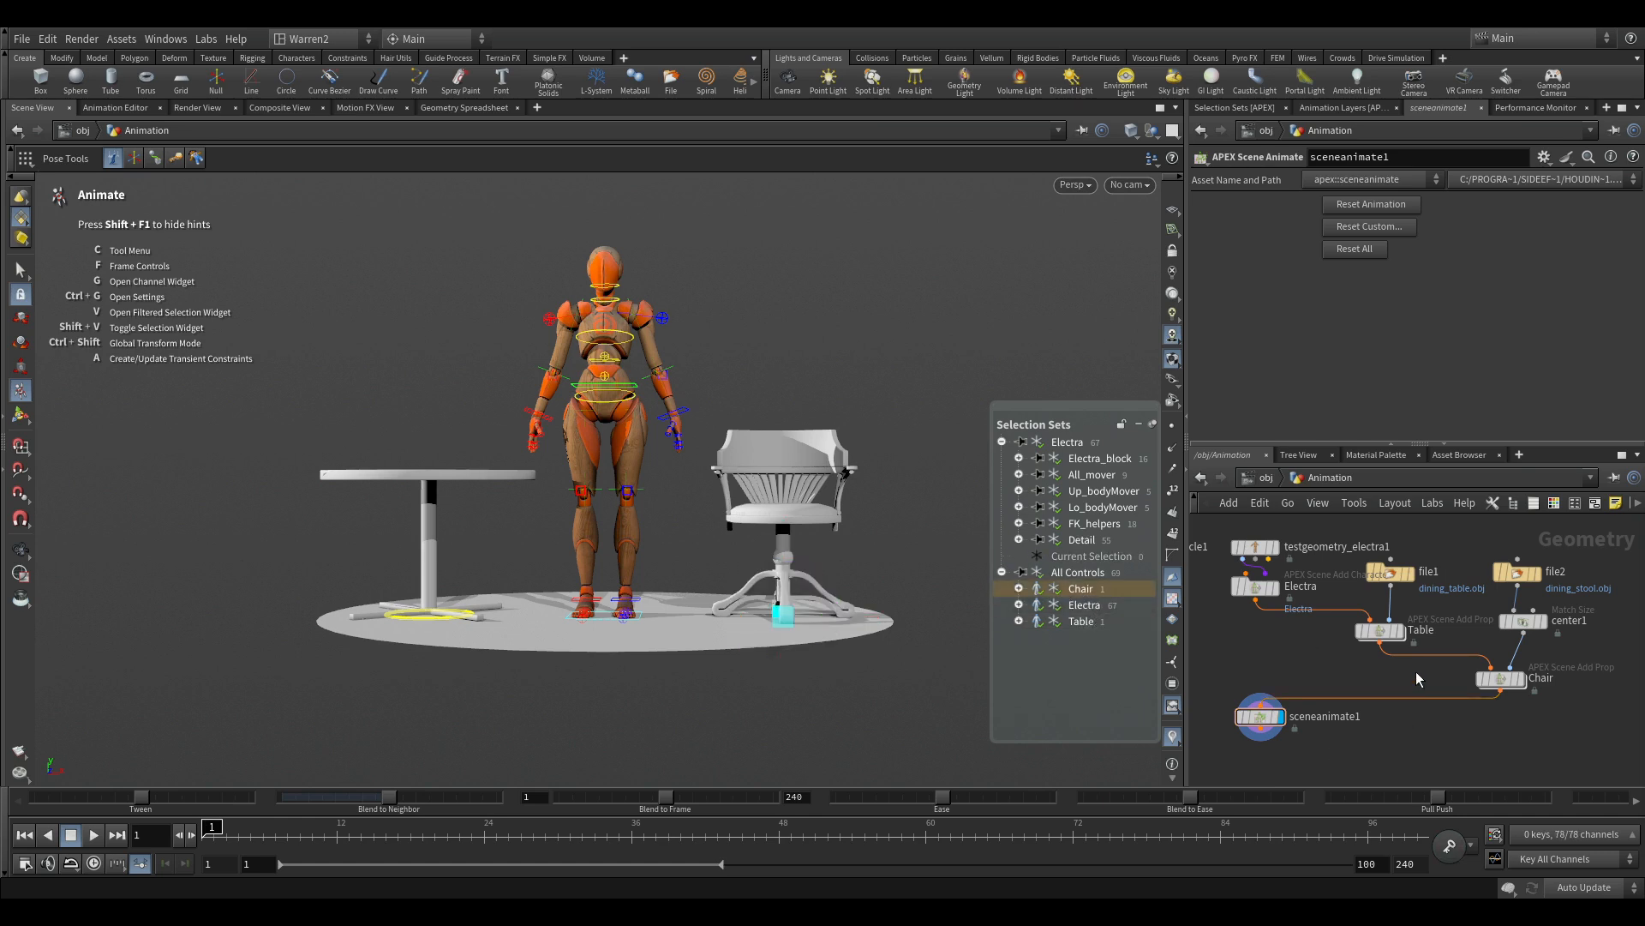
pyautogui.moveTo(1431, 747)
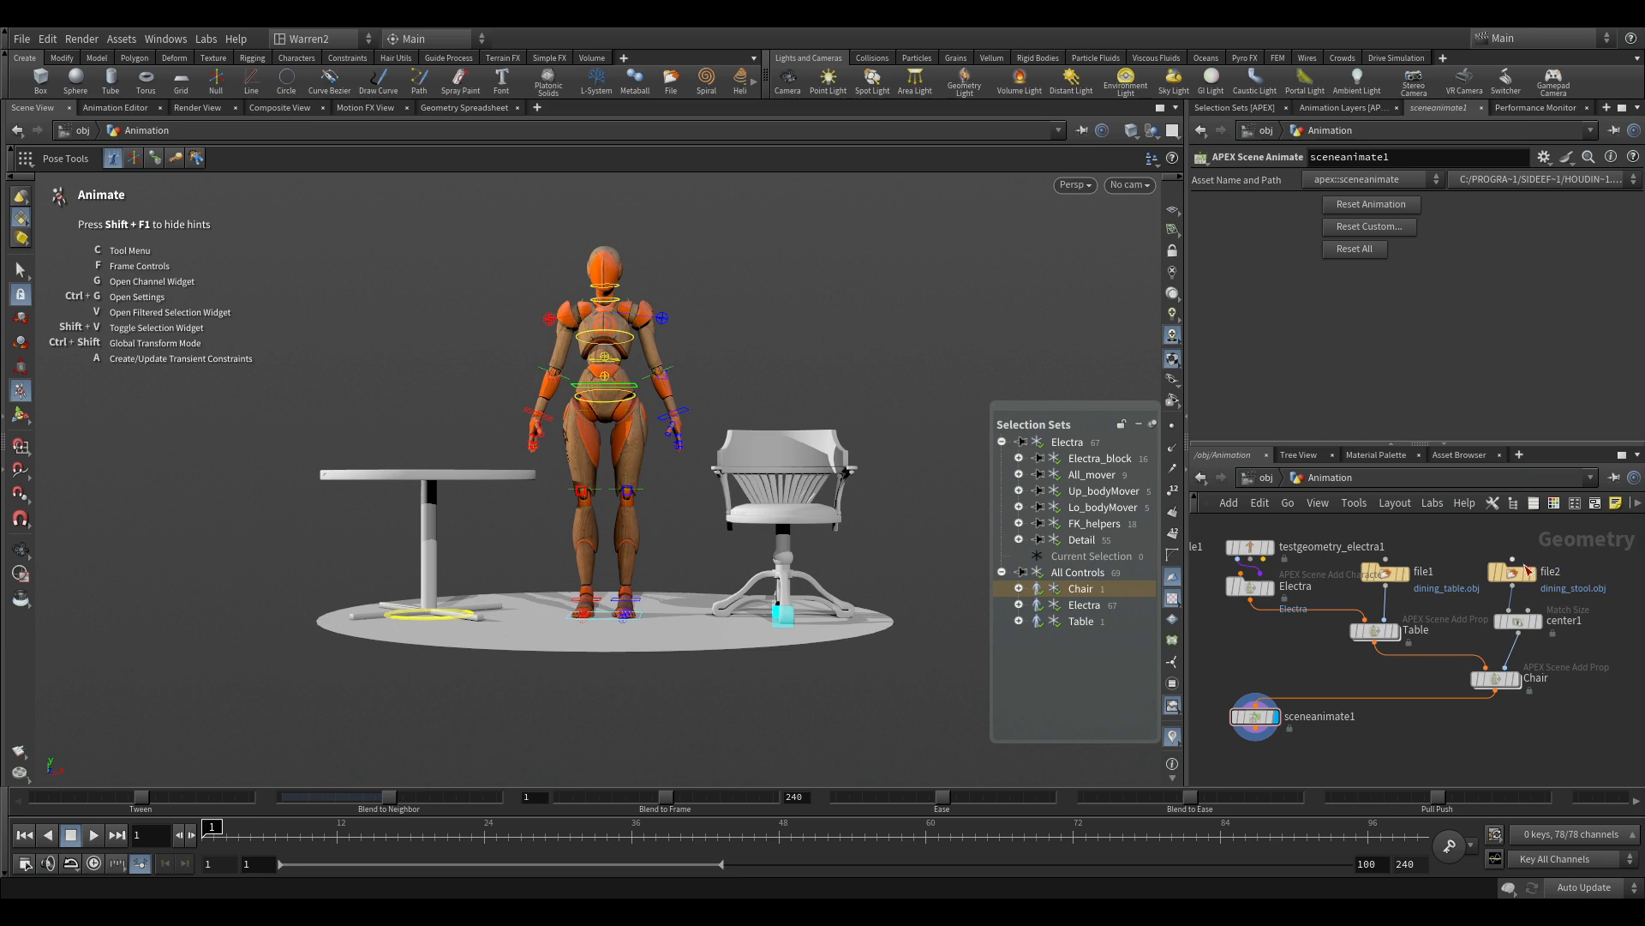
pyautogui.click(1511, 572)
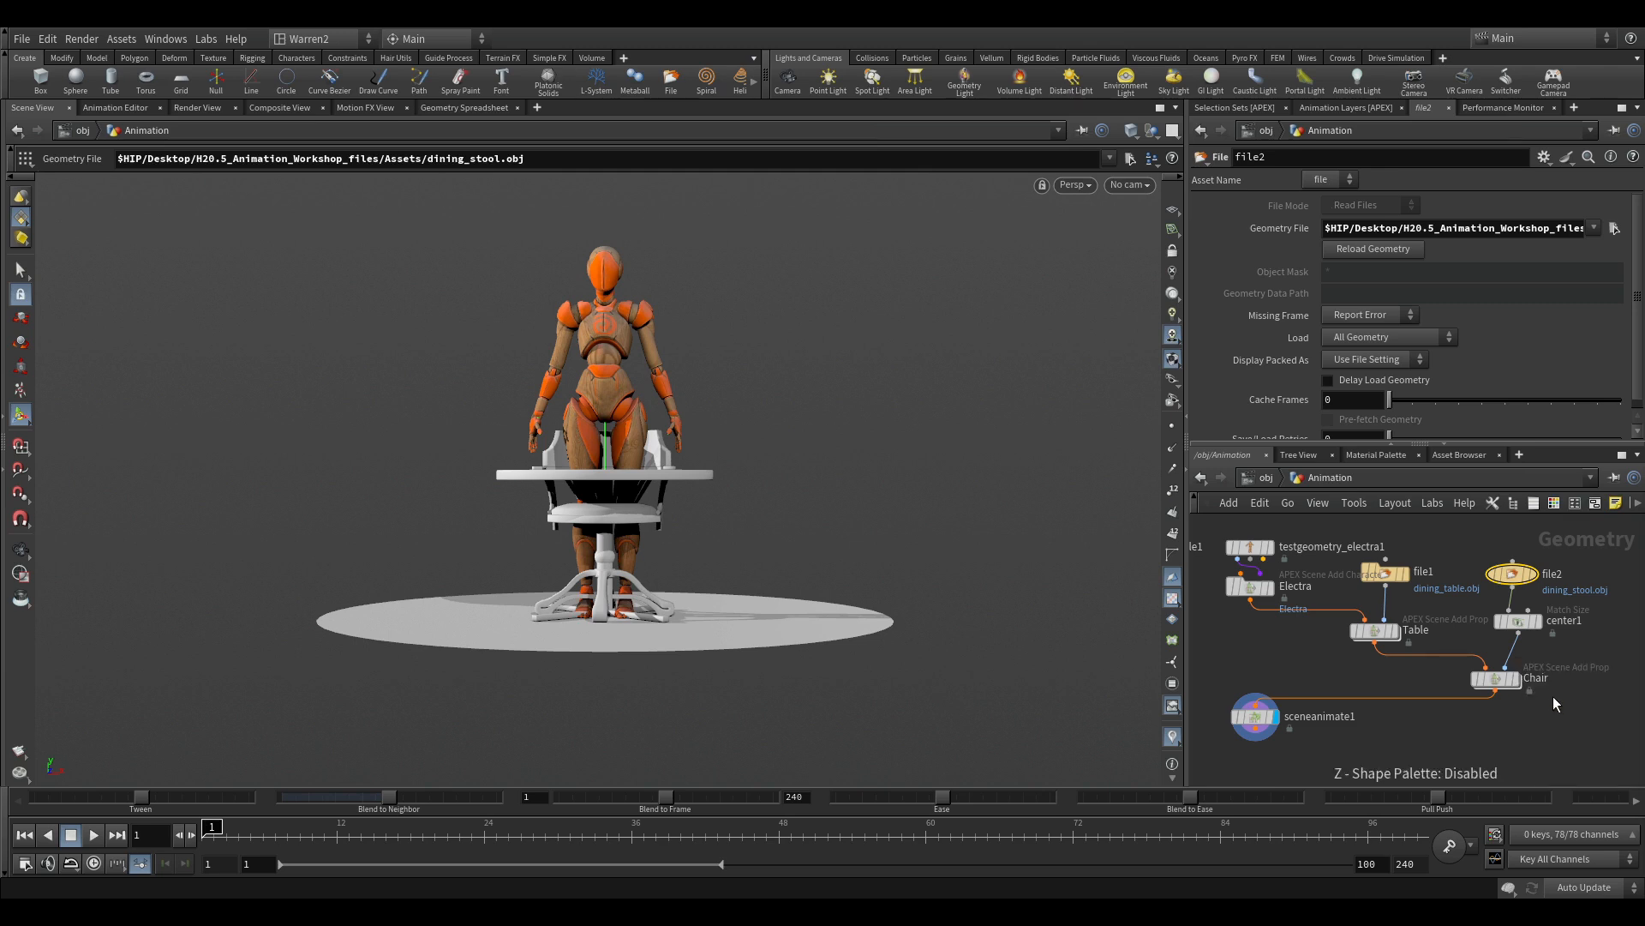
# Step: Color the file2 stool node red and box the prop nodes in a red 'set' network box
pyautogui.click(1511, 573)
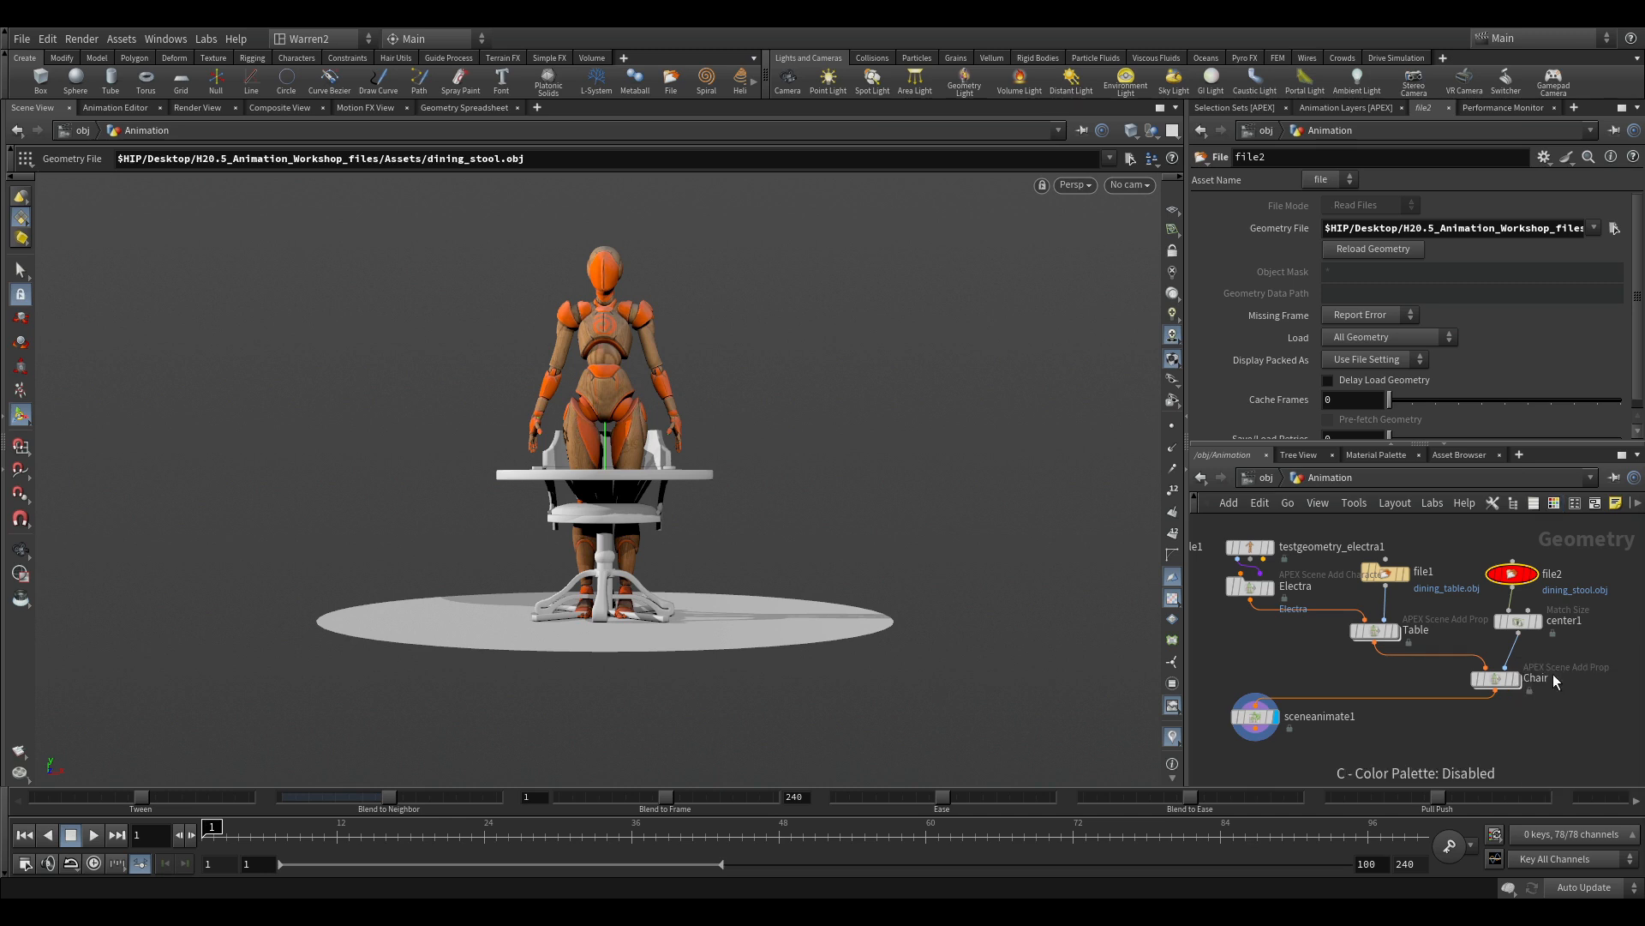
pyautogui.click(1516, 619)
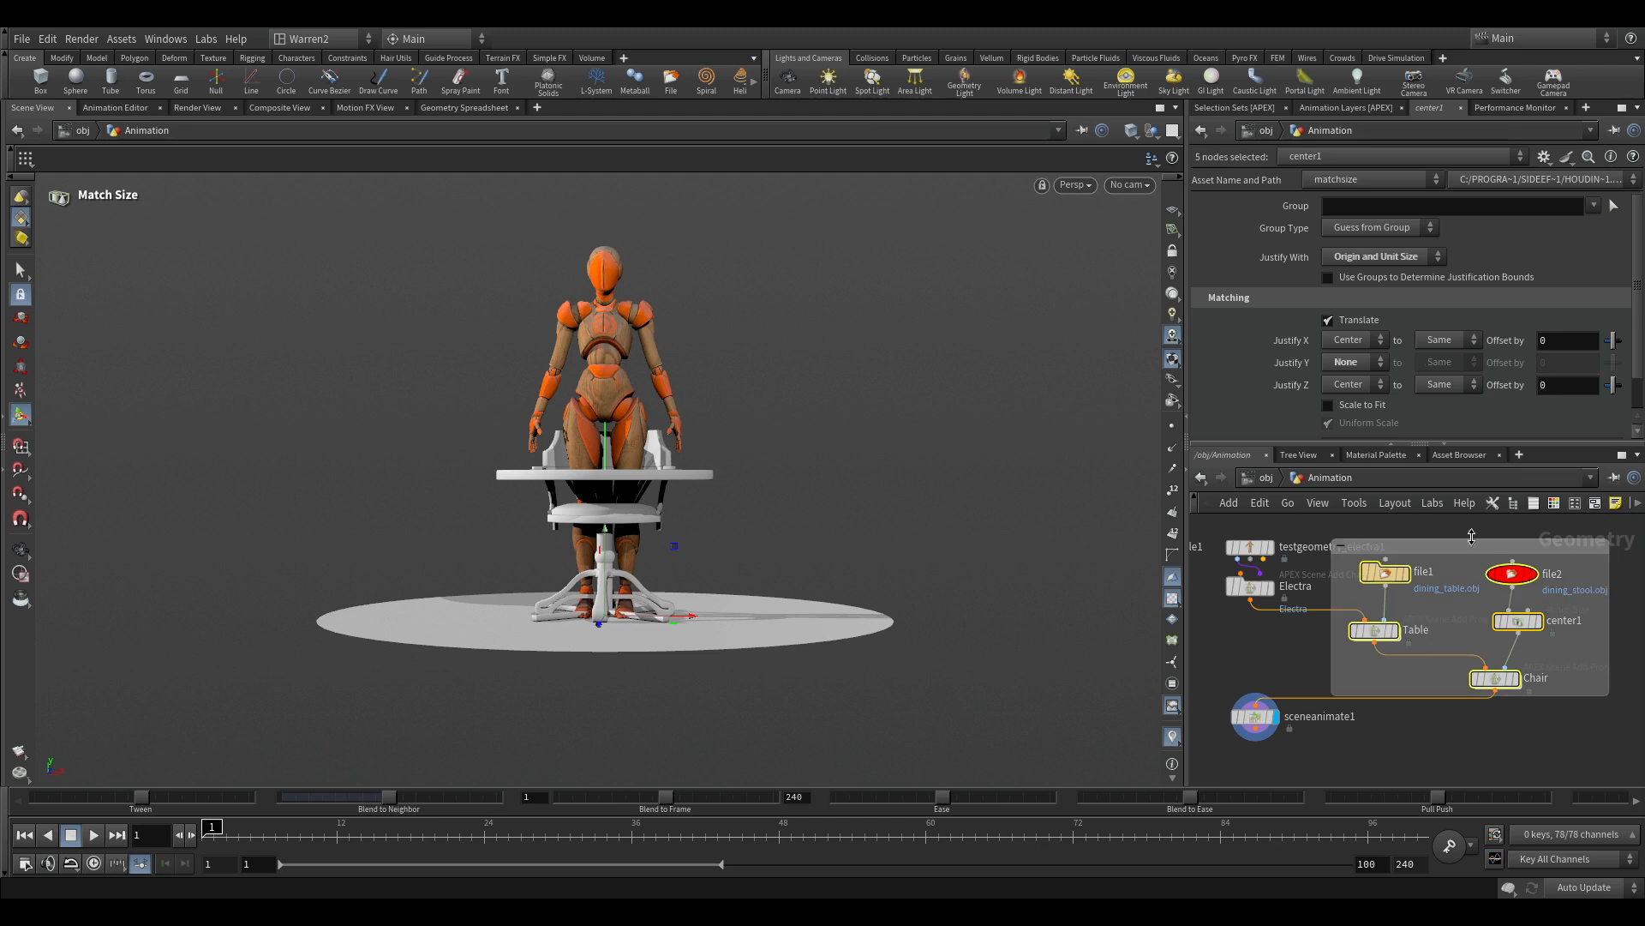
pyautogui.write('set')
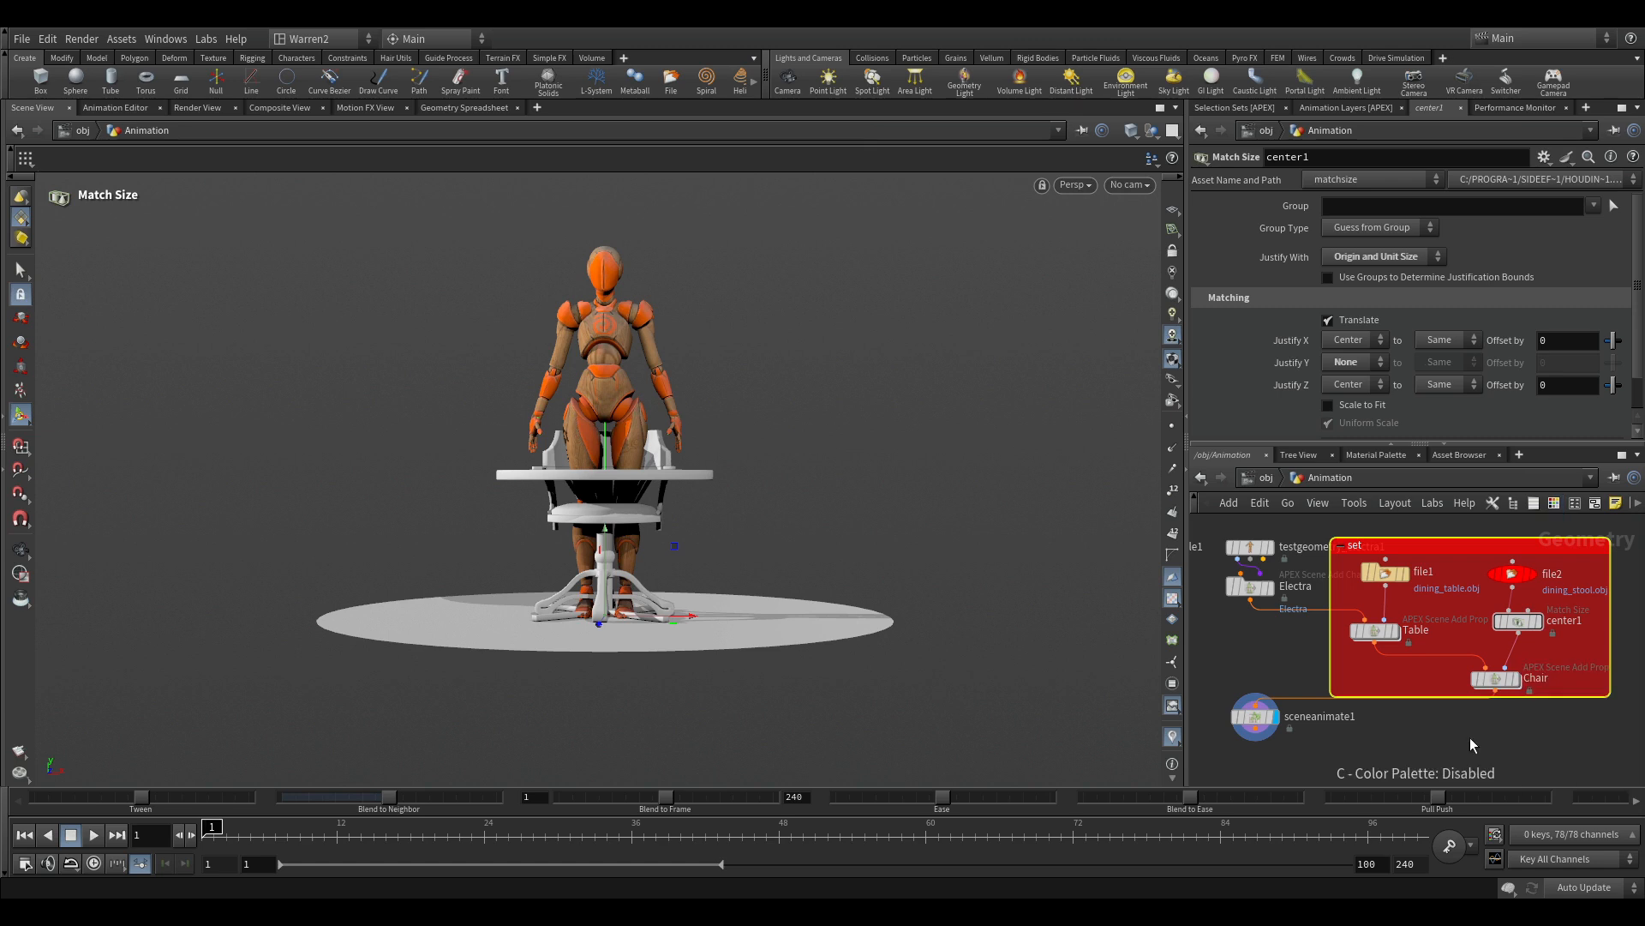
pyautogui.moveTo(1493, 780)
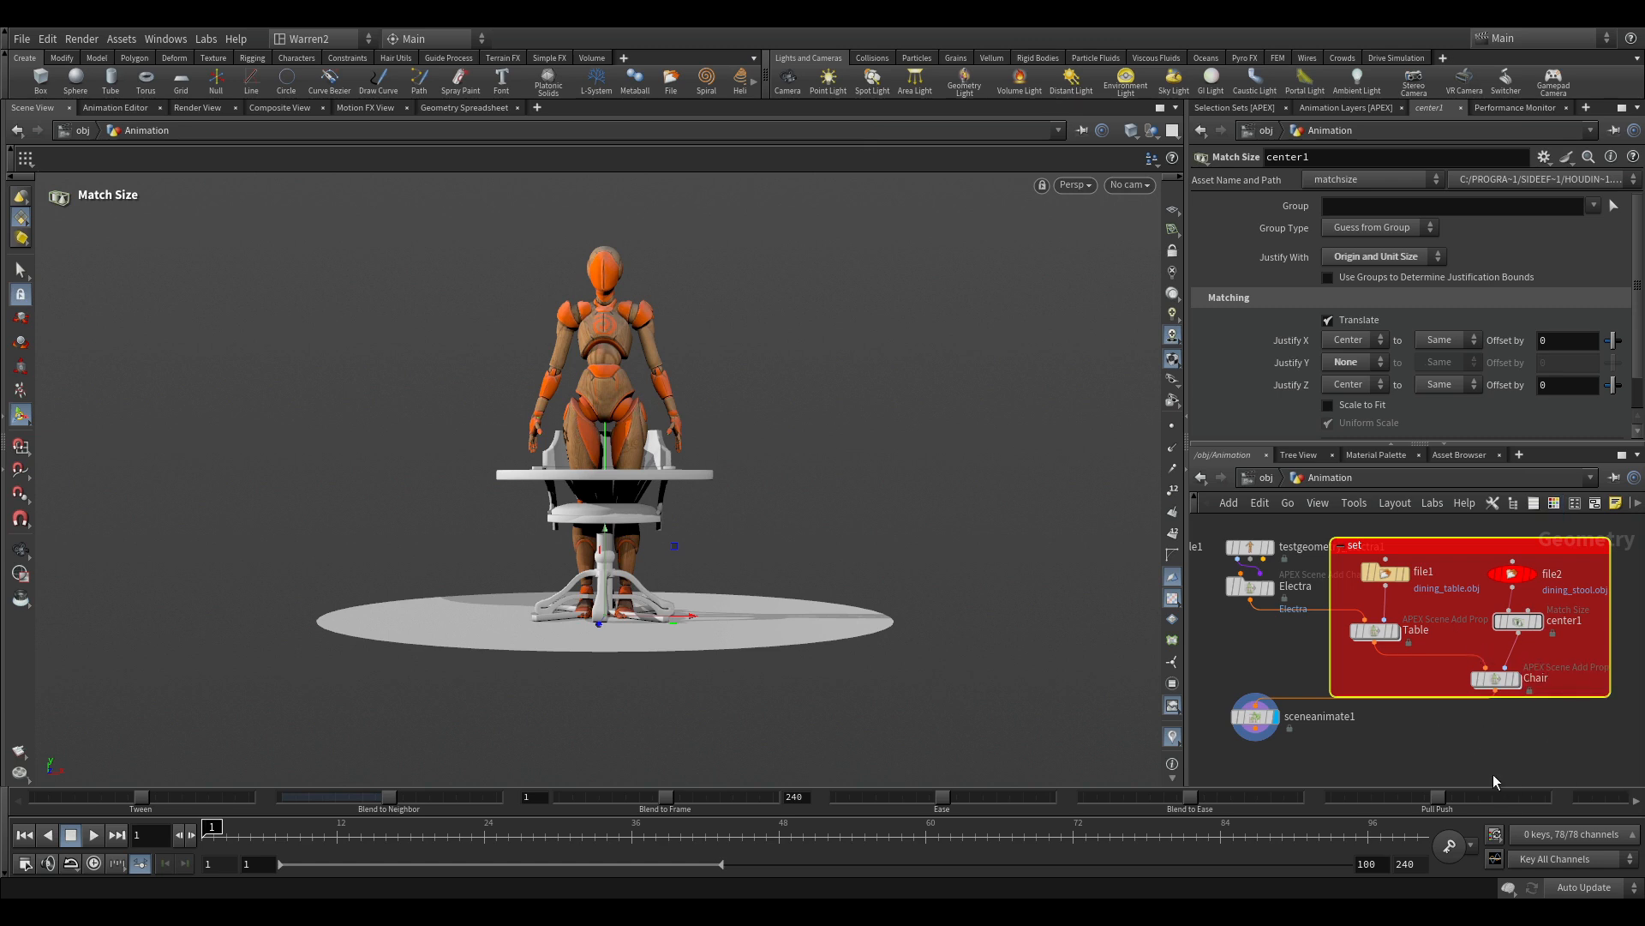
pyautogui.moveTo(1464, 611)
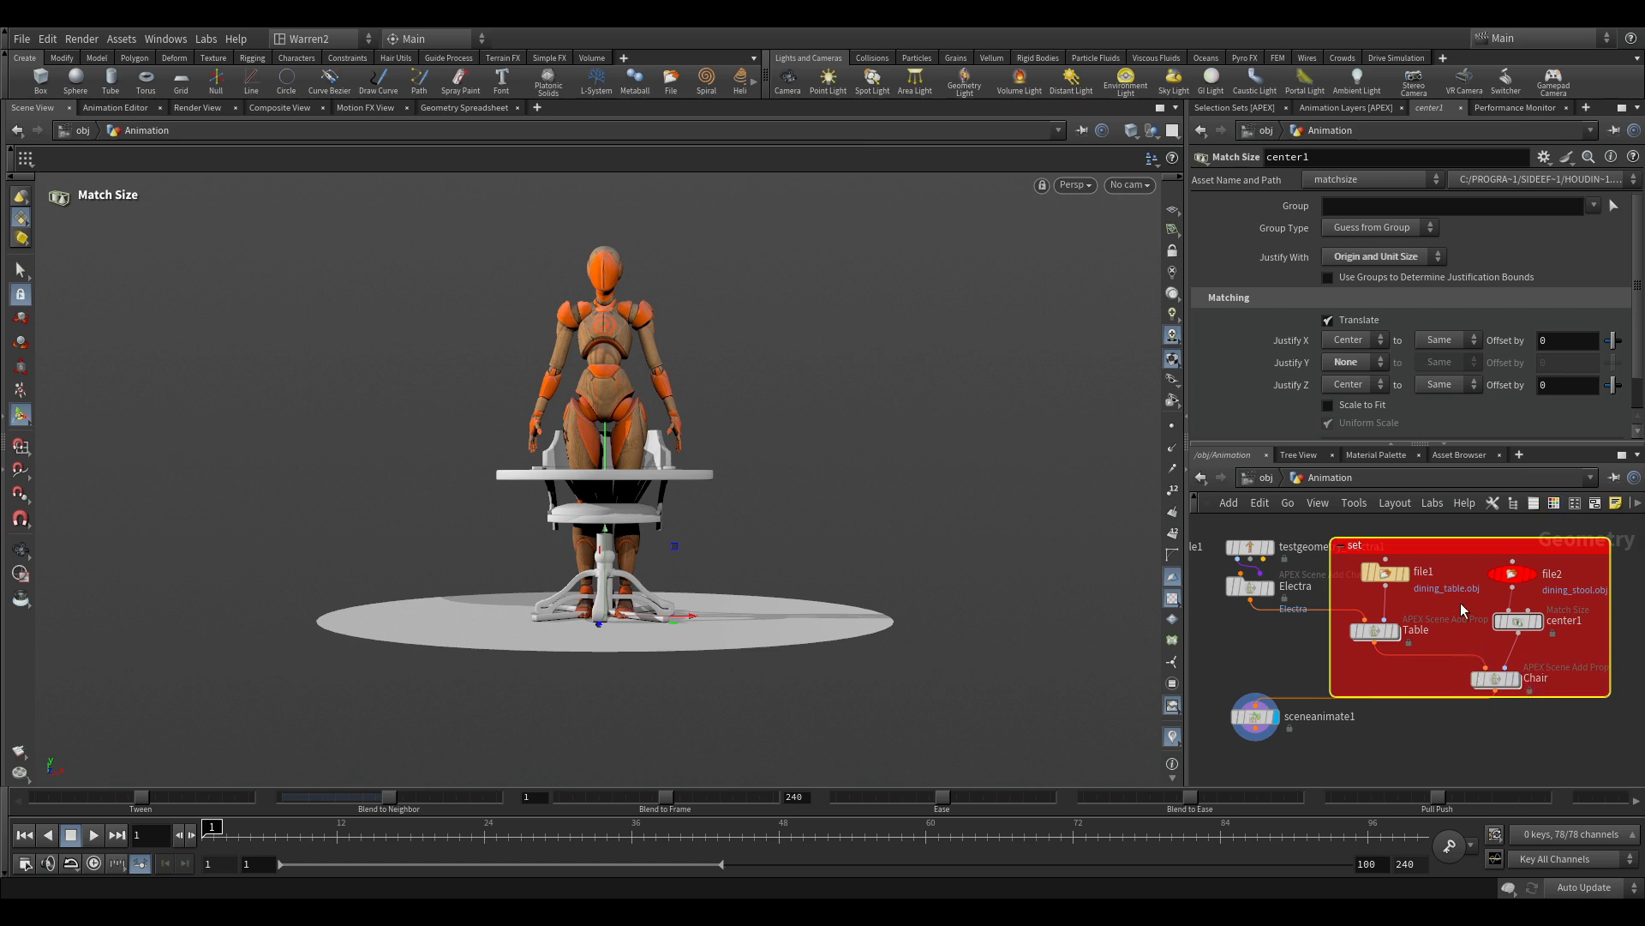
pyautogui.moveTo(1453, 542)
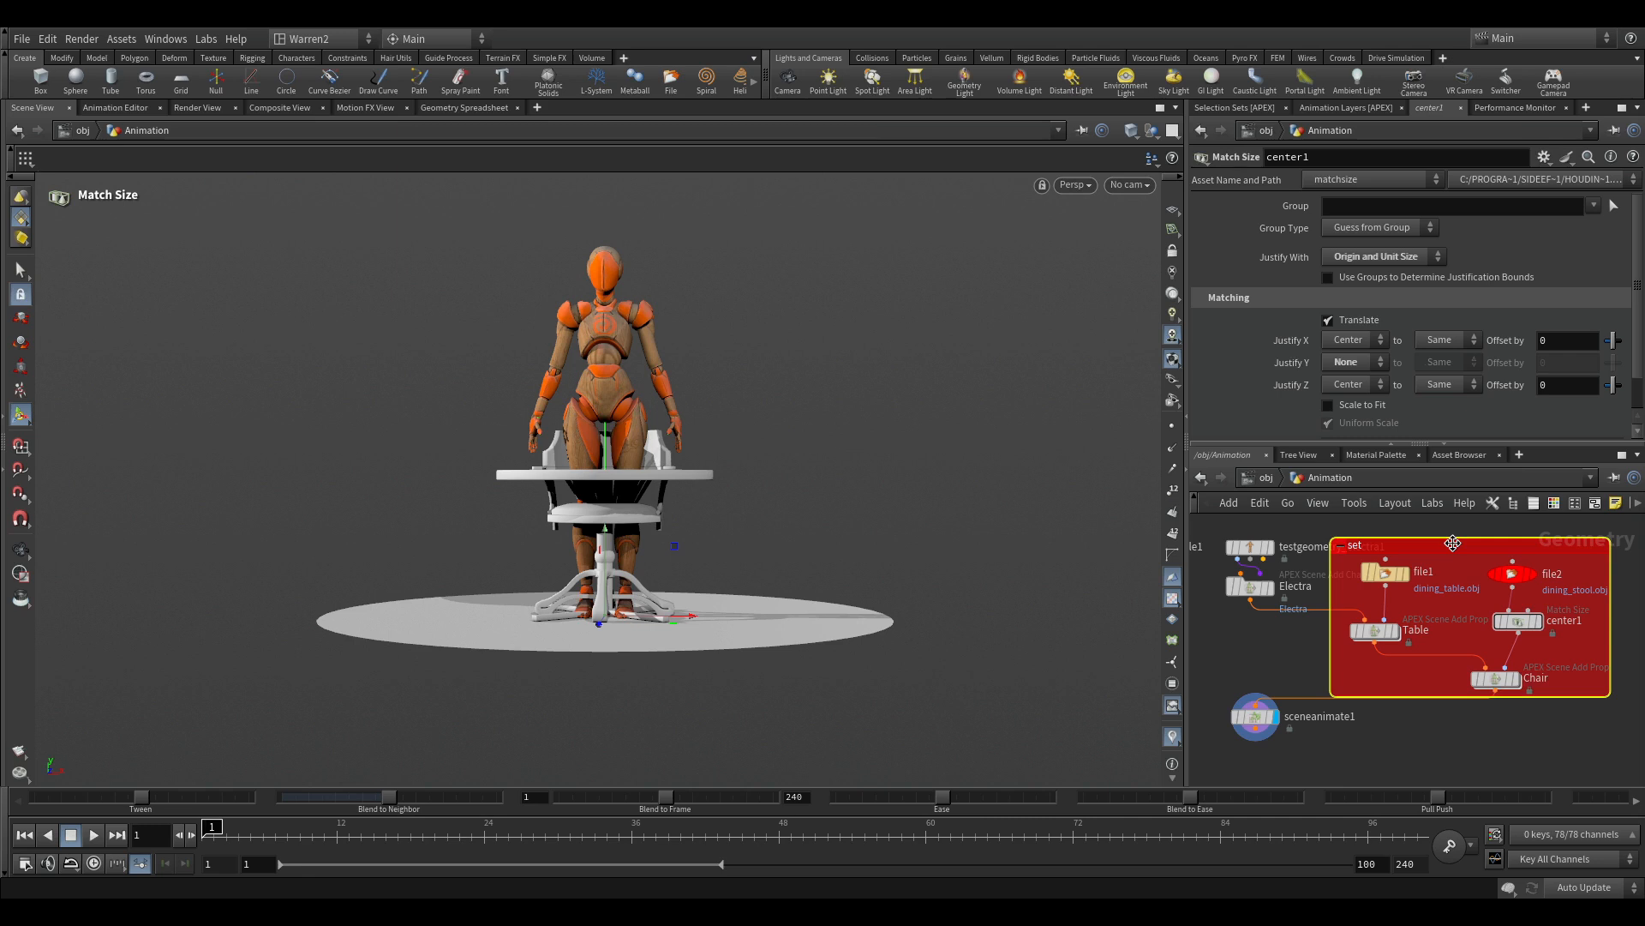
pyautogui.moveTo(1492, 577)
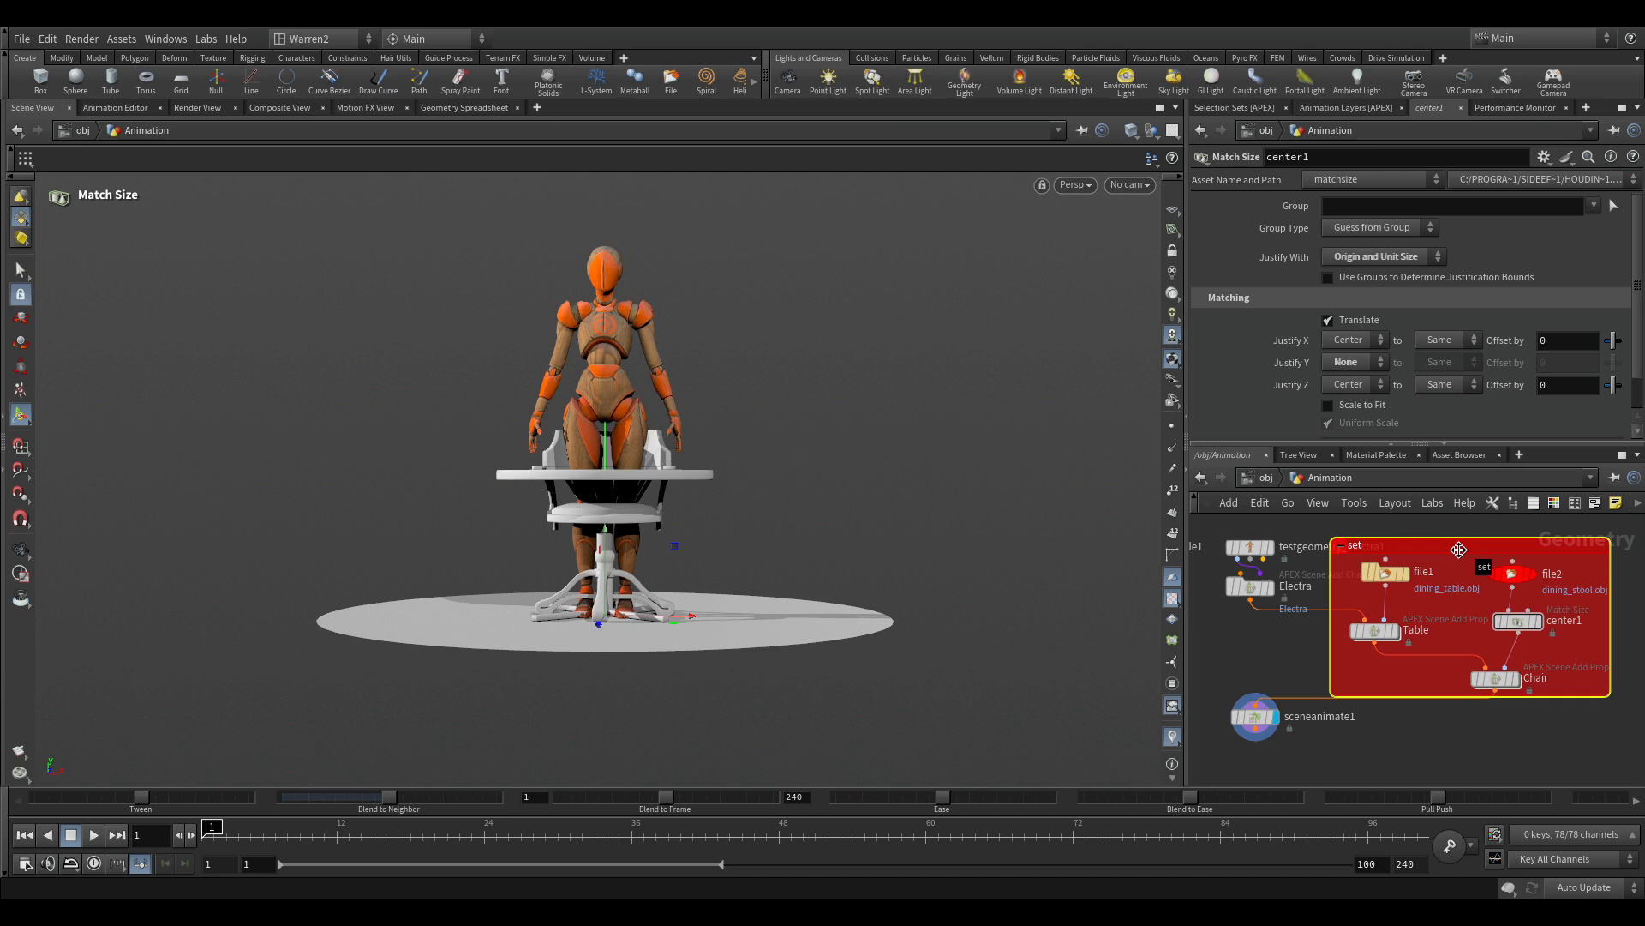
pyautogui.click(997, 723)
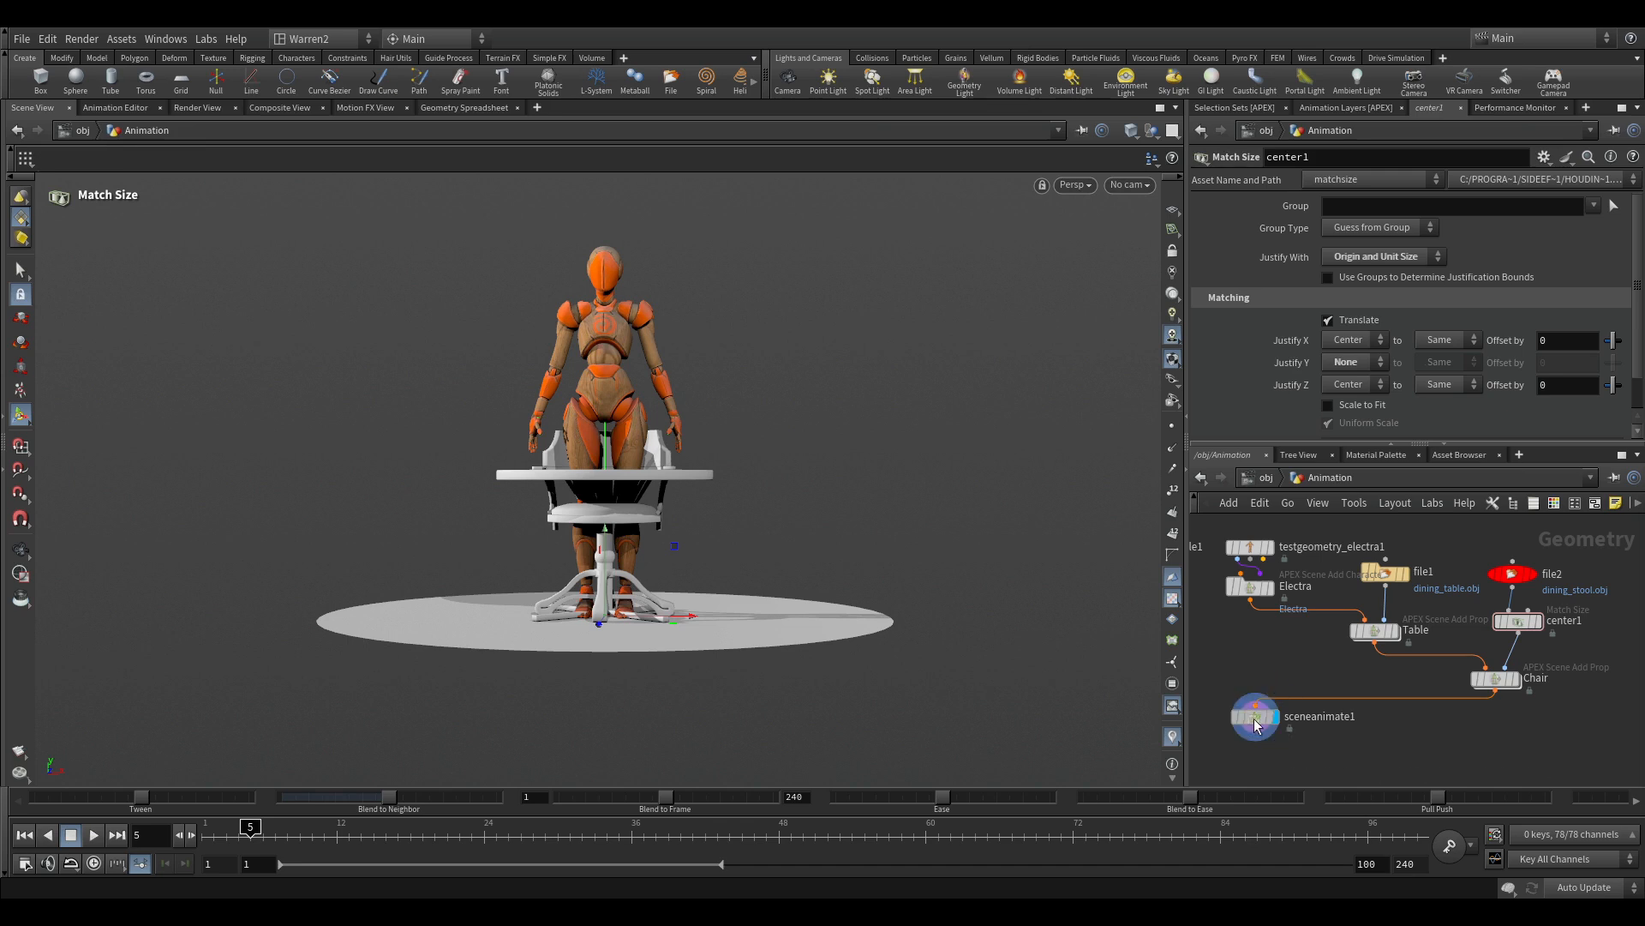
# Step: Select the sceneanimate1 node to resume posing Electra, the table and stool
pyautogui.click(1254, 716)
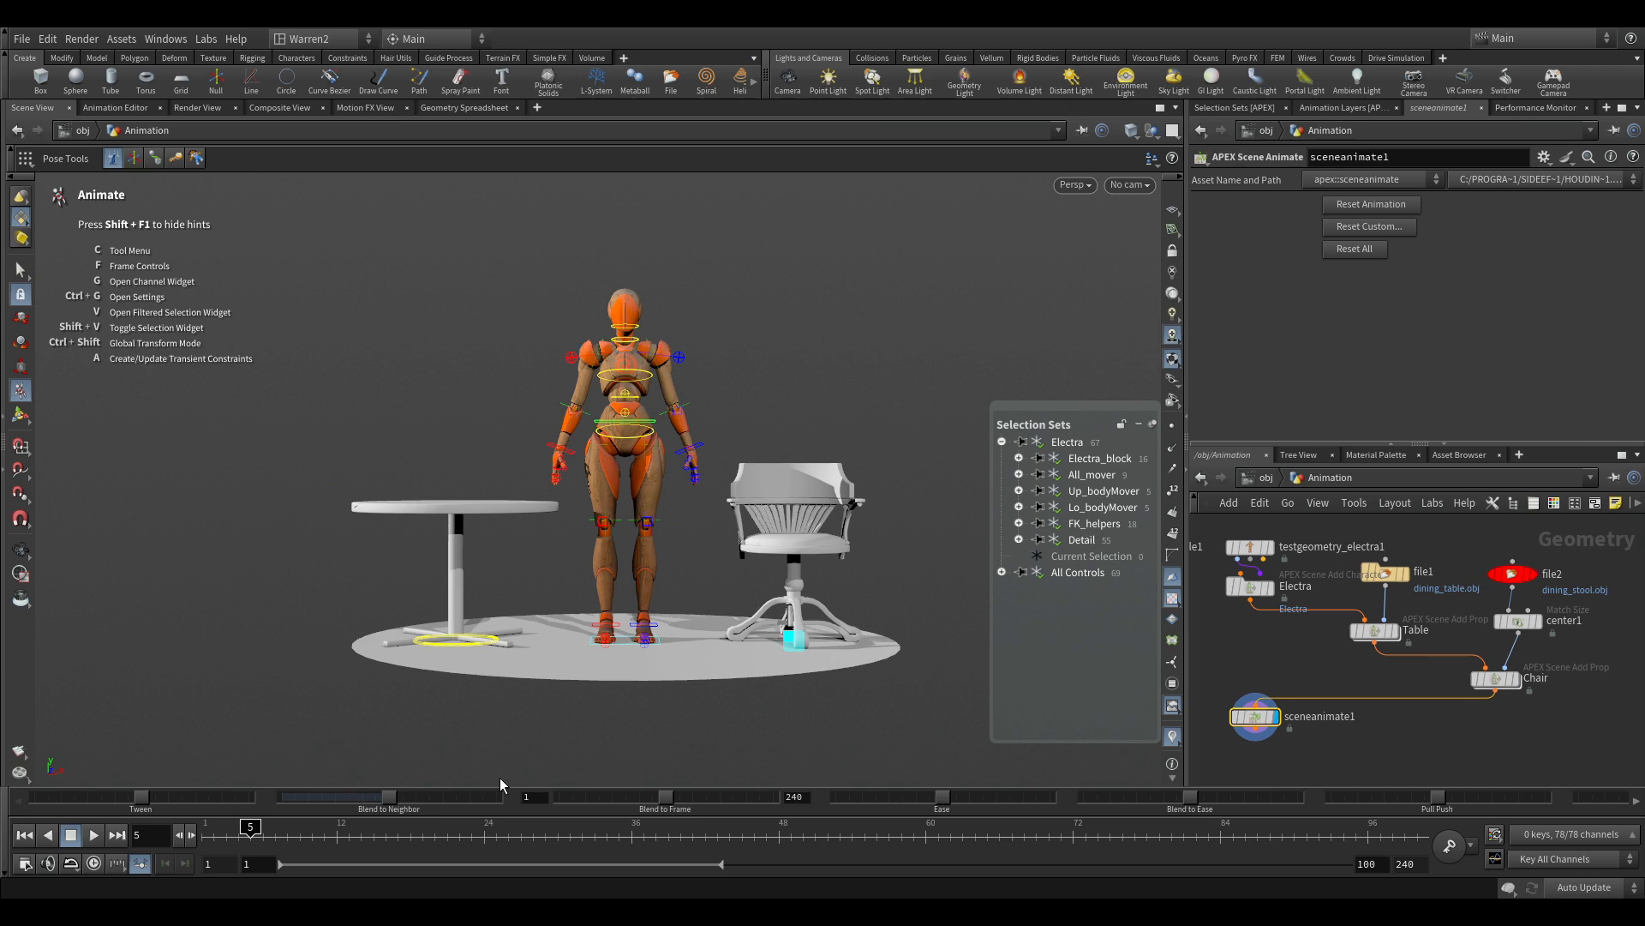
pyautogui.moveTo(560, 773)
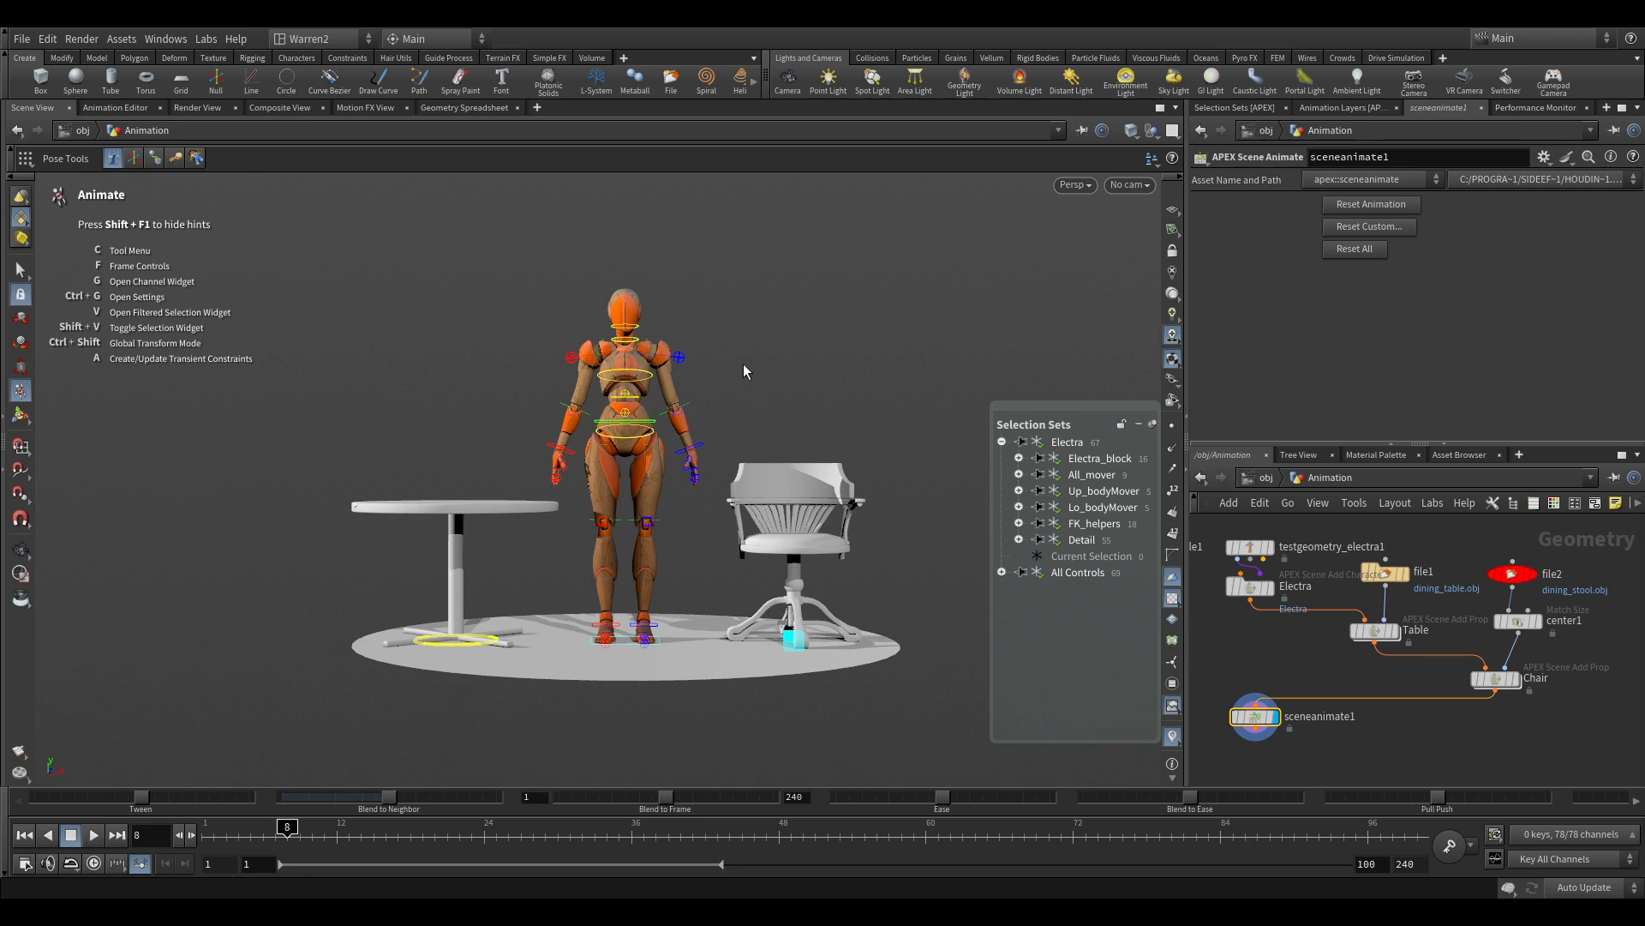
pyautogui.moveTo(795, 532)
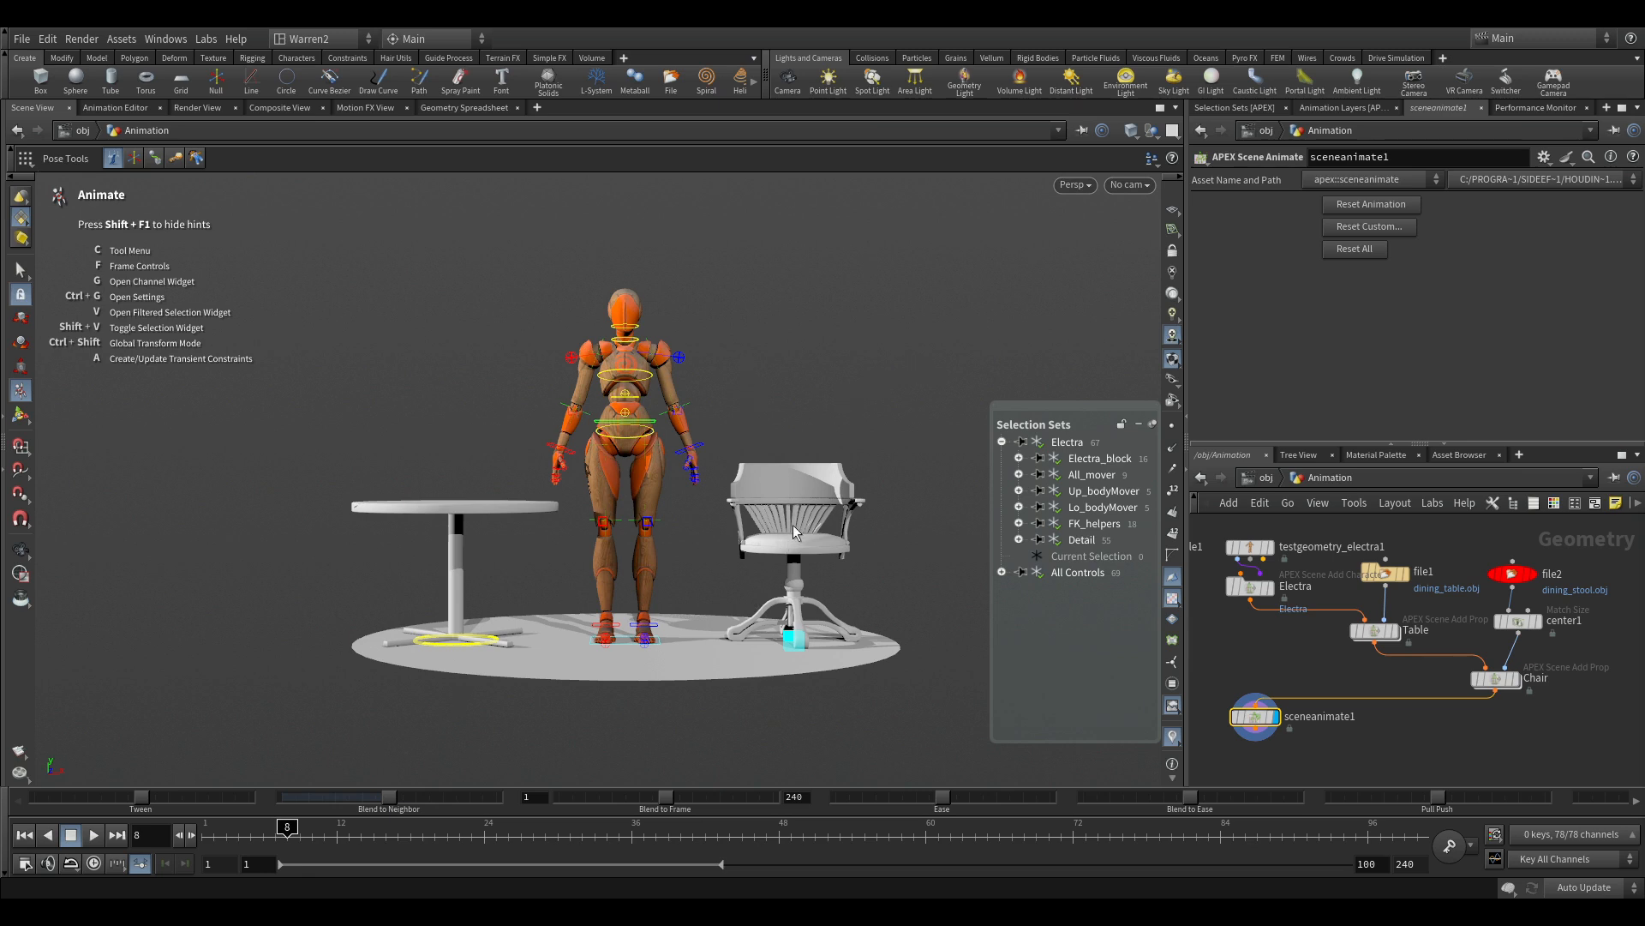